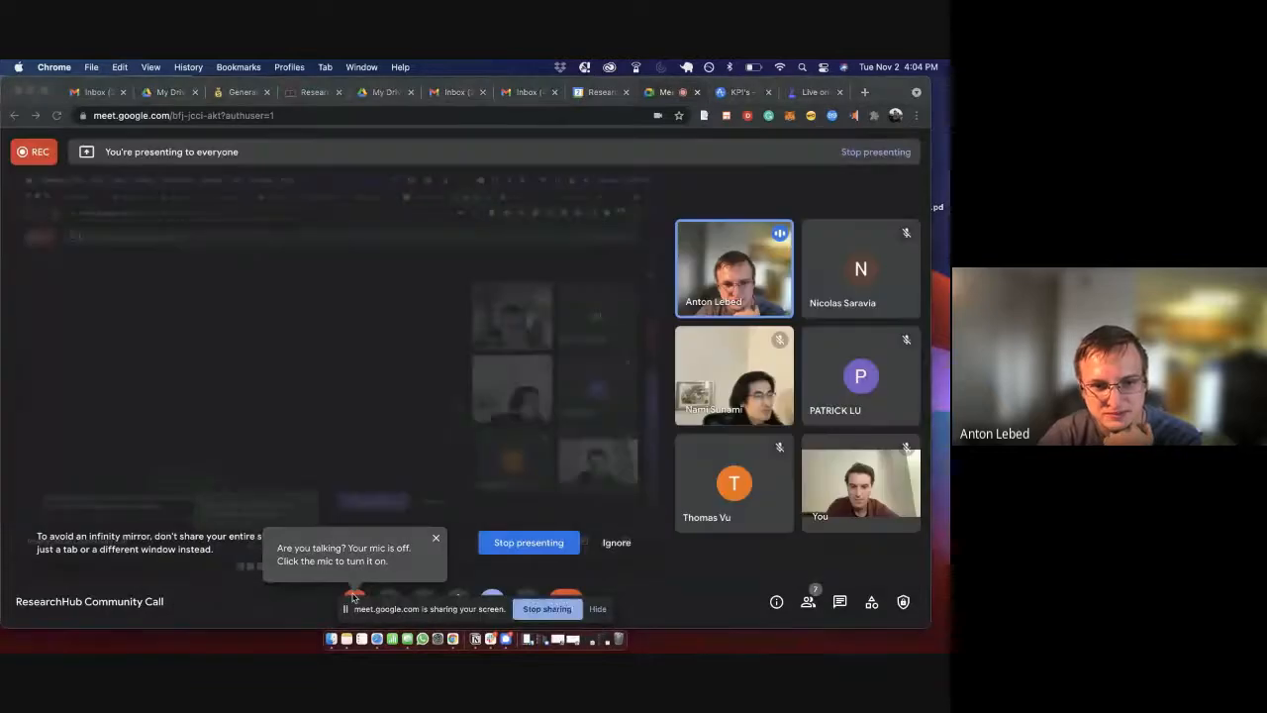
- Dismiss the 'Are you talking?' mic reminder and hide Chrome's screen-sharing bar
{"action": "left_click", "coordinate": [436, 538]}
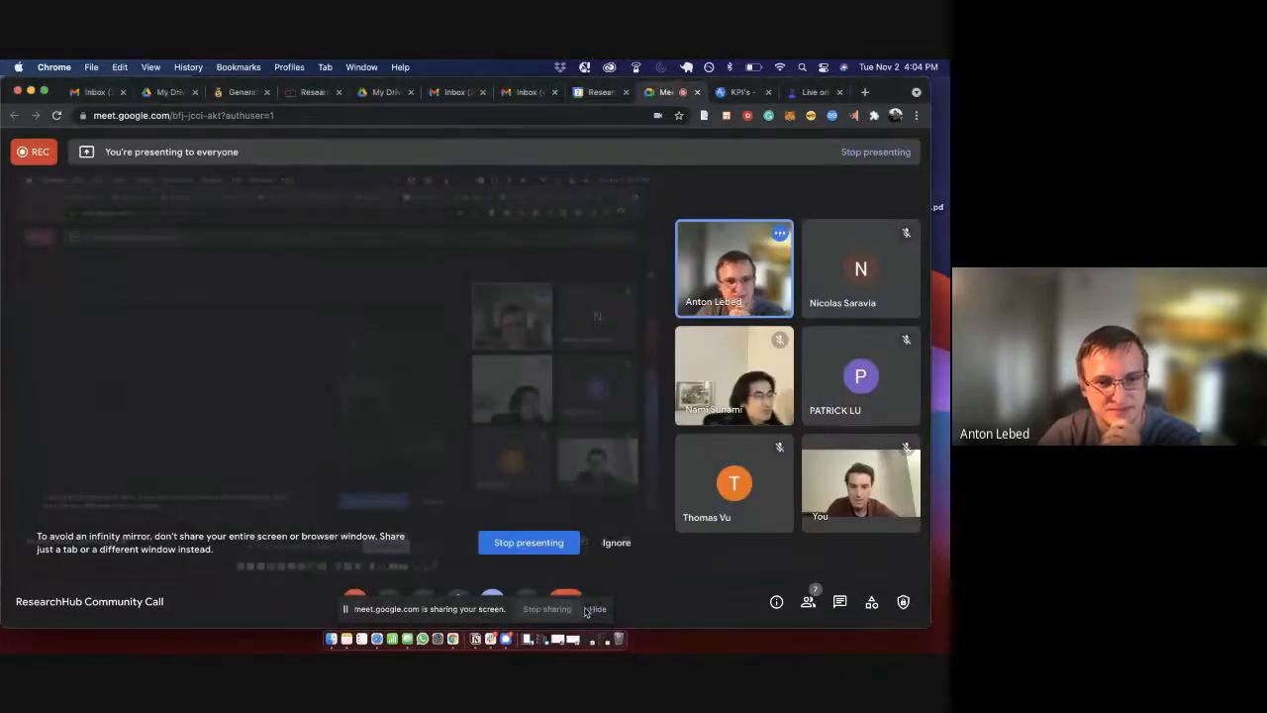
{"action": "left_click", "coordinate": [356, 602]}
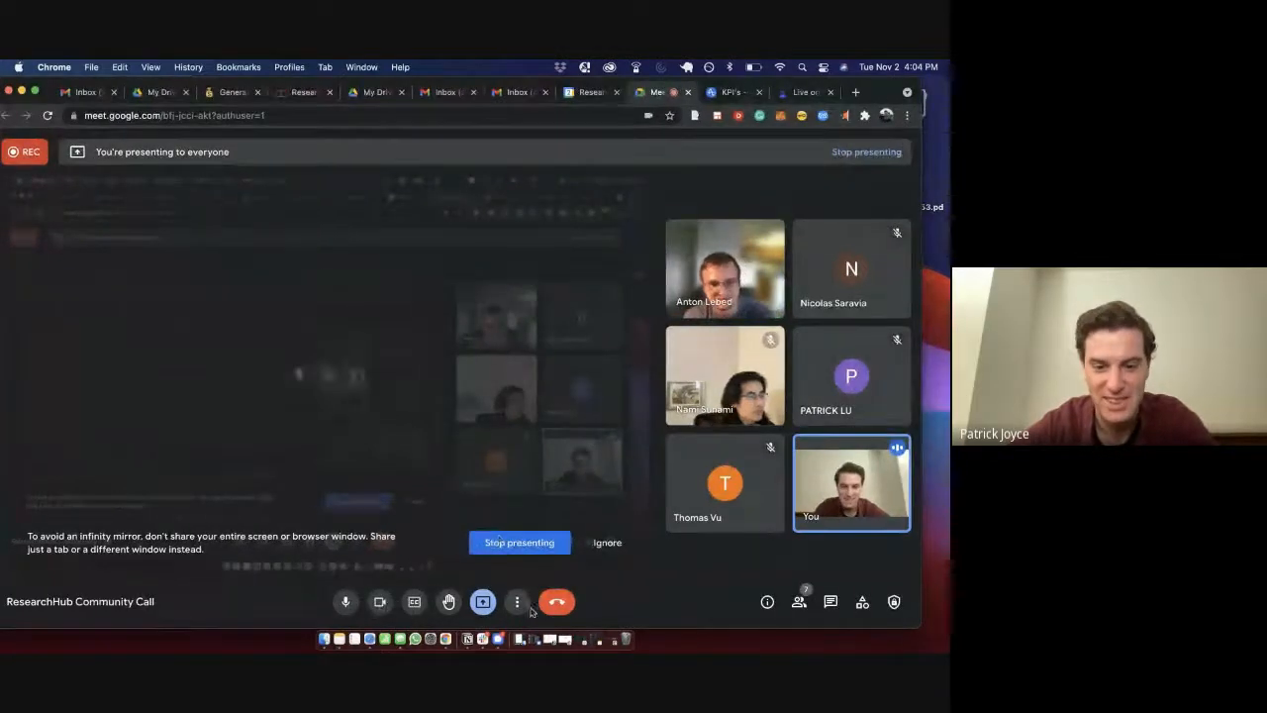
{"action": "left_click", "coordinate": [731, 91]}
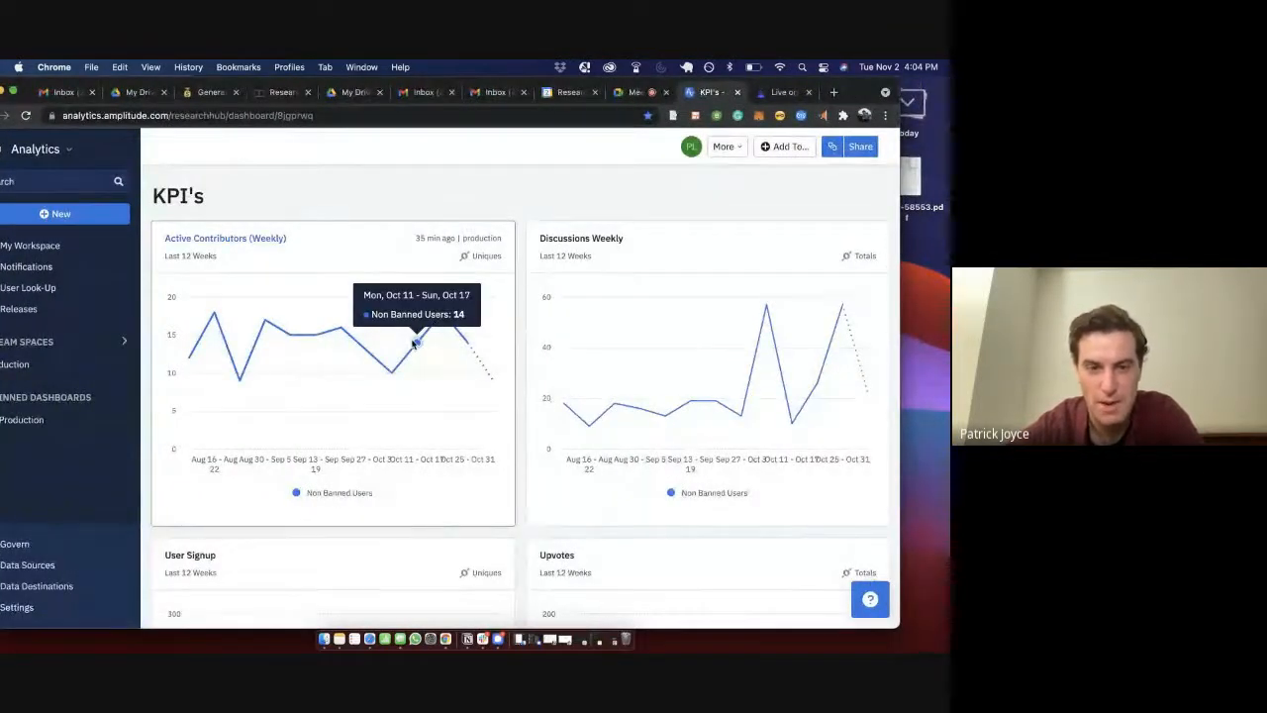
{"action": "mouse_move", "coordinate": [441, 331]}
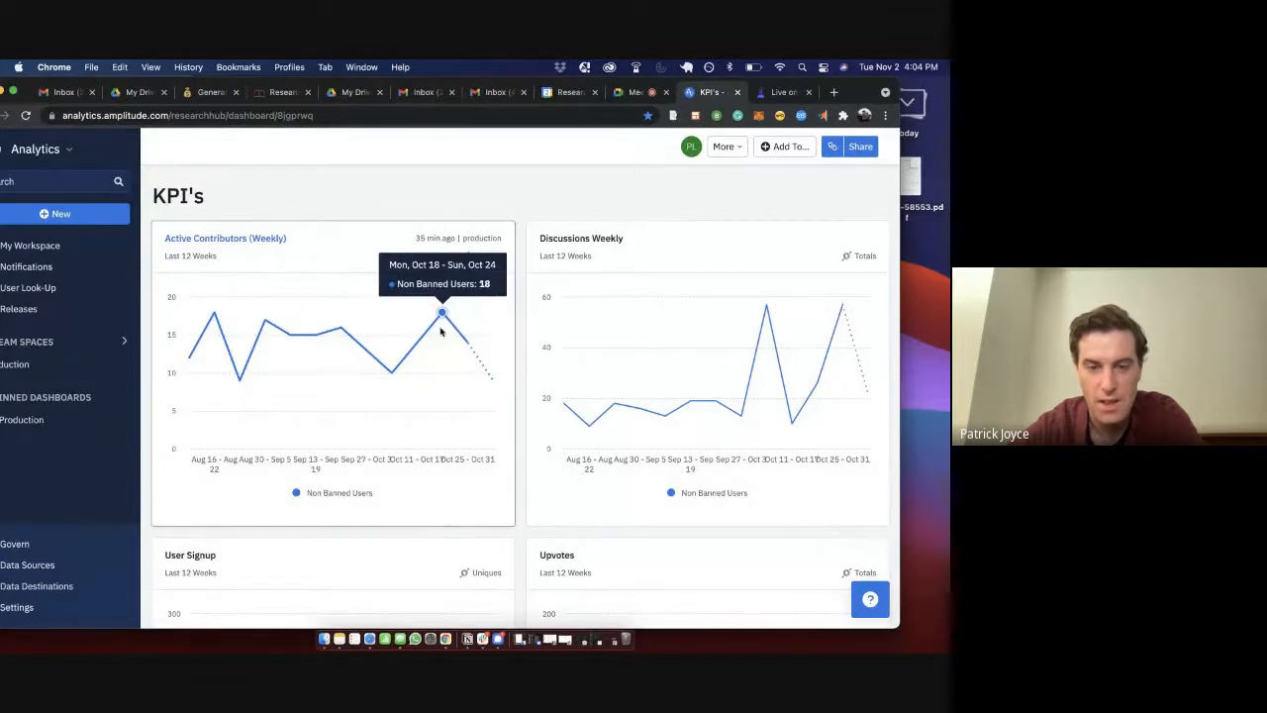
{"action": "mouse_move", "coordinate": [468, 341]}
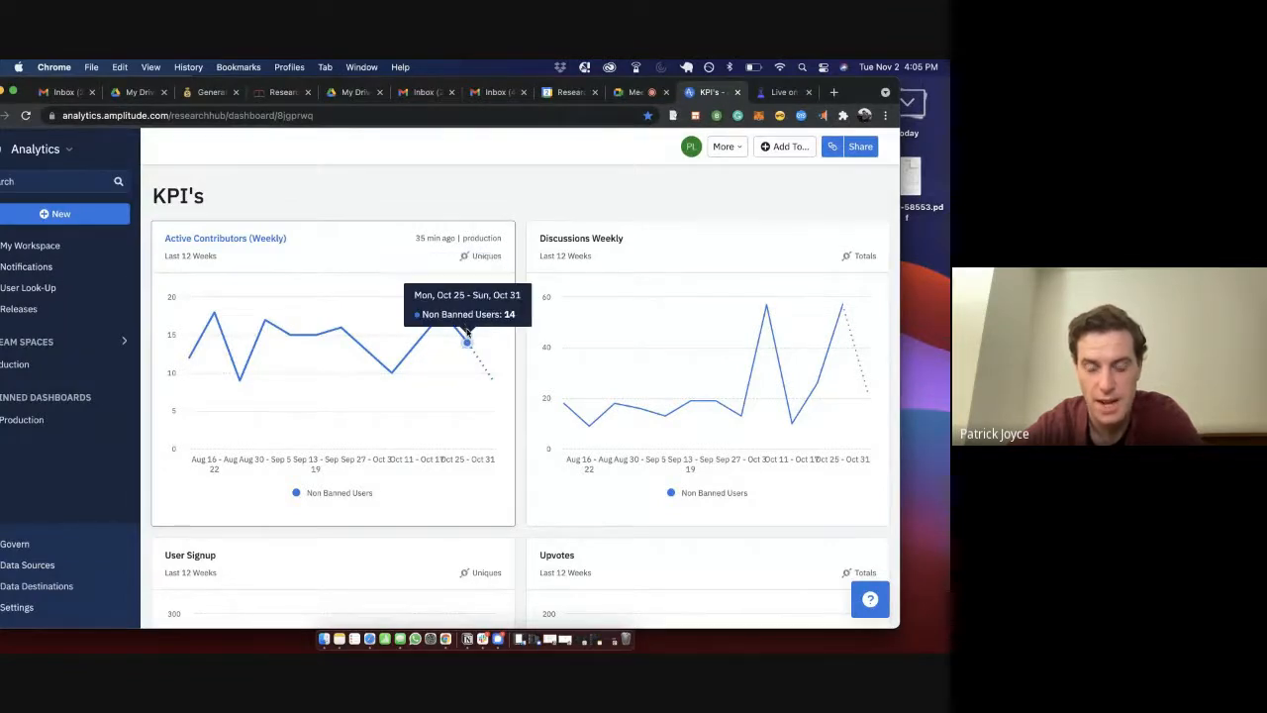
{"action": "mouse_move", "coordinate": [442, 315]}
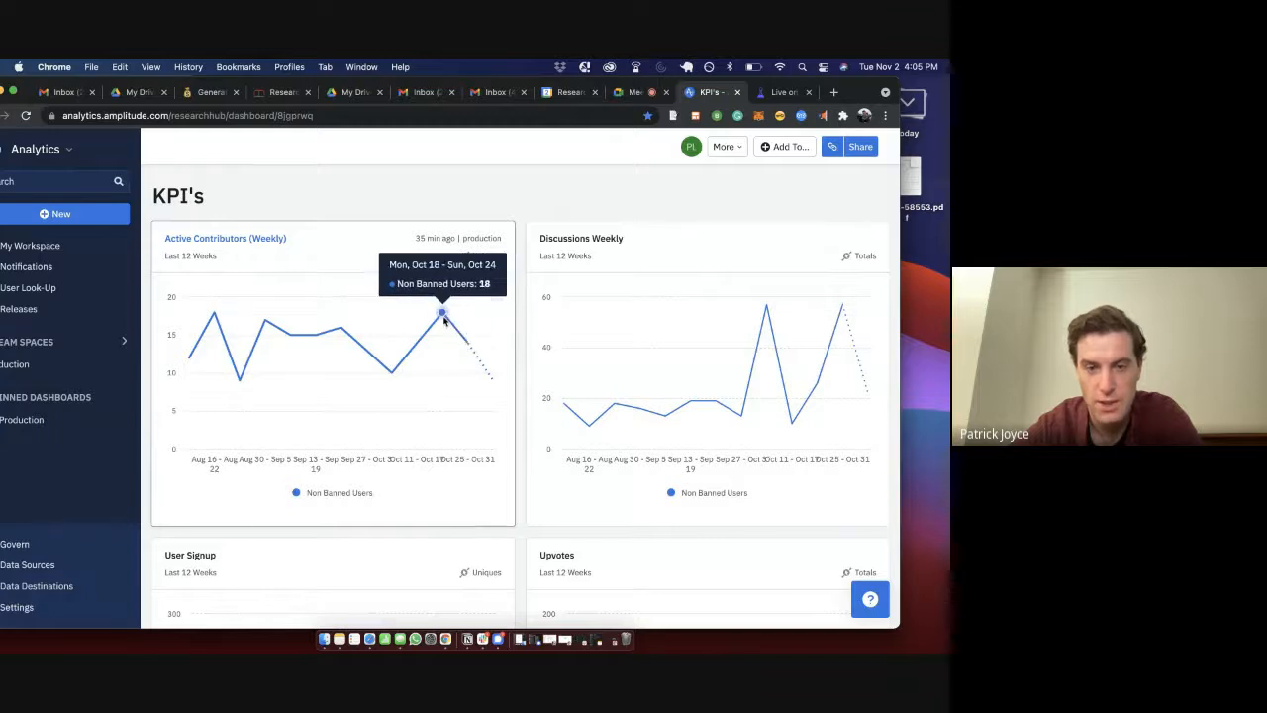
{"action": "mouse_move", "coordinate": [416, 342]}
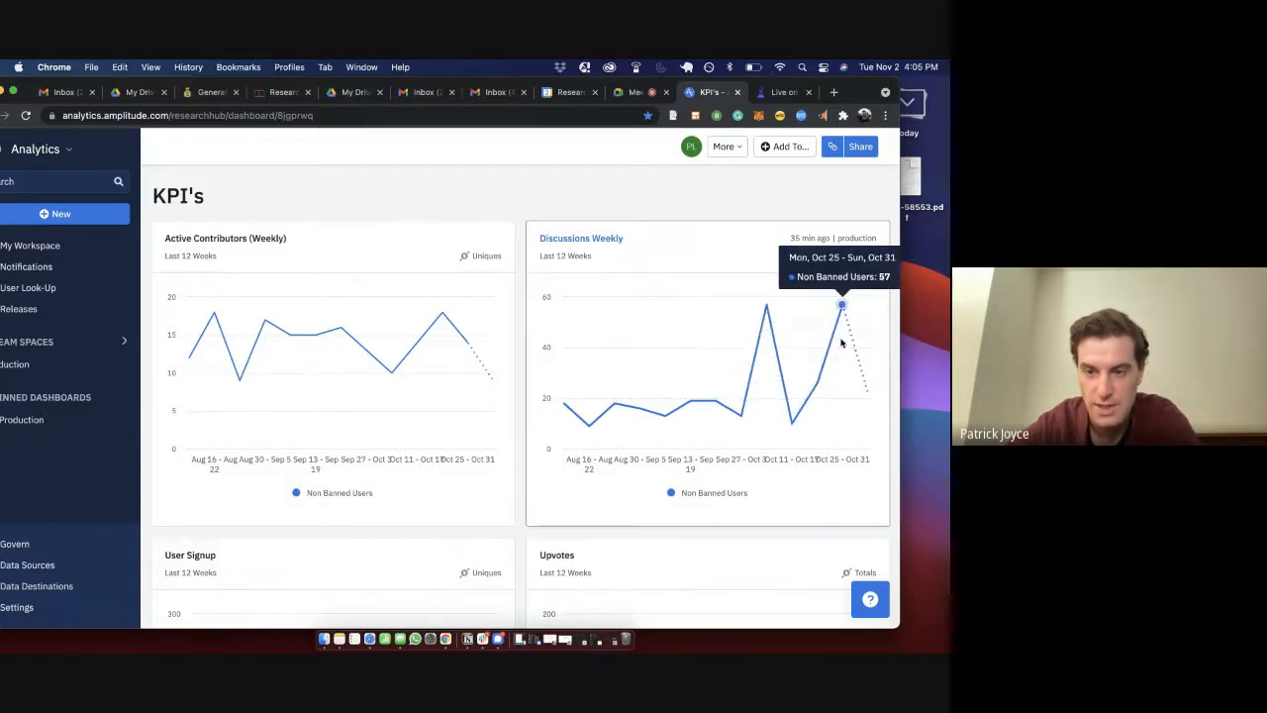
{"action": "mouse_move", "coordinate": [858, 344]}
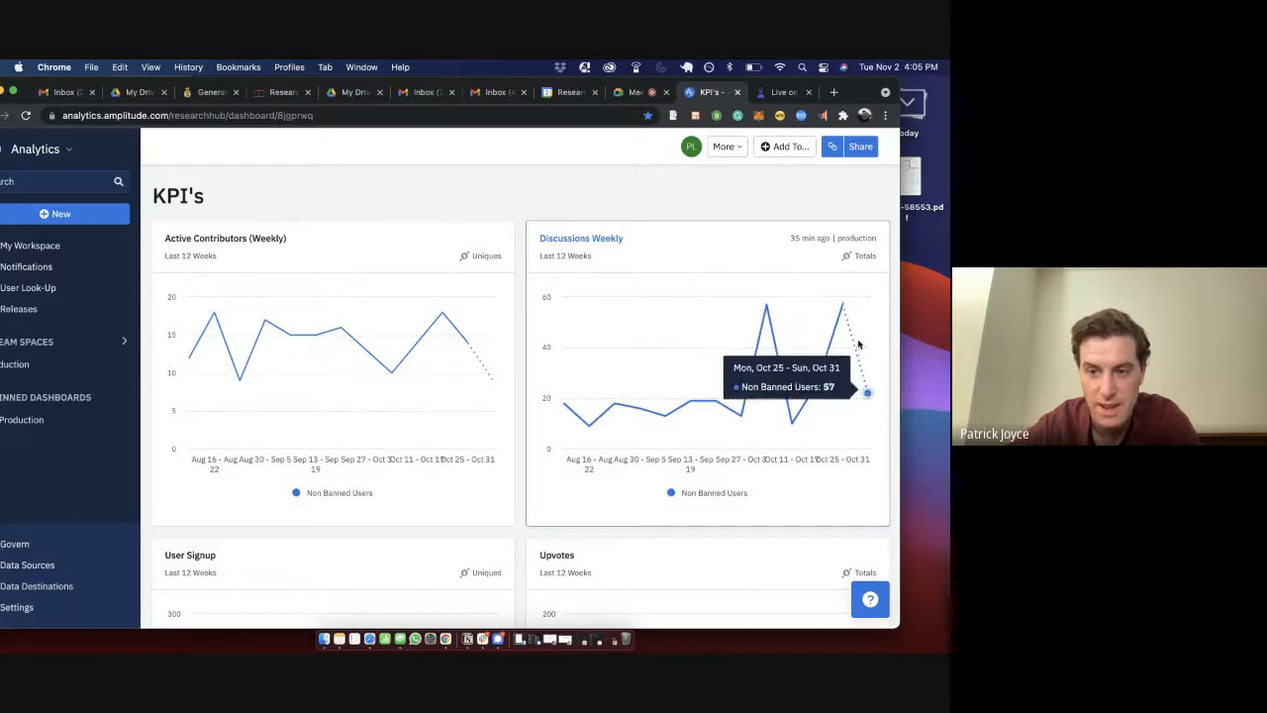
{"action": "mouse_move", "coordinate": [866, 391]}
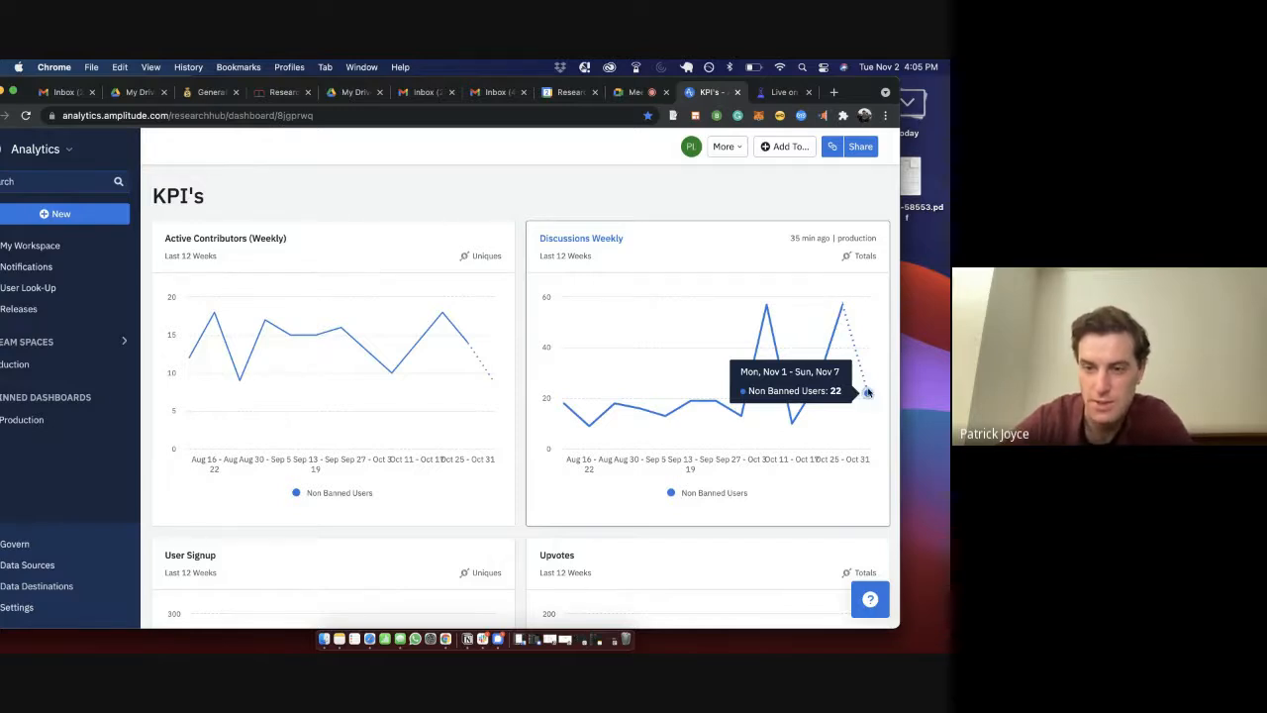
{"action": "scroll", "scroll_direction": "down", "scroll_amount": 3}
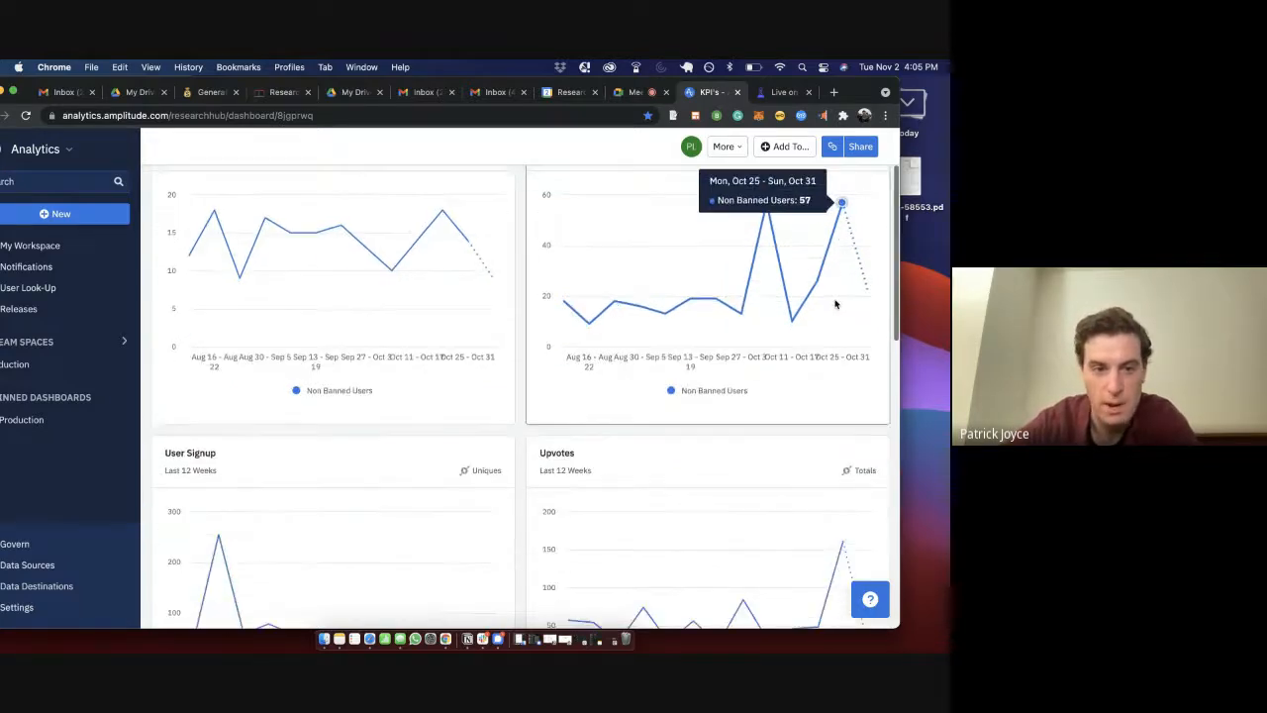
{"action": "scroll", "scroll_direction": "down", "scroll_amount": 3}
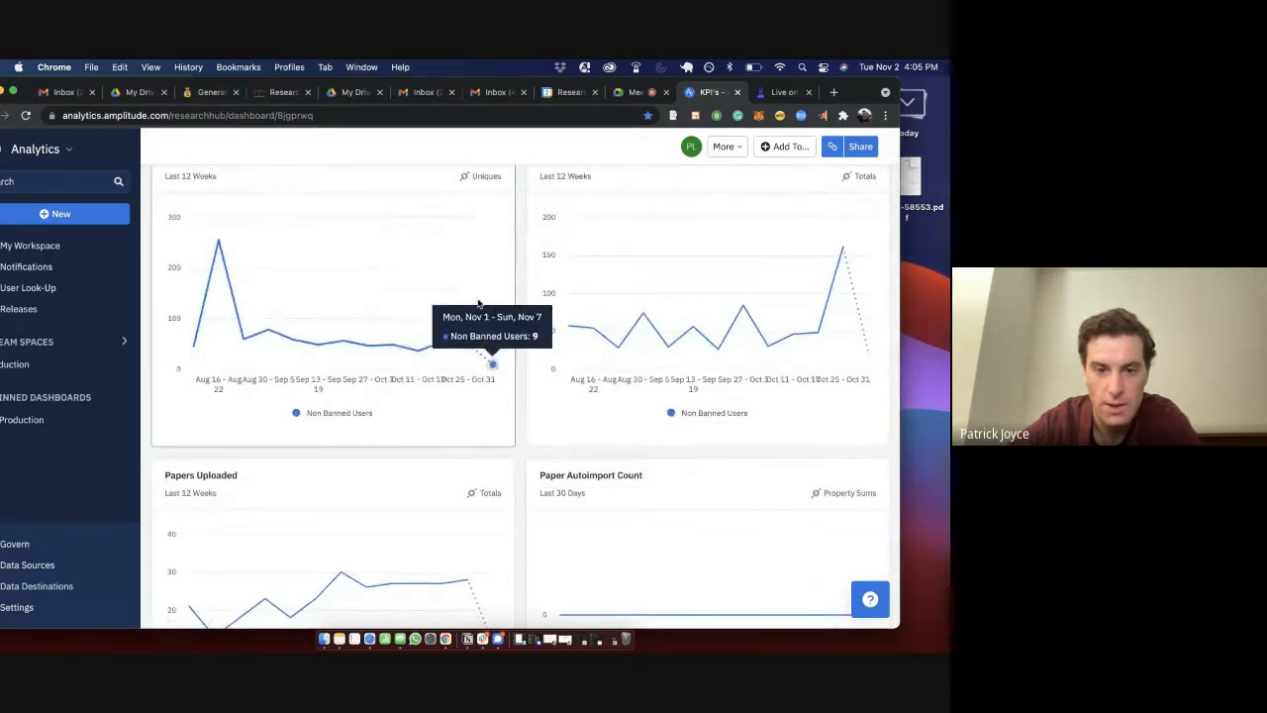
{"action": "mouse_move", "coordinate": [442, 342]}
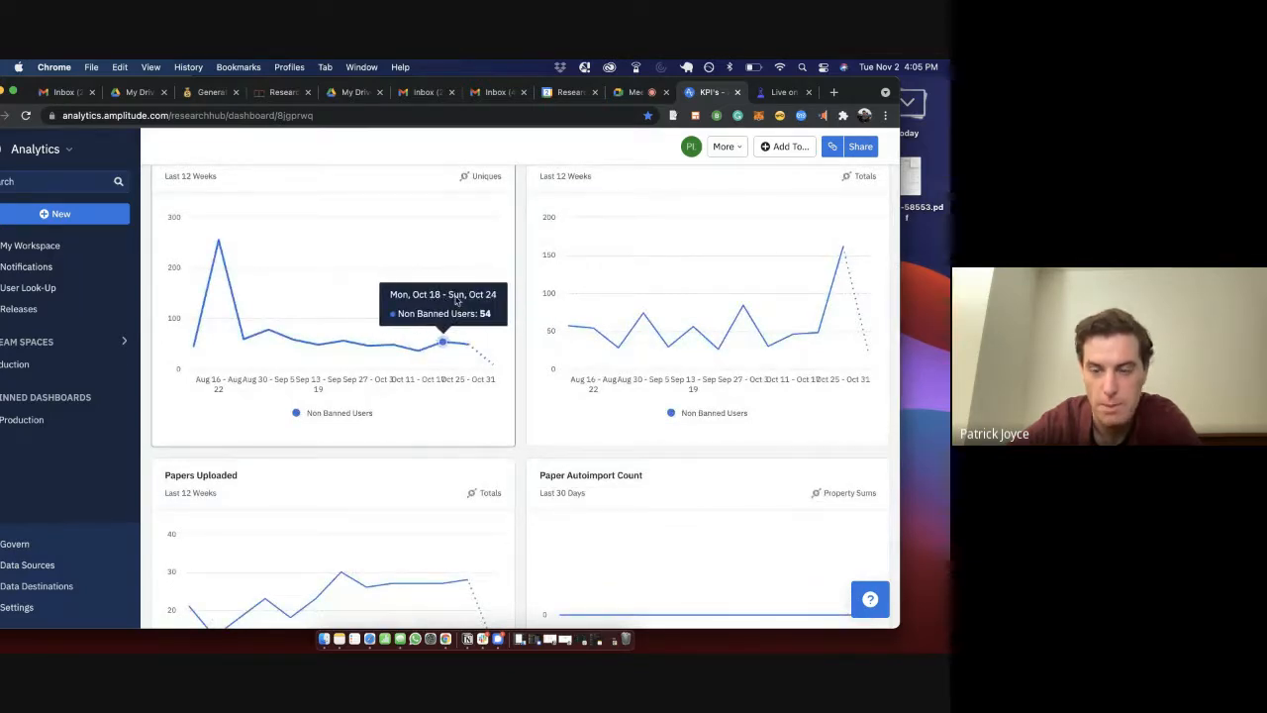
{"action": "scroll", "scroll_direction": "down", "scroll_amount": 3}
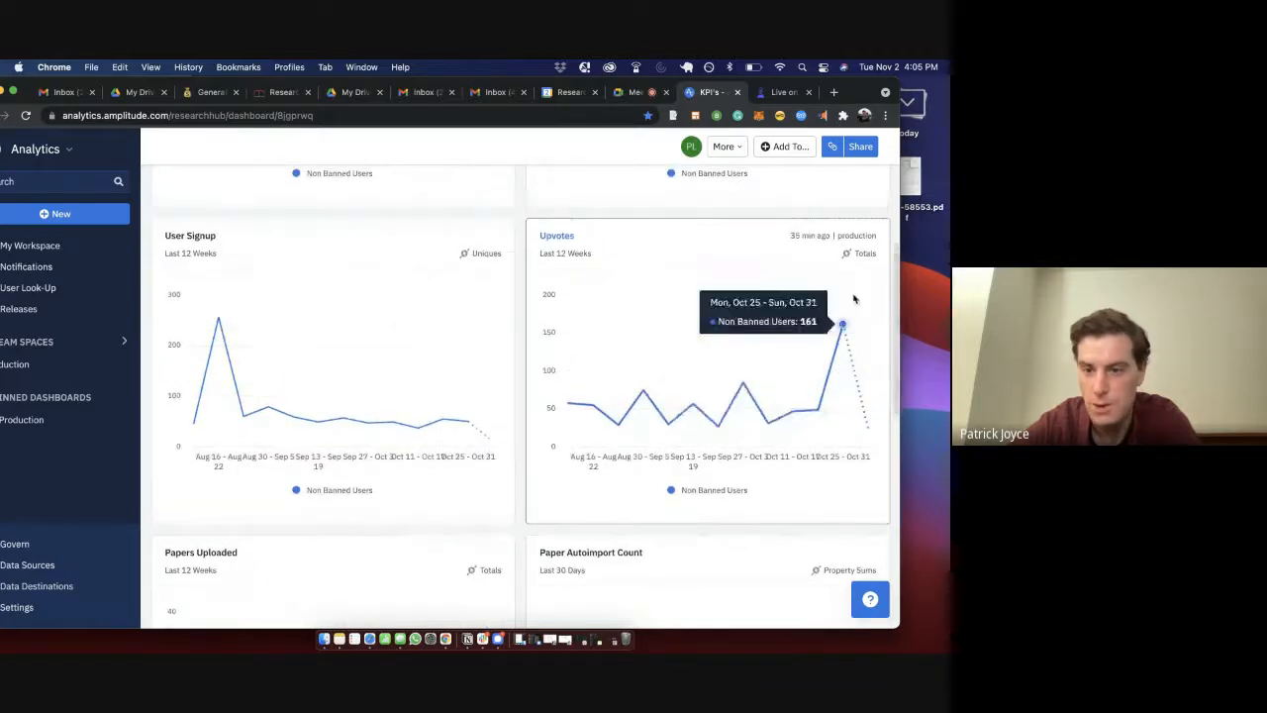
{"action": "scroll", "scroll_direction": "down", "scroll_amount": 3}
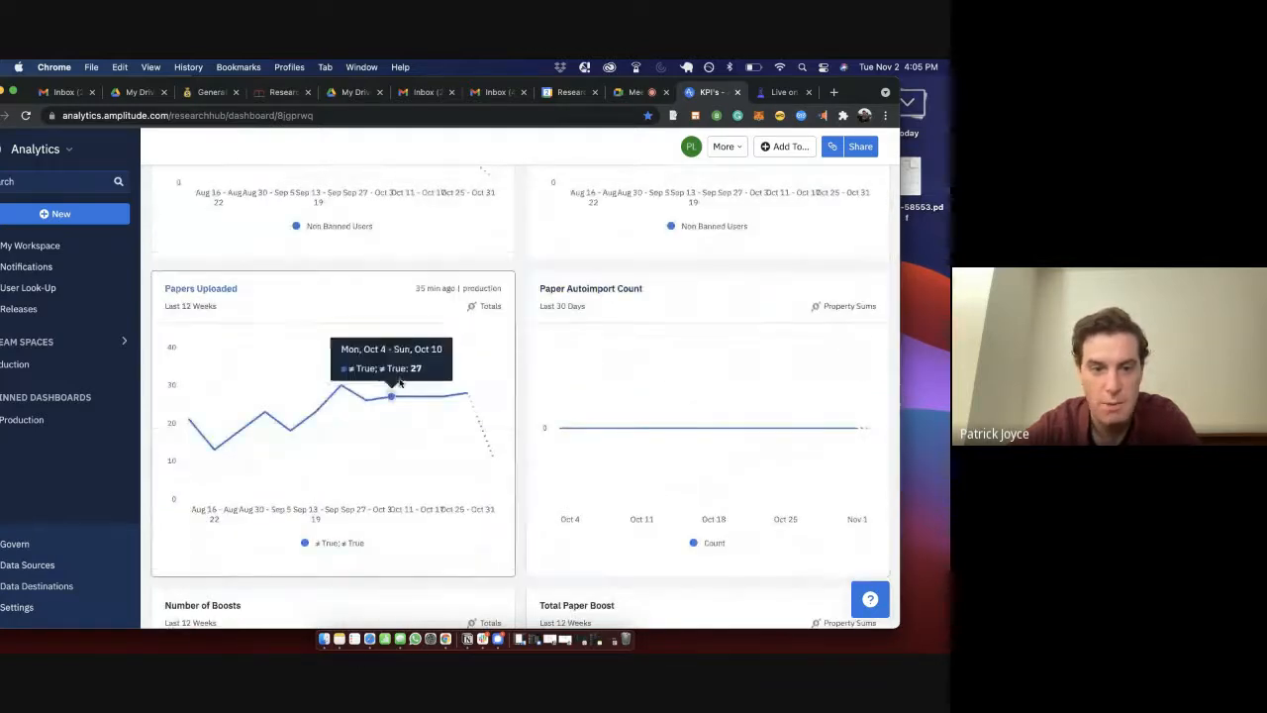
{"action": "mouse_move", "coordinate": [416, 396]}
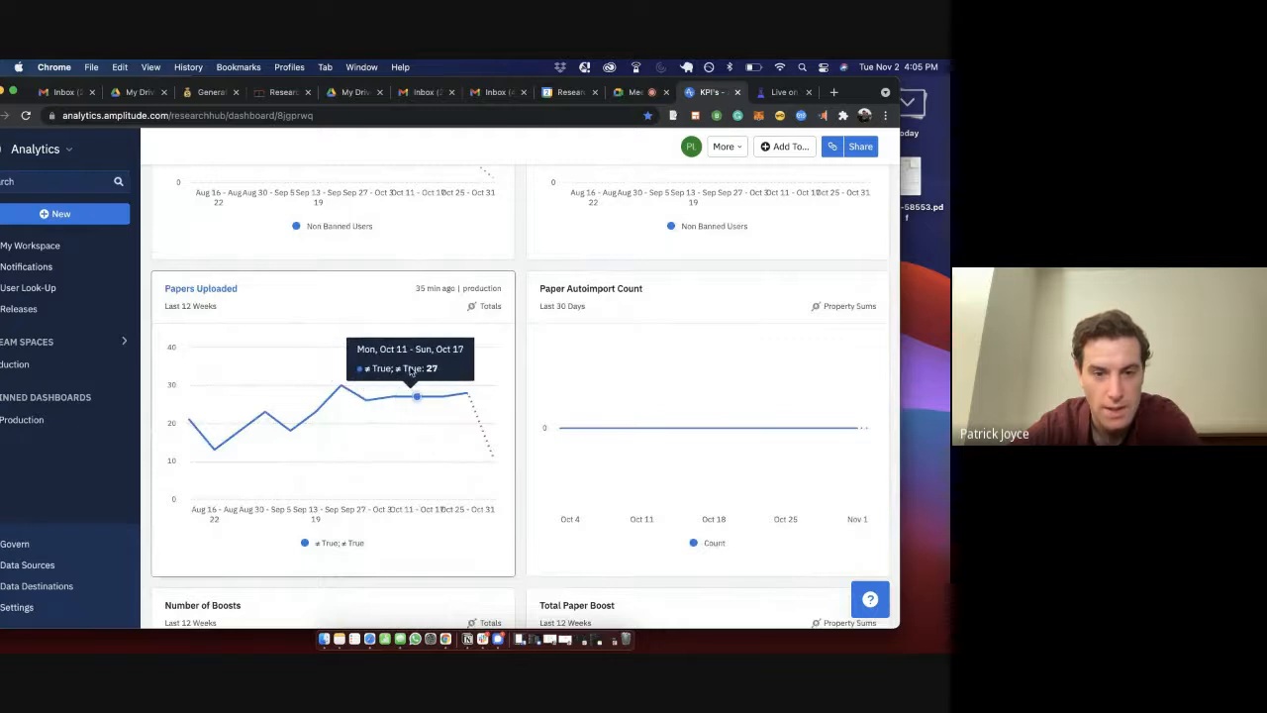
{"action": "mouse_move", "coordinate": [391, 396]}
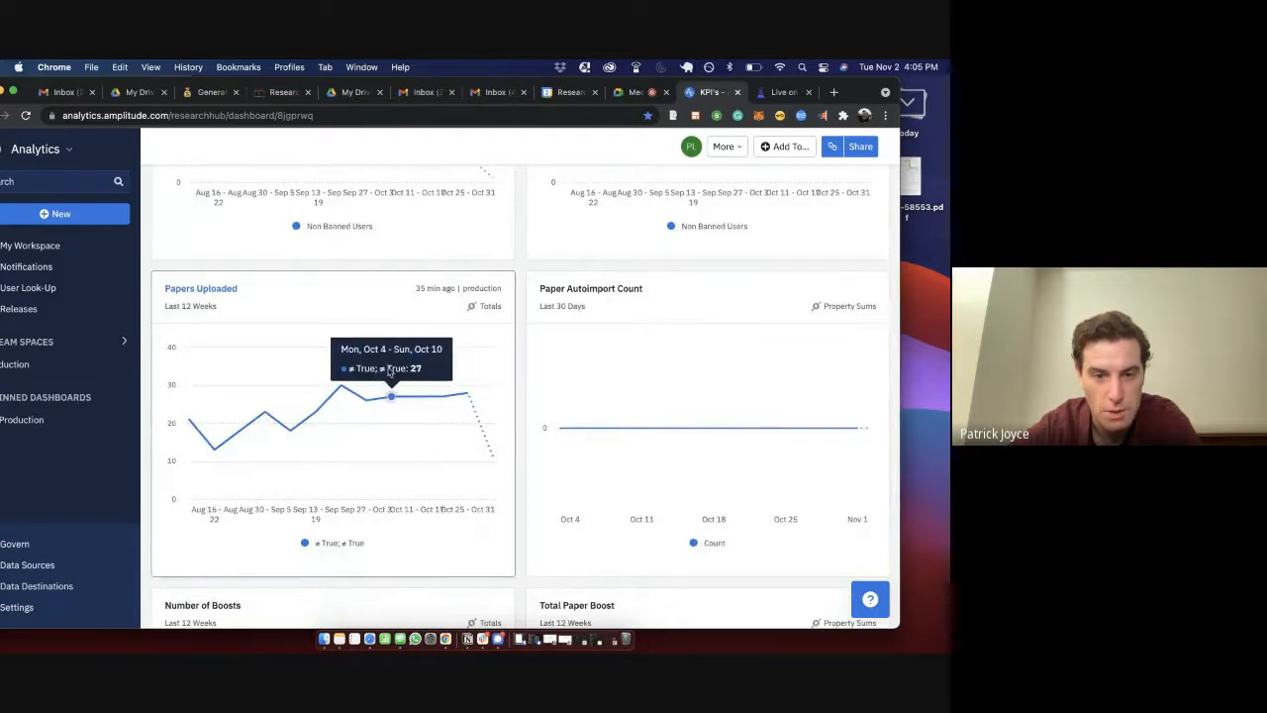
{"action": "scroll", "scroll_direction": "down", "scroll_amount": 3}
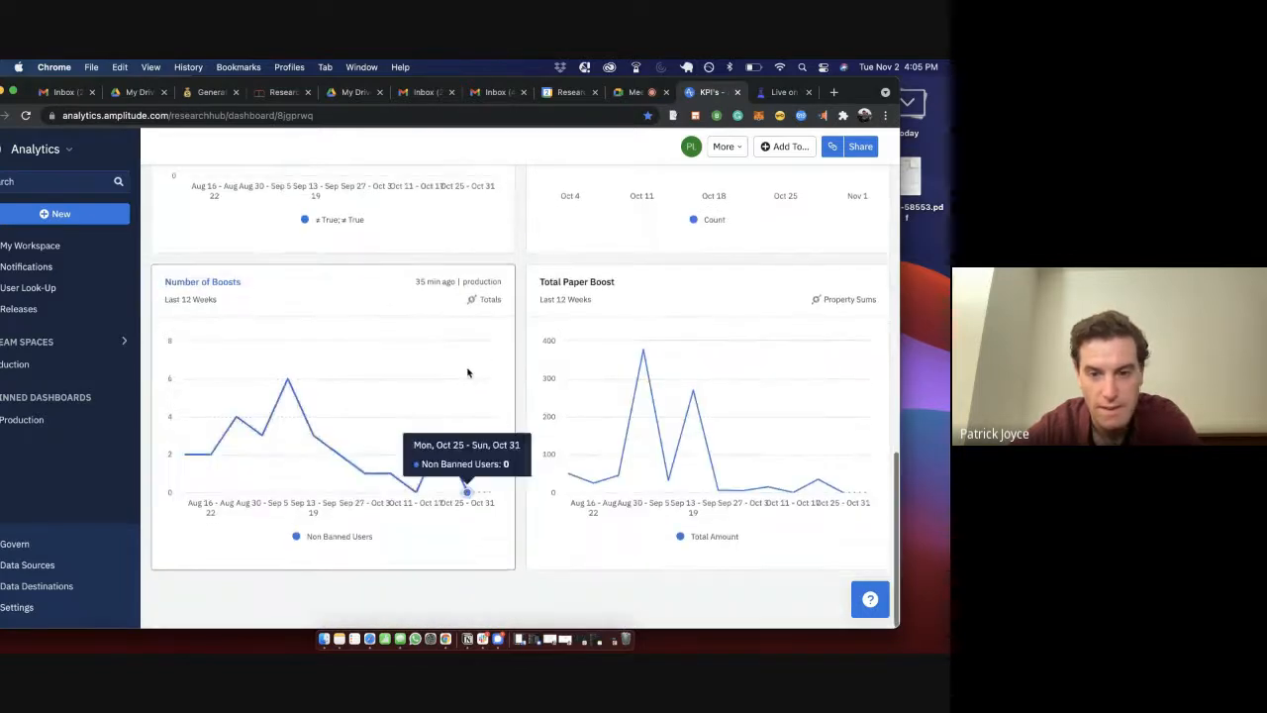
{"action": "scroll", "scroll_direction": "up", "scroll_amount": 3}
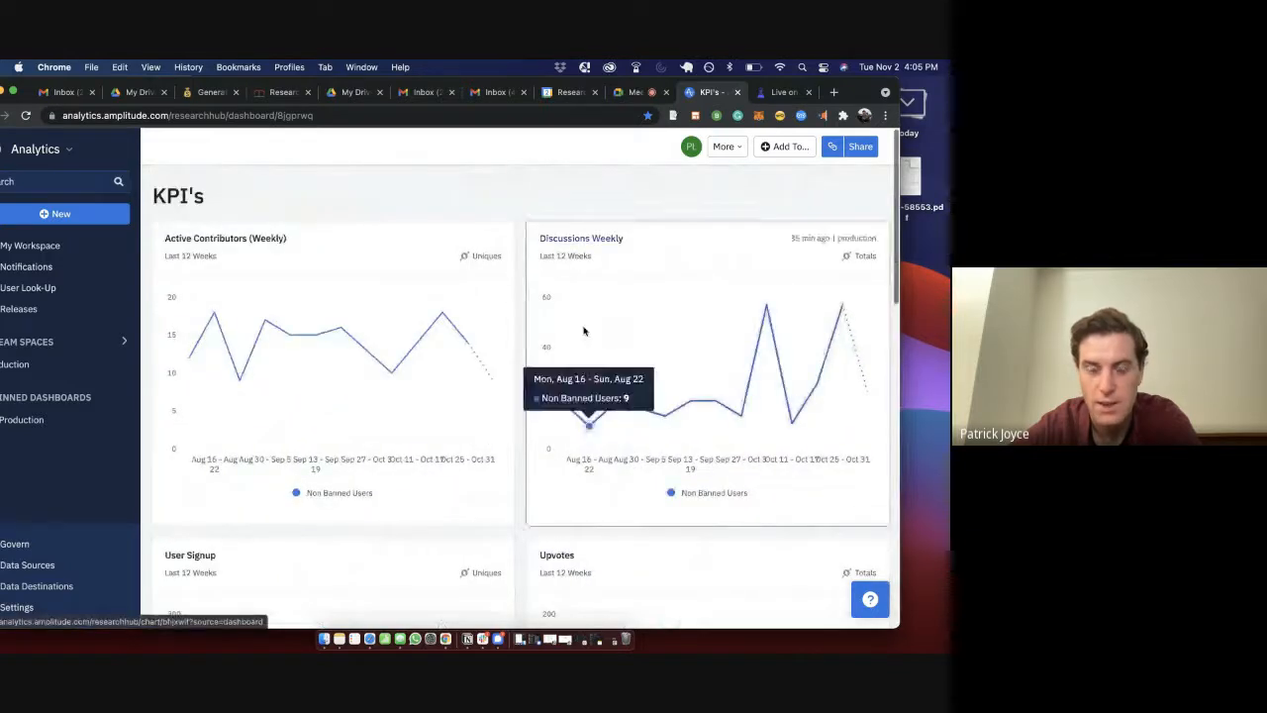
{"action": "mouse_move", "coordinate": [492, 381]}
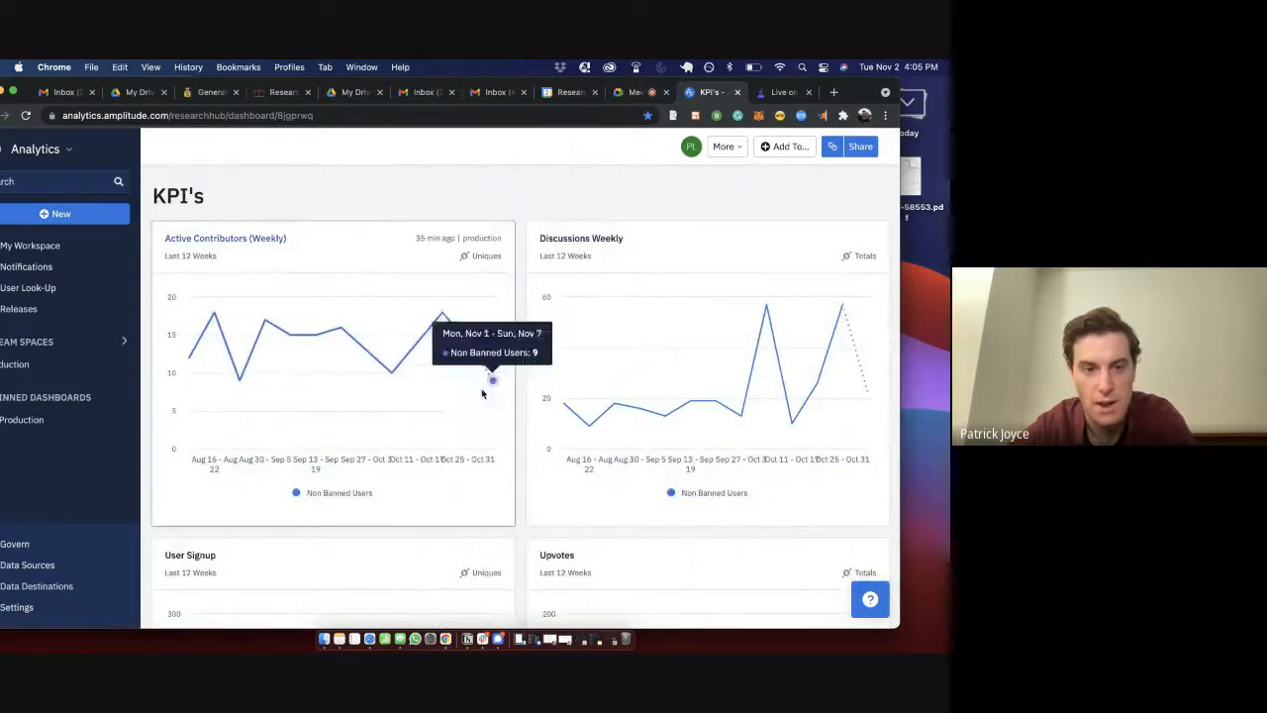
{"action": "mouse_move", "coordinate": [444, 298]}
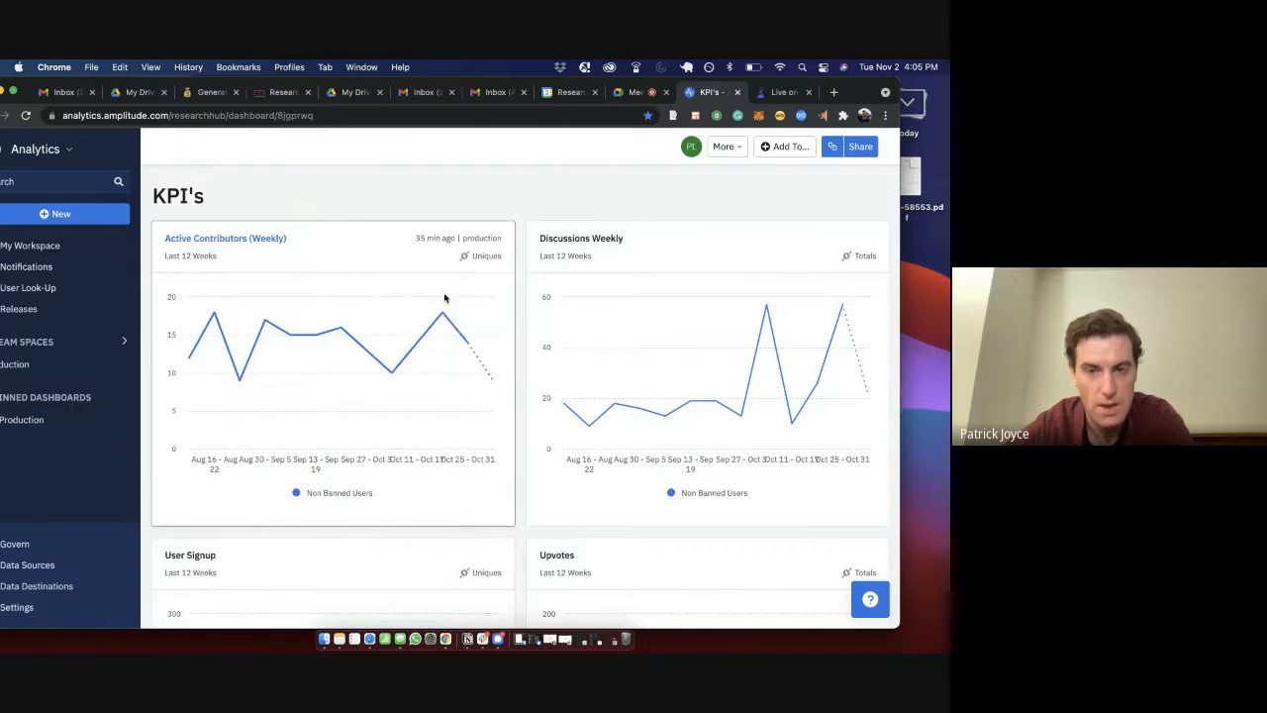
{"action": "mouse_move", "coordinate": [634, 92]}
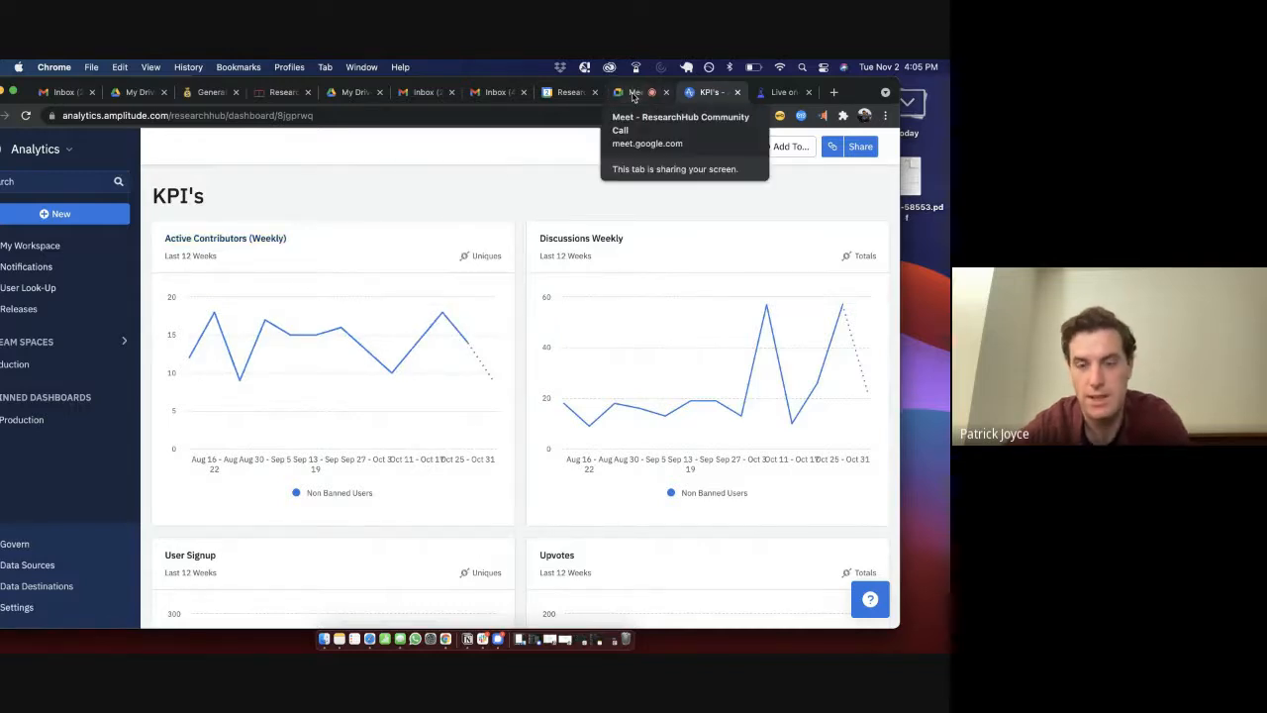
- Return to the Meet call sharing the Notion 'Next major feature' page
{"action": "left_click", "coordinate": [633, 92]}
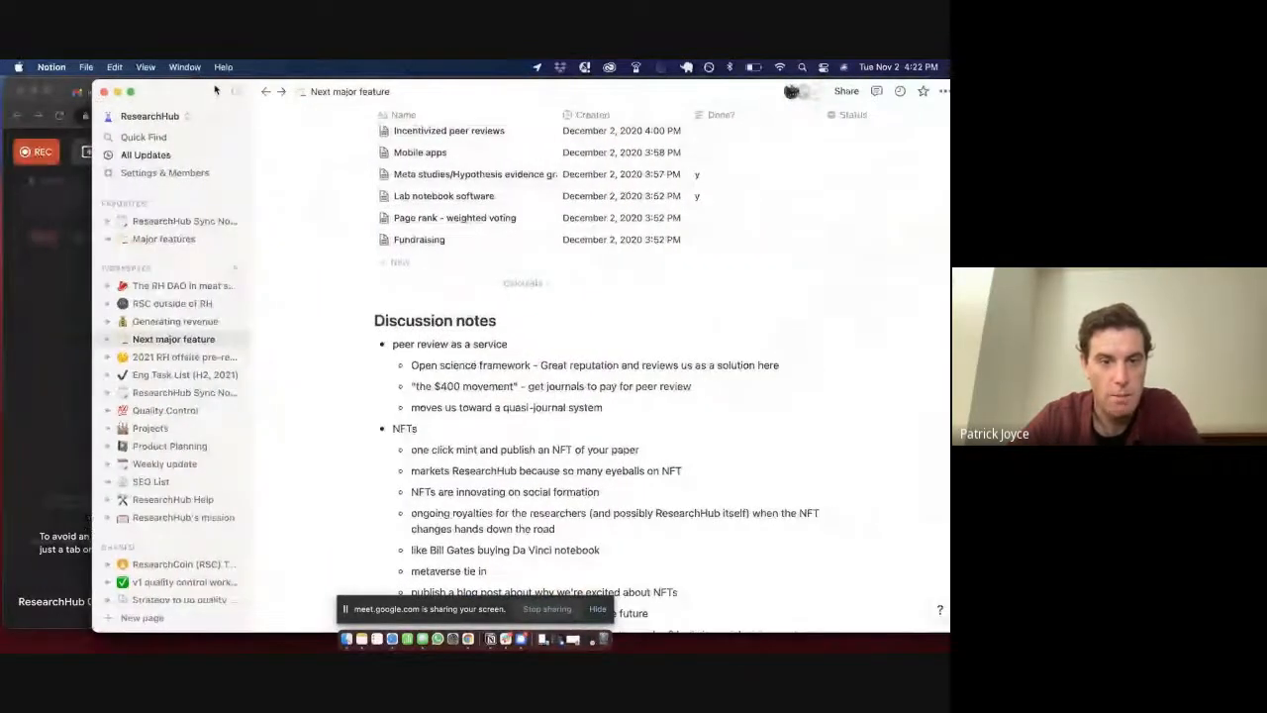
{"action": "scroll", "scroll_direction": "up", "scroll_amount": 3}
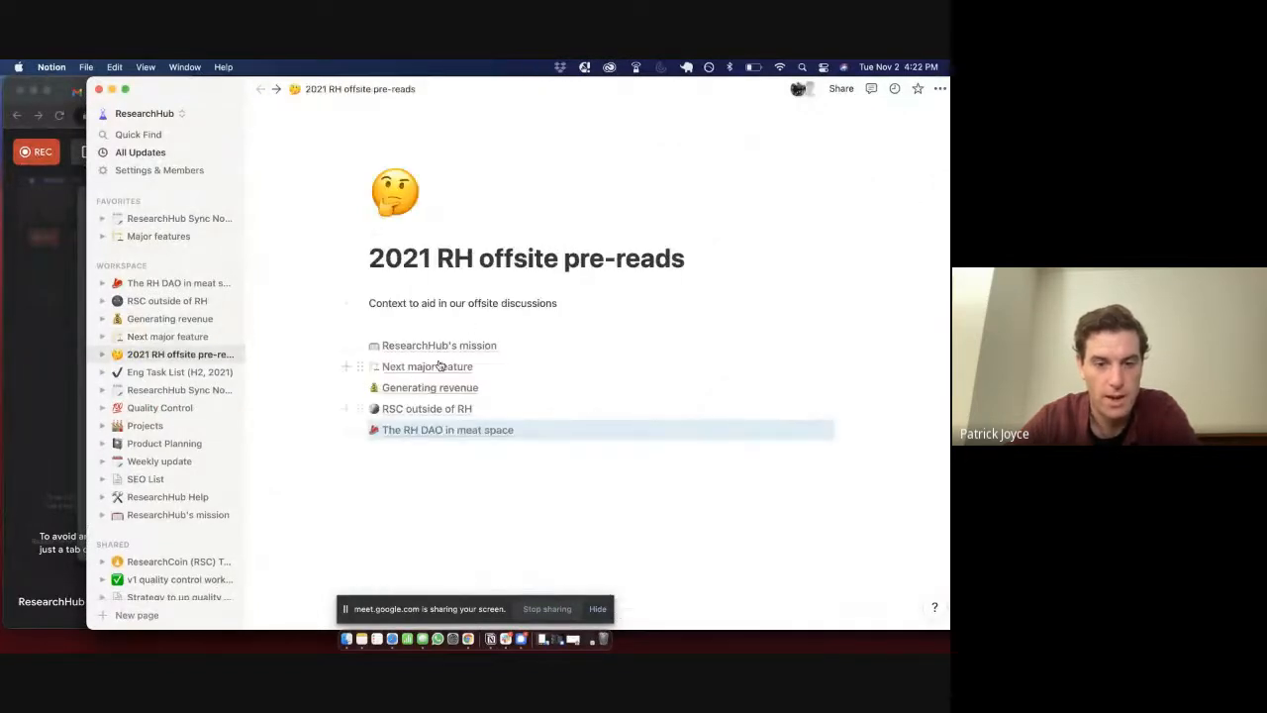
{"action": "mouse_move", "coordinate": [441, 394]}
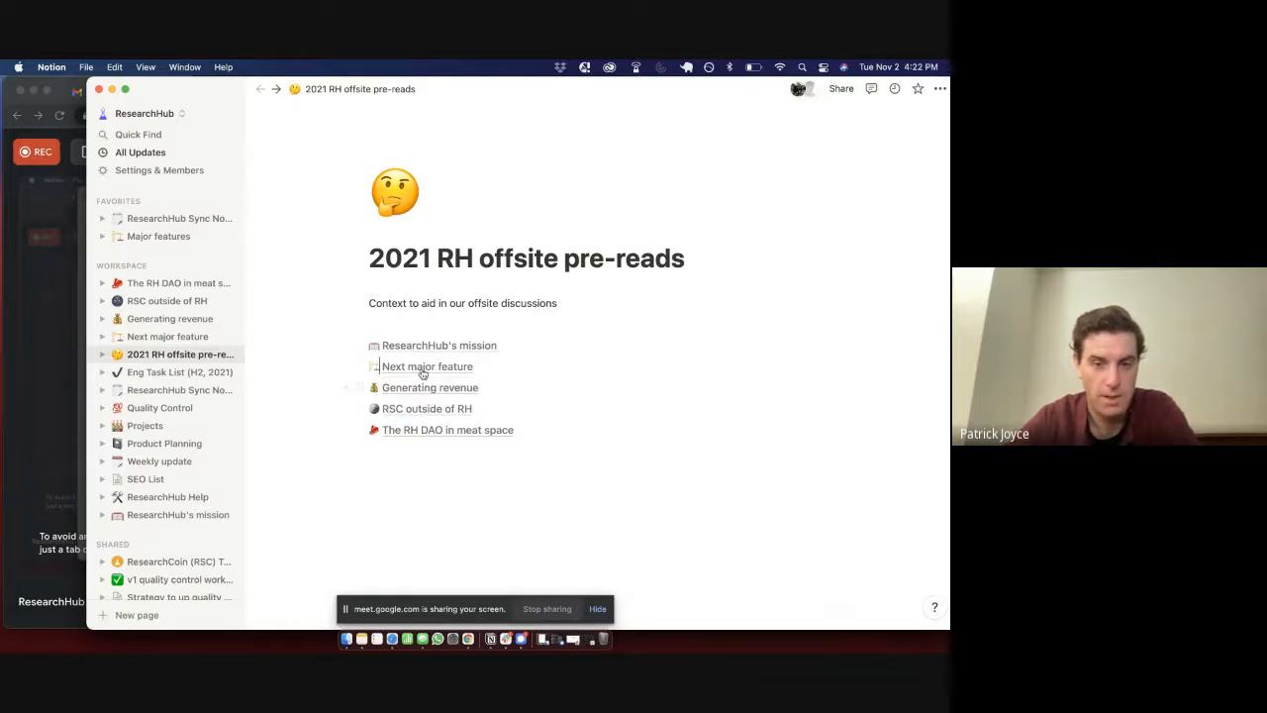
{"action": "left_click", "coordinate": [427, 365]}
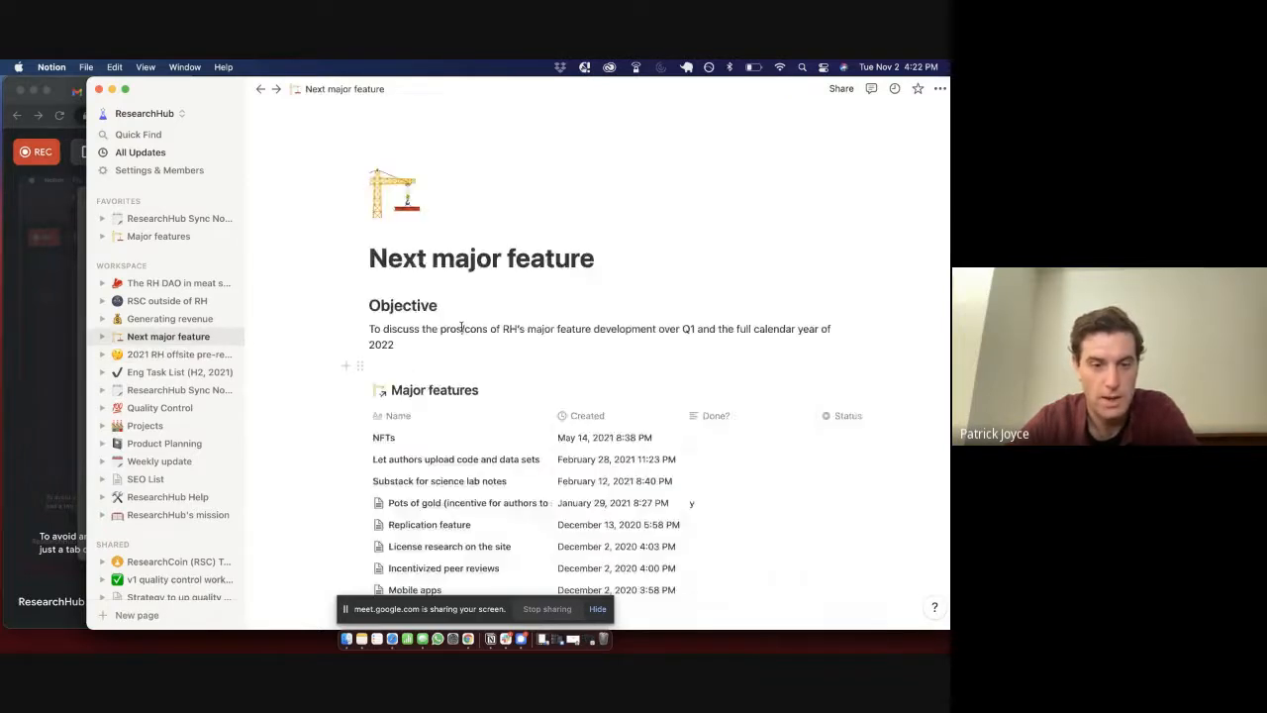
{"action": "scroll", "scroll_direction": "down", "scroll_amount": 3}
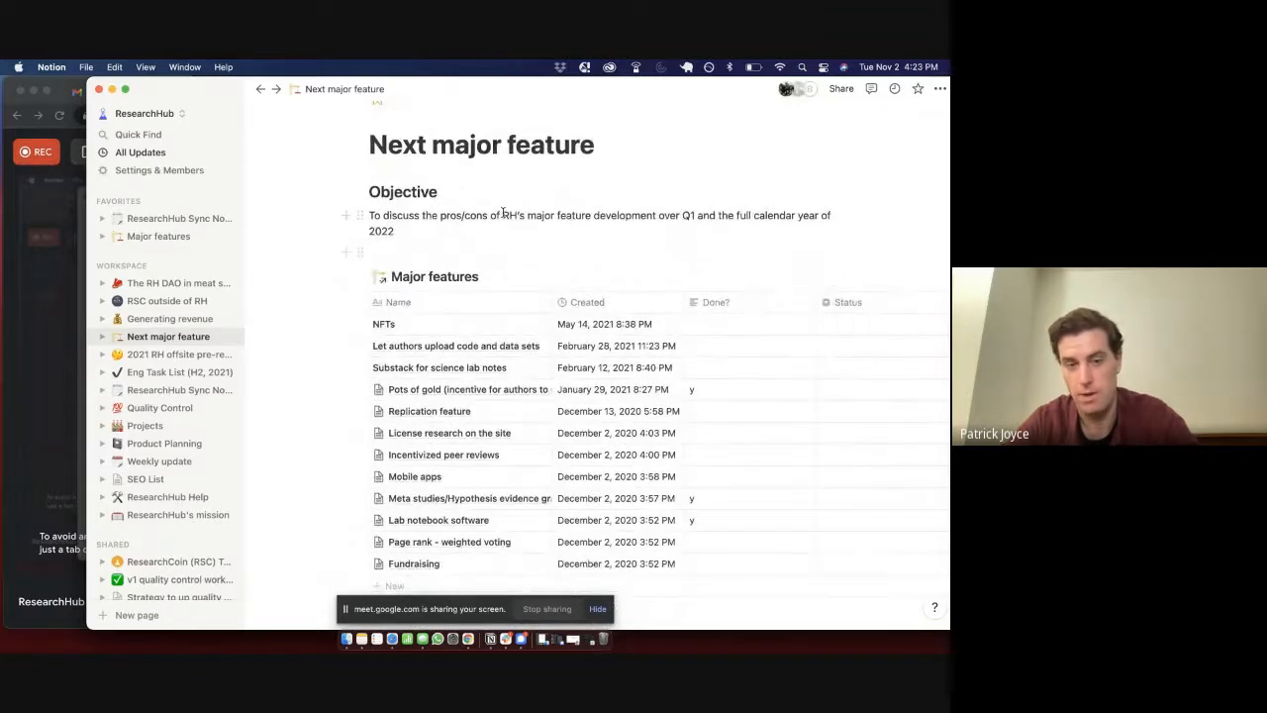
{"action": "scroll", "scroll_direction": "down", "scroll_amount": 3}
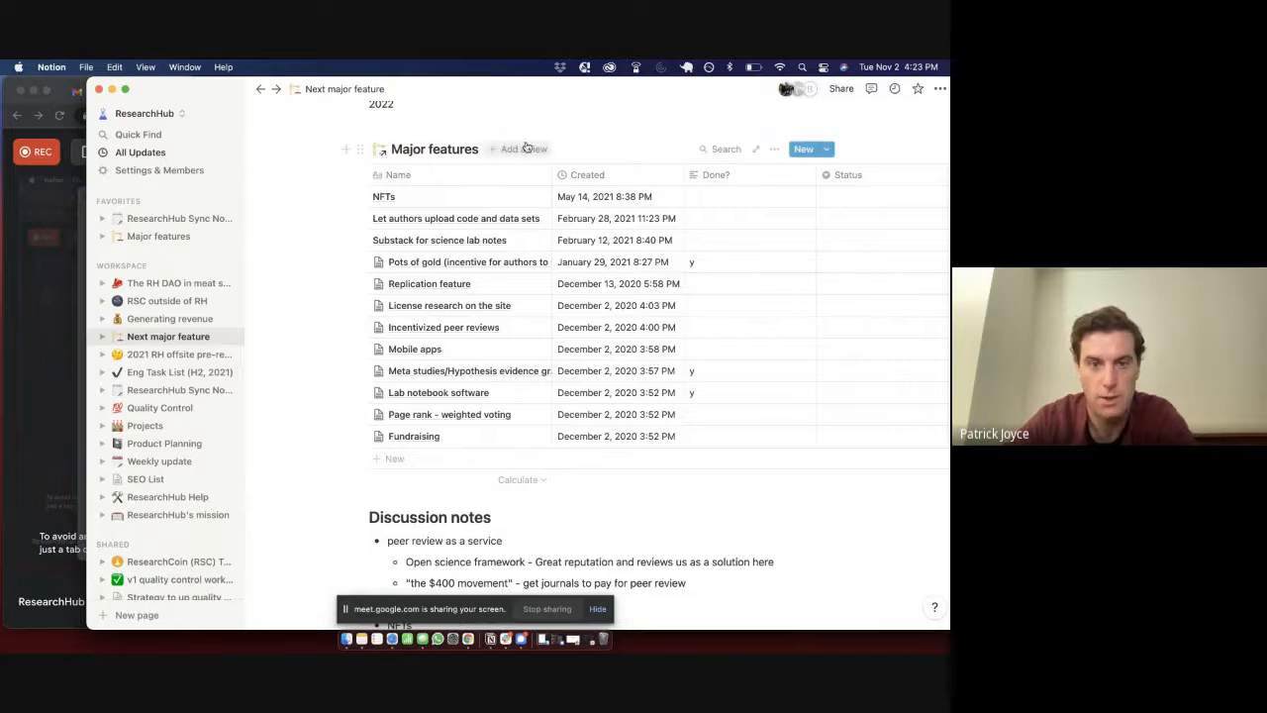
{"action": "scroll", "scroll_direction": "down", "scroll_amount": 3}
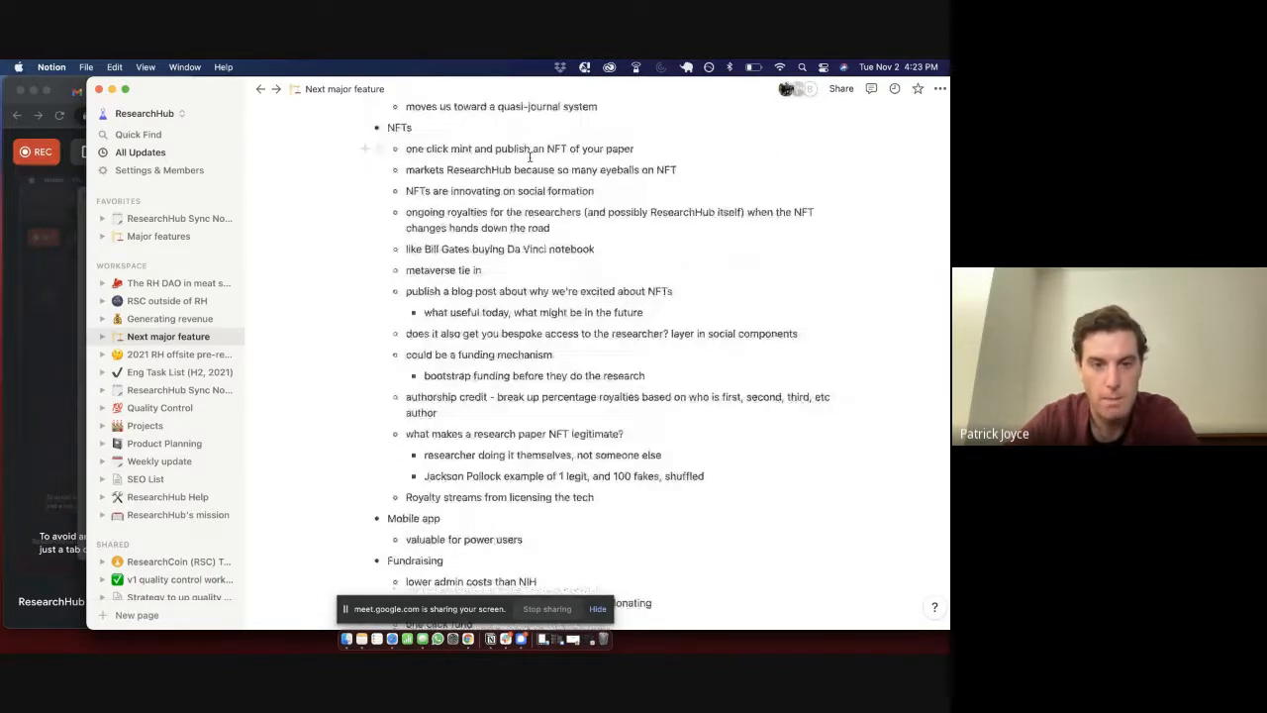
{"action": "scroll", "scroll_direction": "up", "scroll_amount": 3}
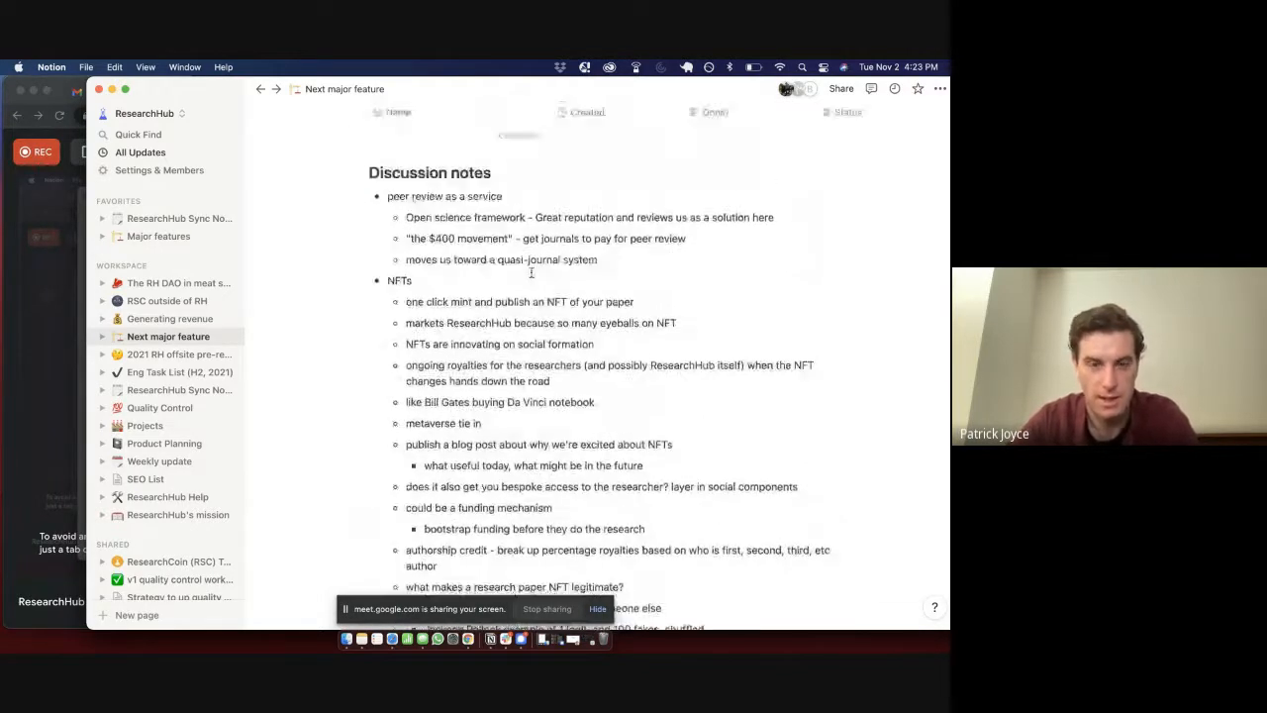
{"action": "scroll", "scroll_direction": "down", "scroll_amount": 3}
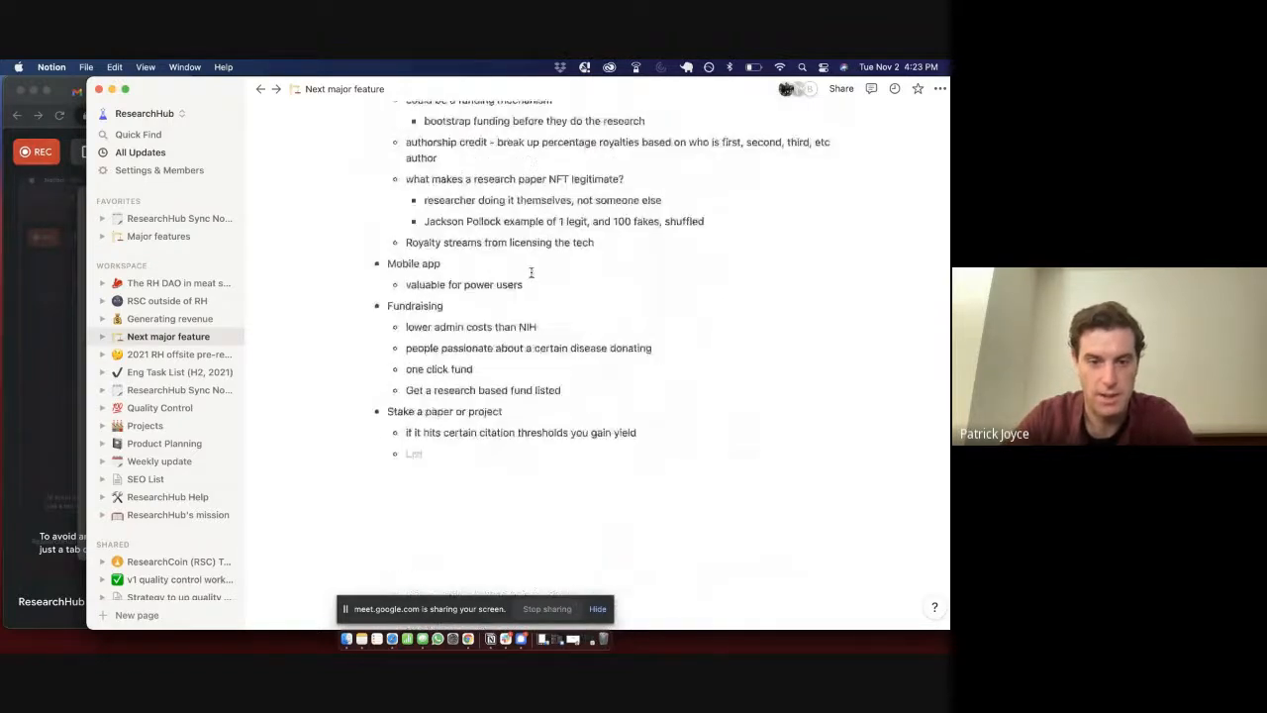
{"action": "scroll", "scroll_direction": "up", "scroll_amount": 3}
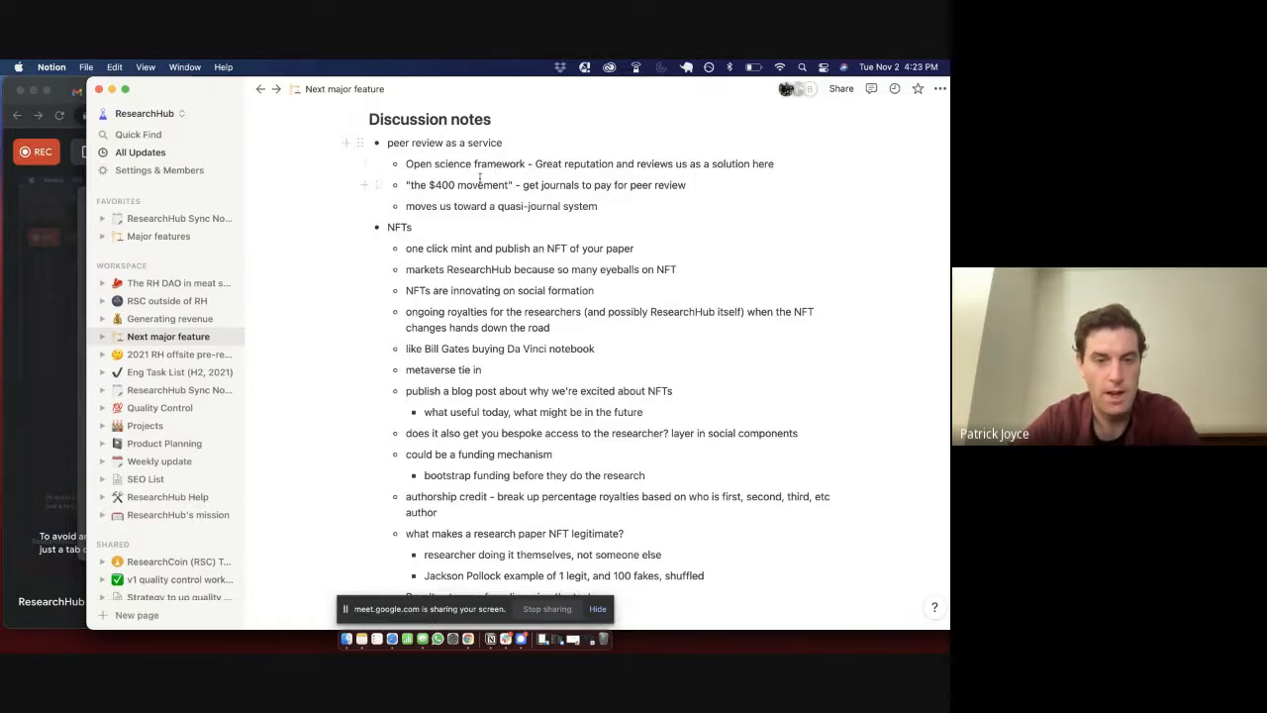
{"action": "scroll", "scroll_direction": "down", "scroll_amount": 3}
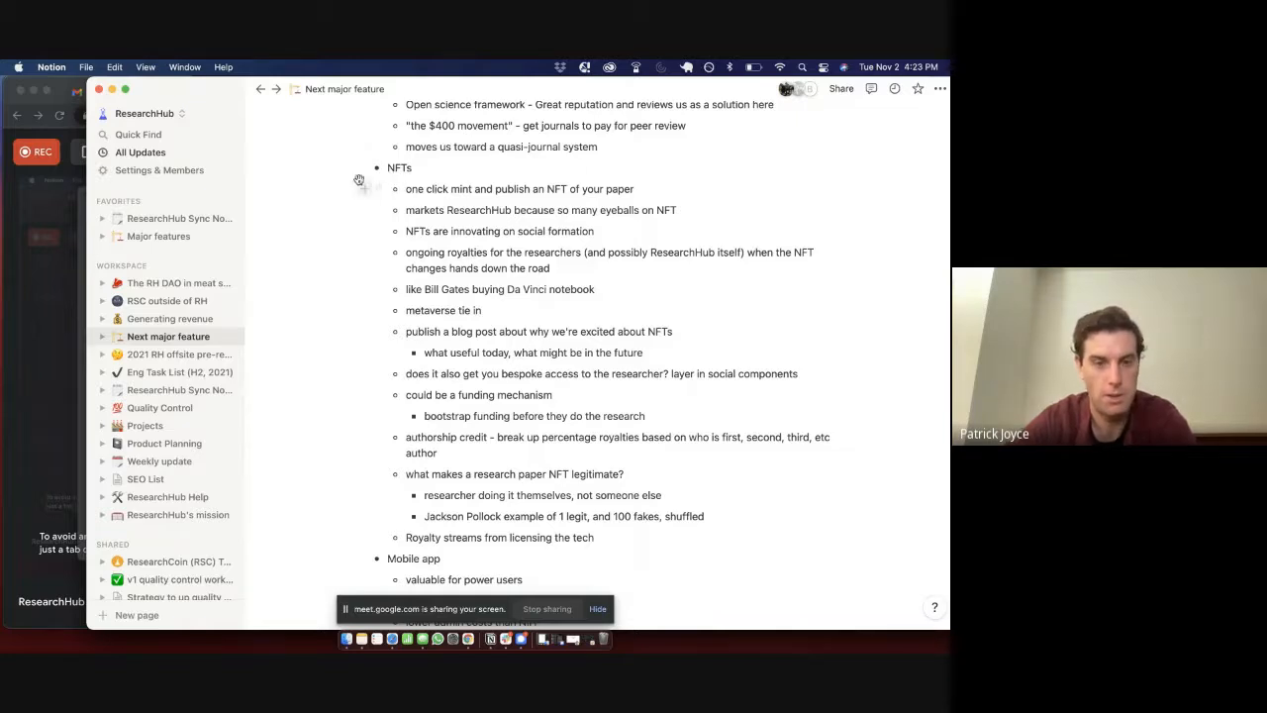
{"action": "mouse_move", "coordinate": [457, 211]}
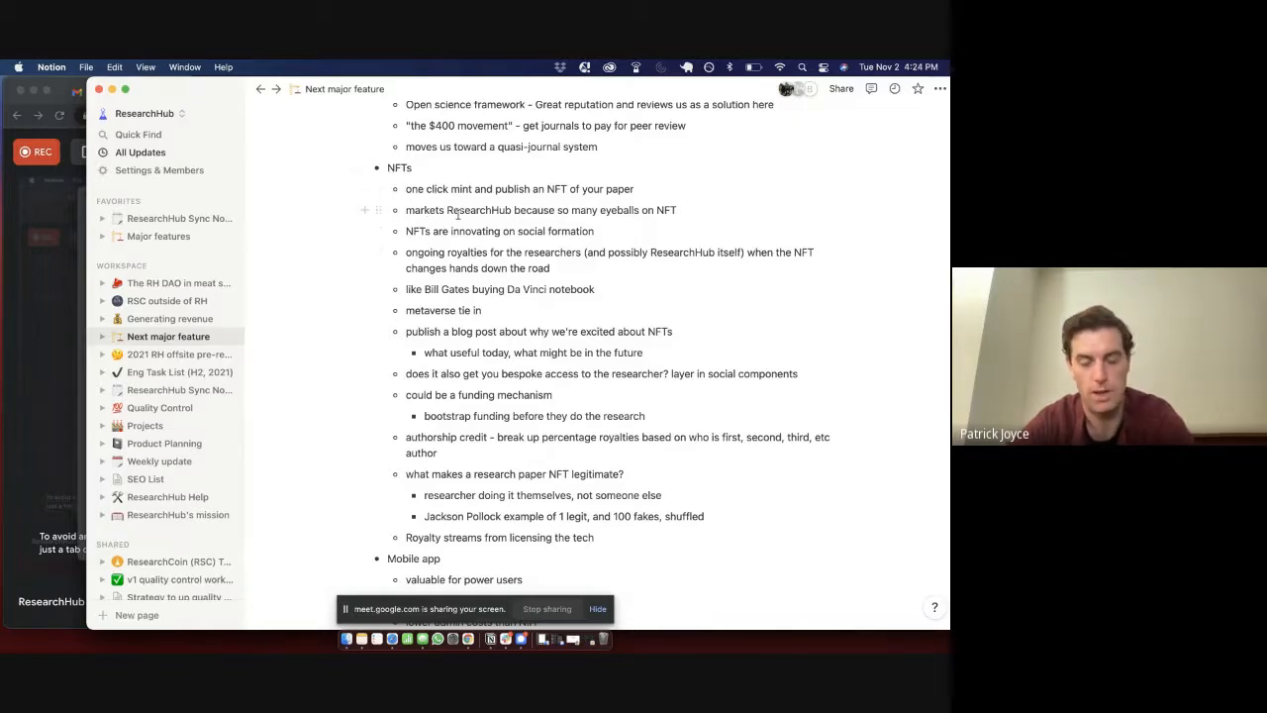
{"action": "mouse_move", "coordinate": [370, 167]}
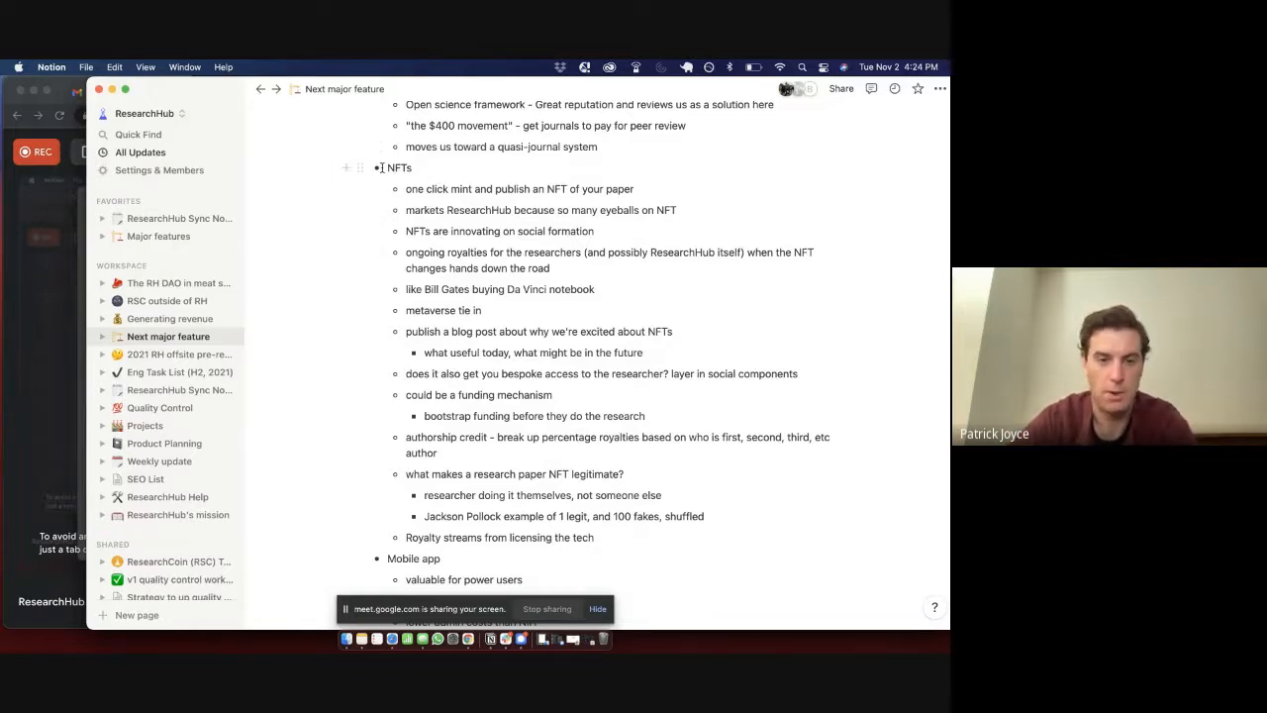
{"action": "scroll", "scroll_direction": "down", "scroll_amount": 3}
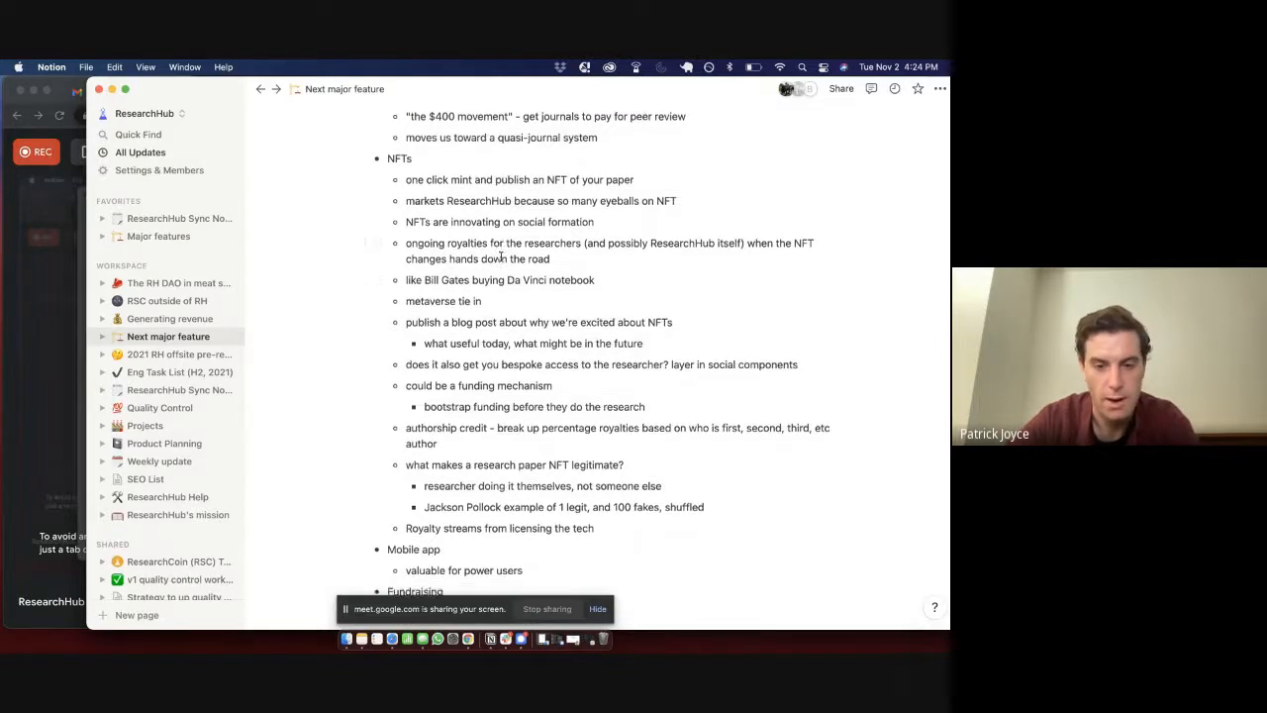
{"action": "scroll", "scroll_direction": "down", "scroll_amount": 3}
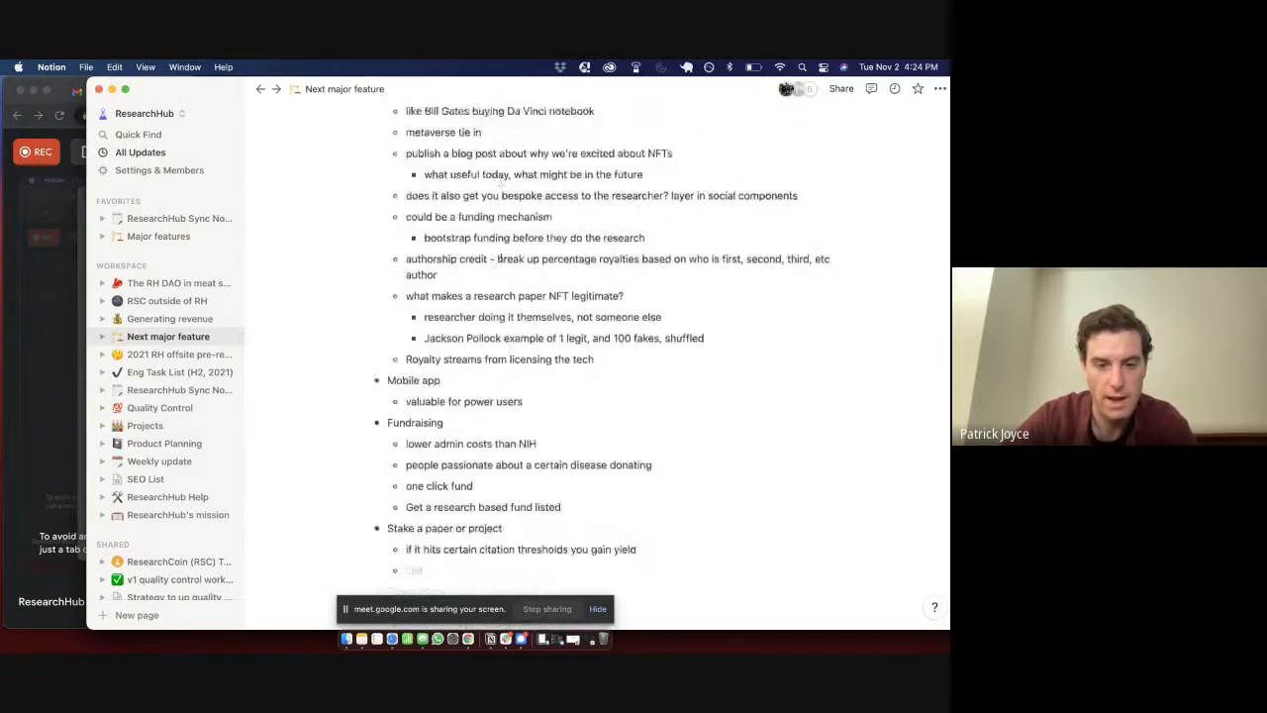
{"action": "scroll", "scroll_direction": "down", "scroll_amount": 3}
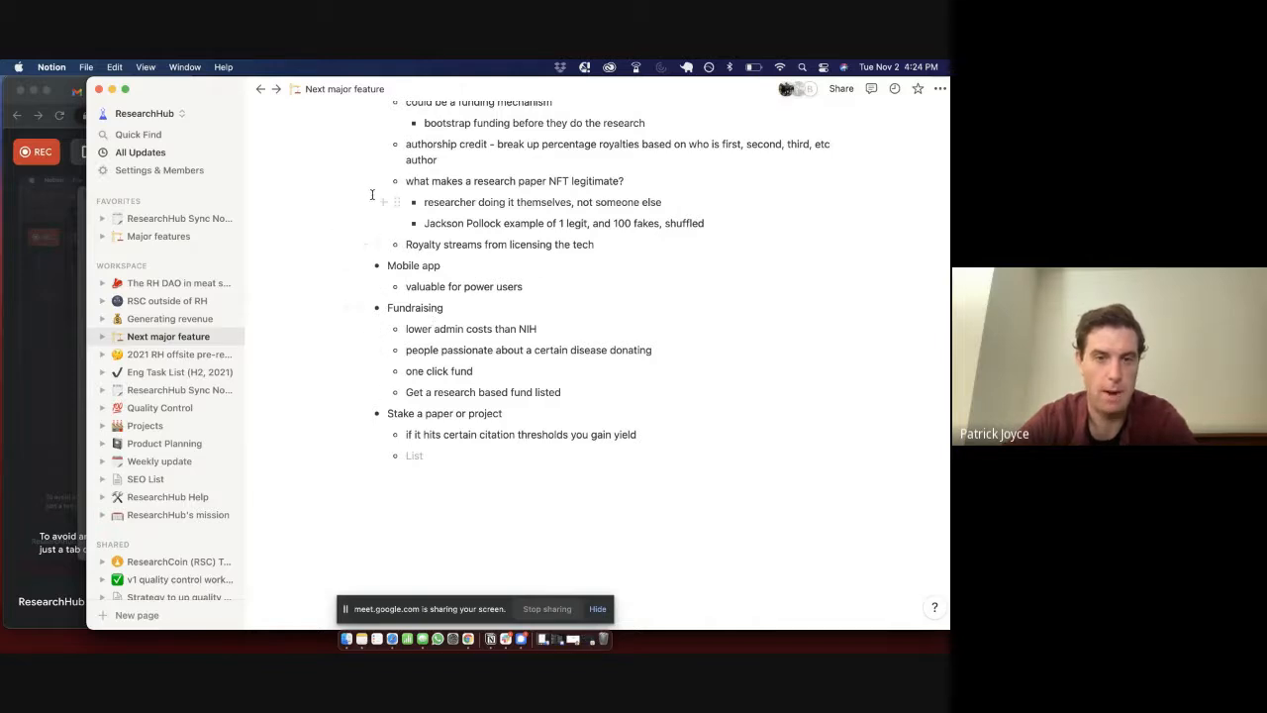
{"action": "mouse_move", "coordinate": [402, 142]}
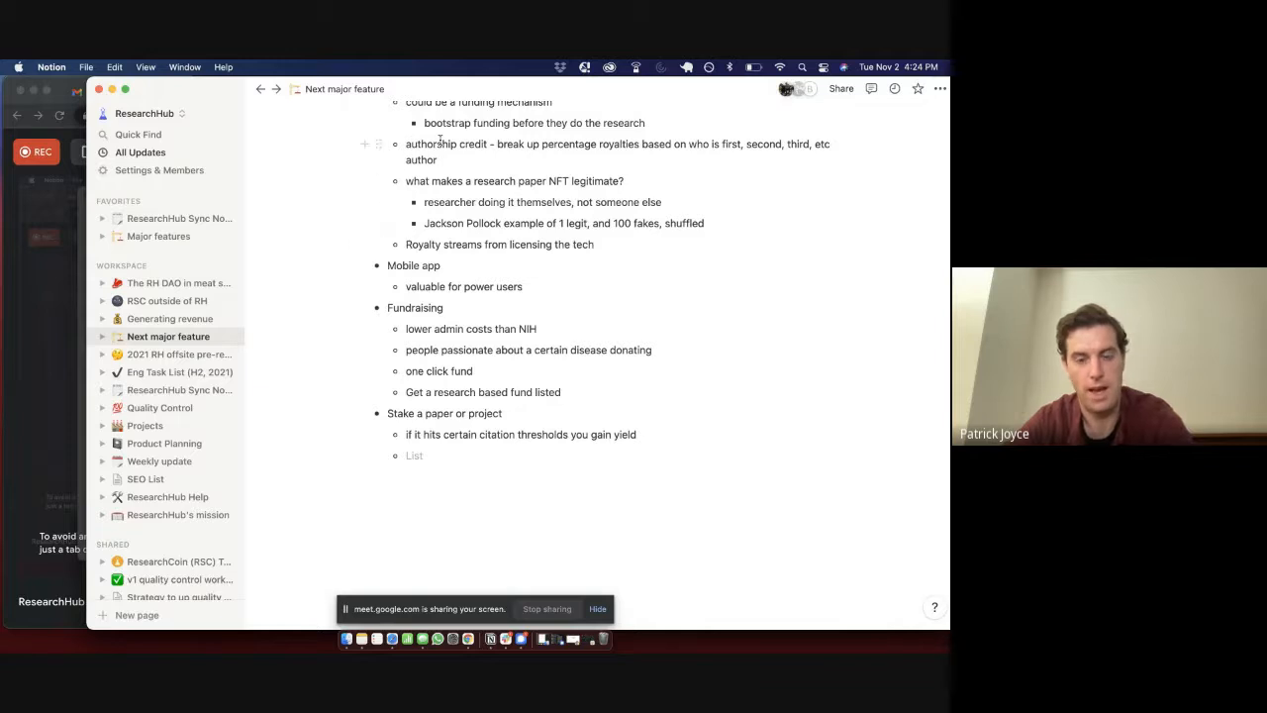
{"action": "mouse_move", "coordinate": [326, 208]}
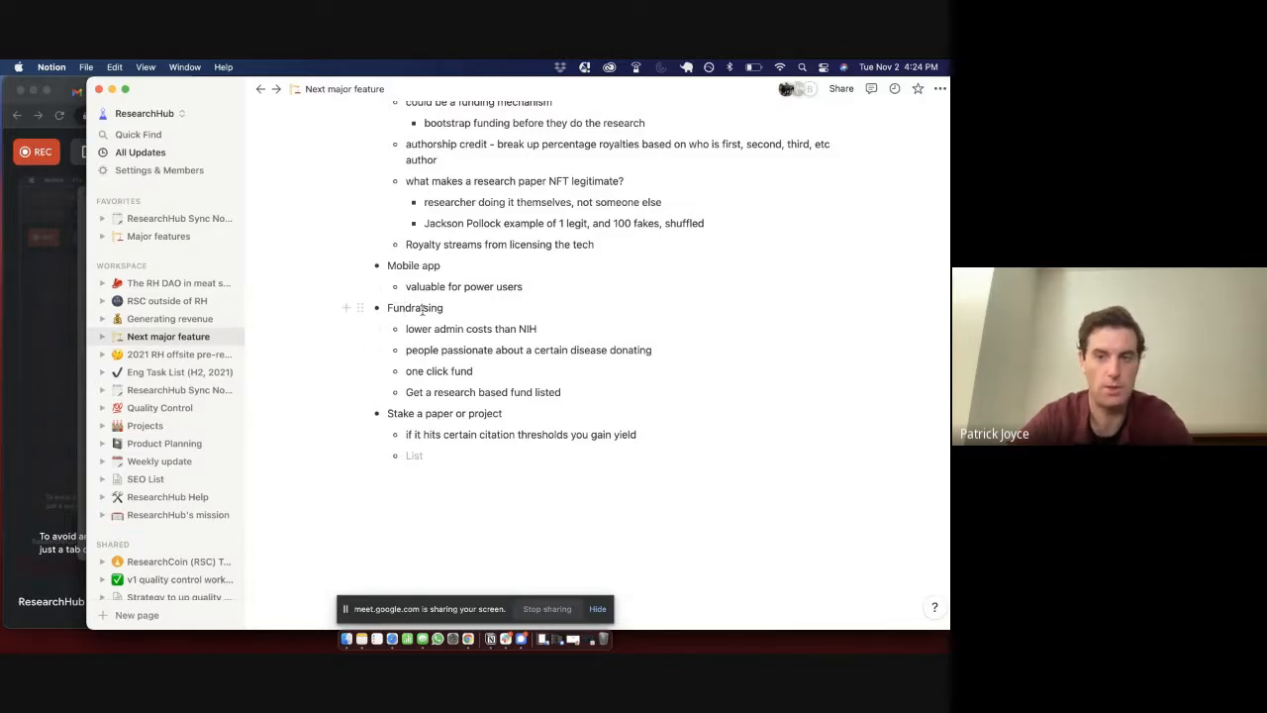
{"action": "mouse_move", "coordinate": [437, 302]}
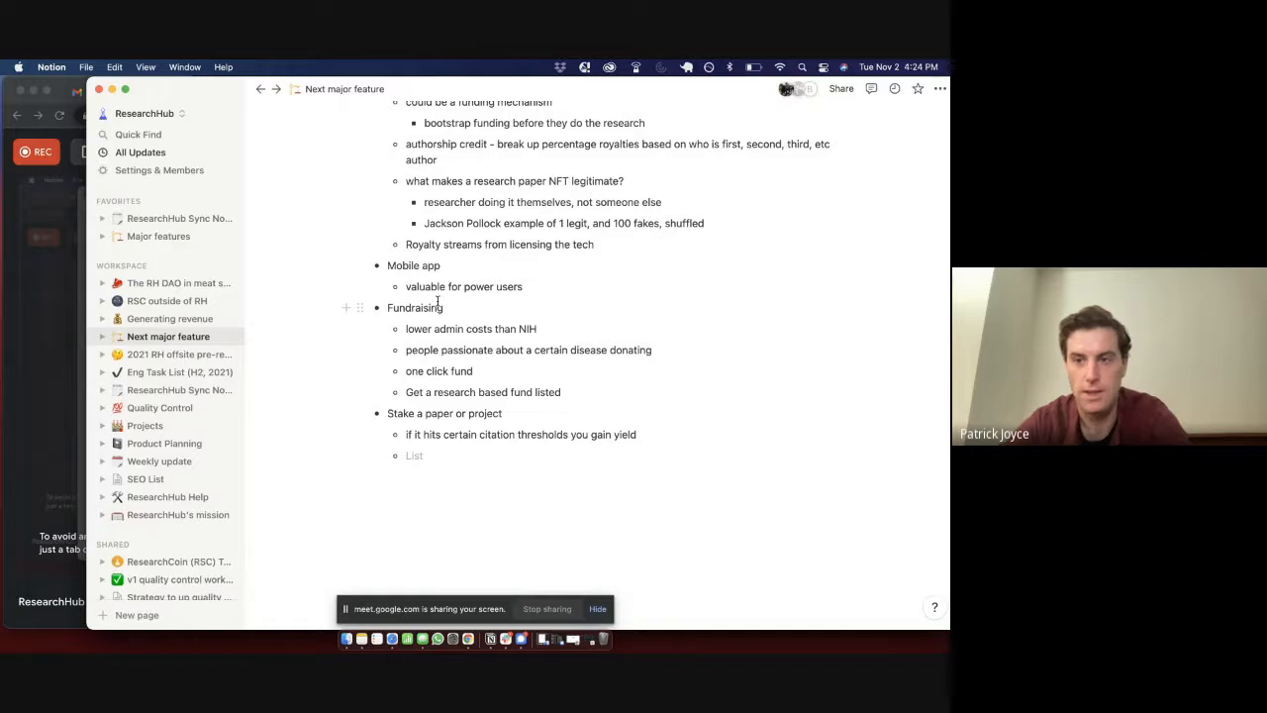
{"action": "mouse_move", "coordinate": [421, 315]}
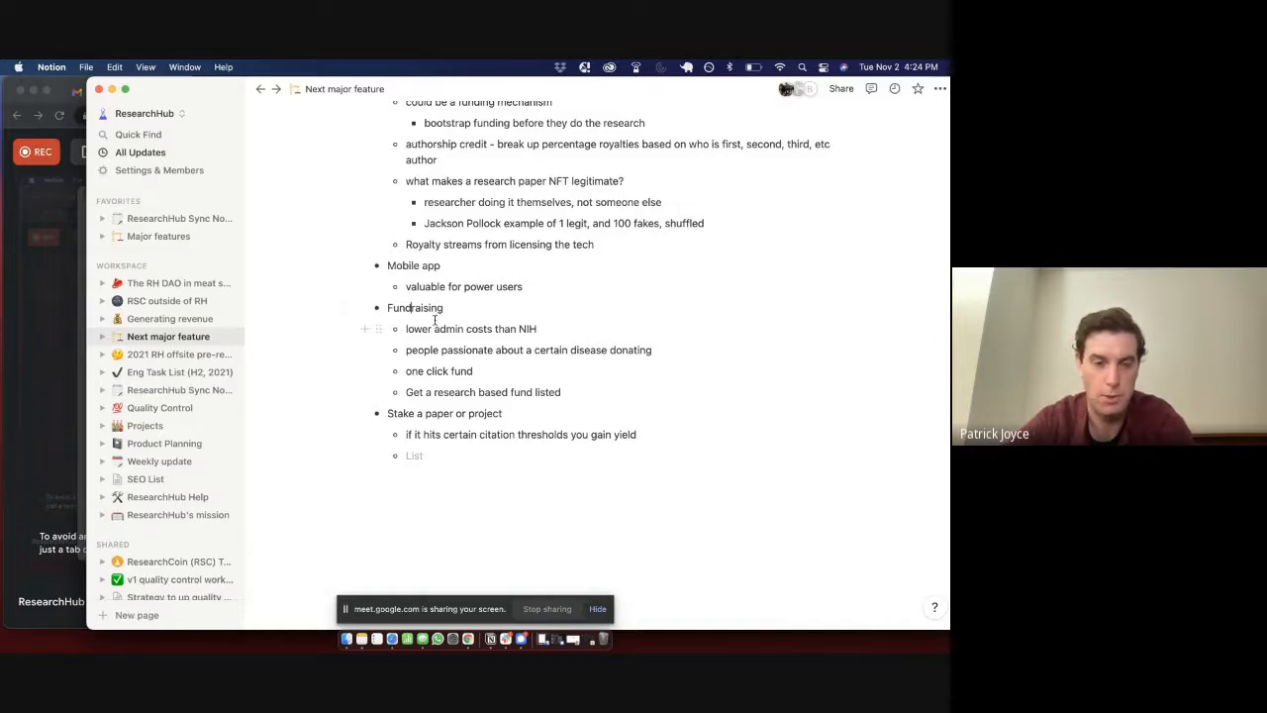
{"action": "mouse_move", "coordinate": [367, 290]}
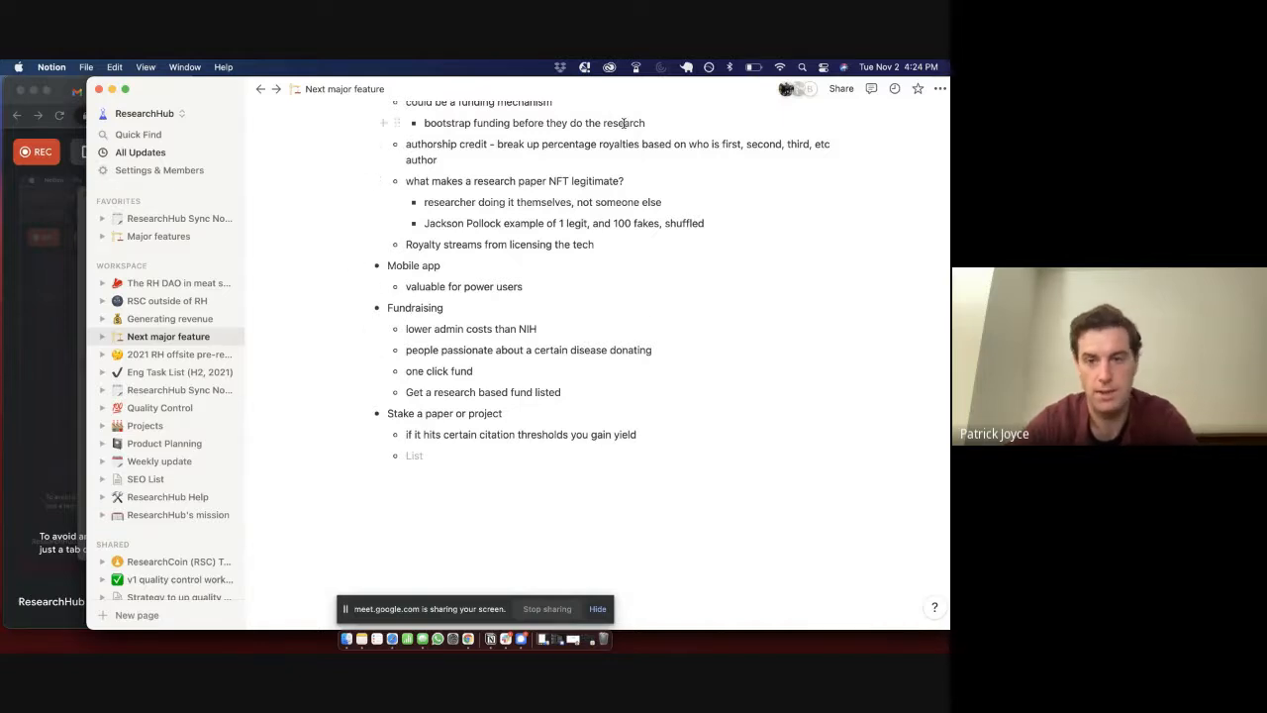
{"action": "mouse_move", "coordinate": [493, 327]}
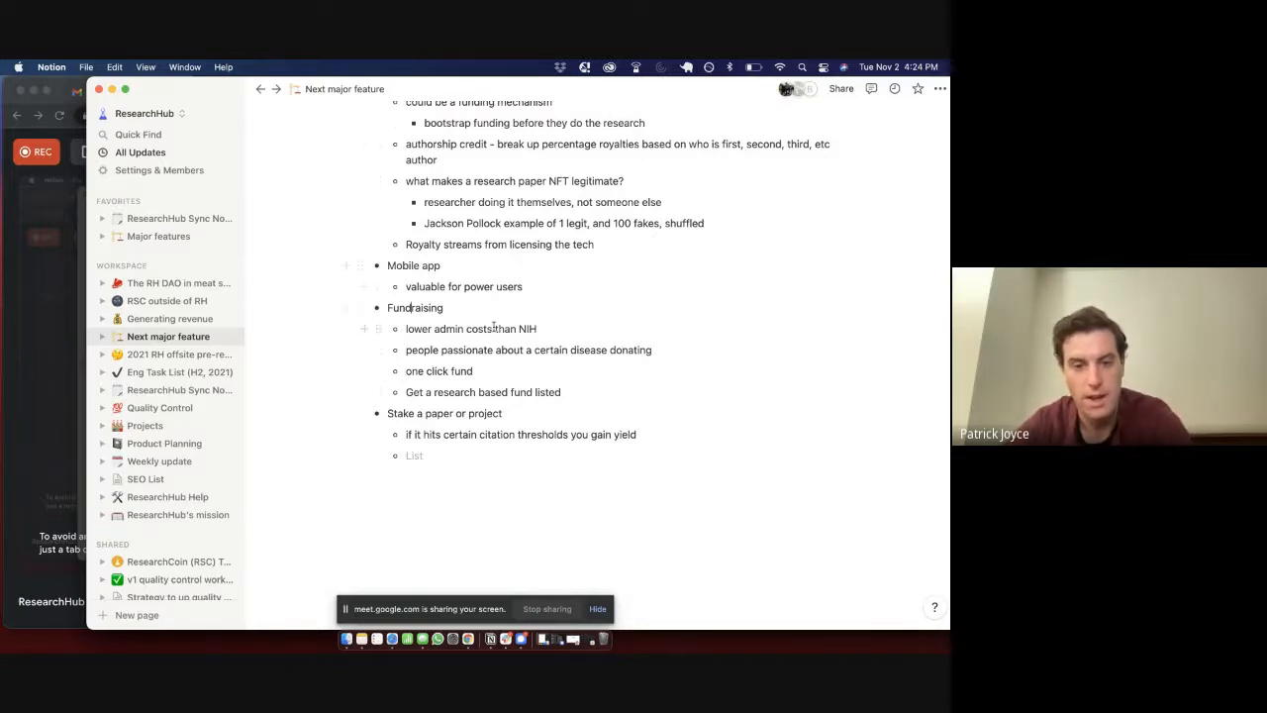
{"action": "scroll", "scroll_direction": "up", "scroll_amount": 3}
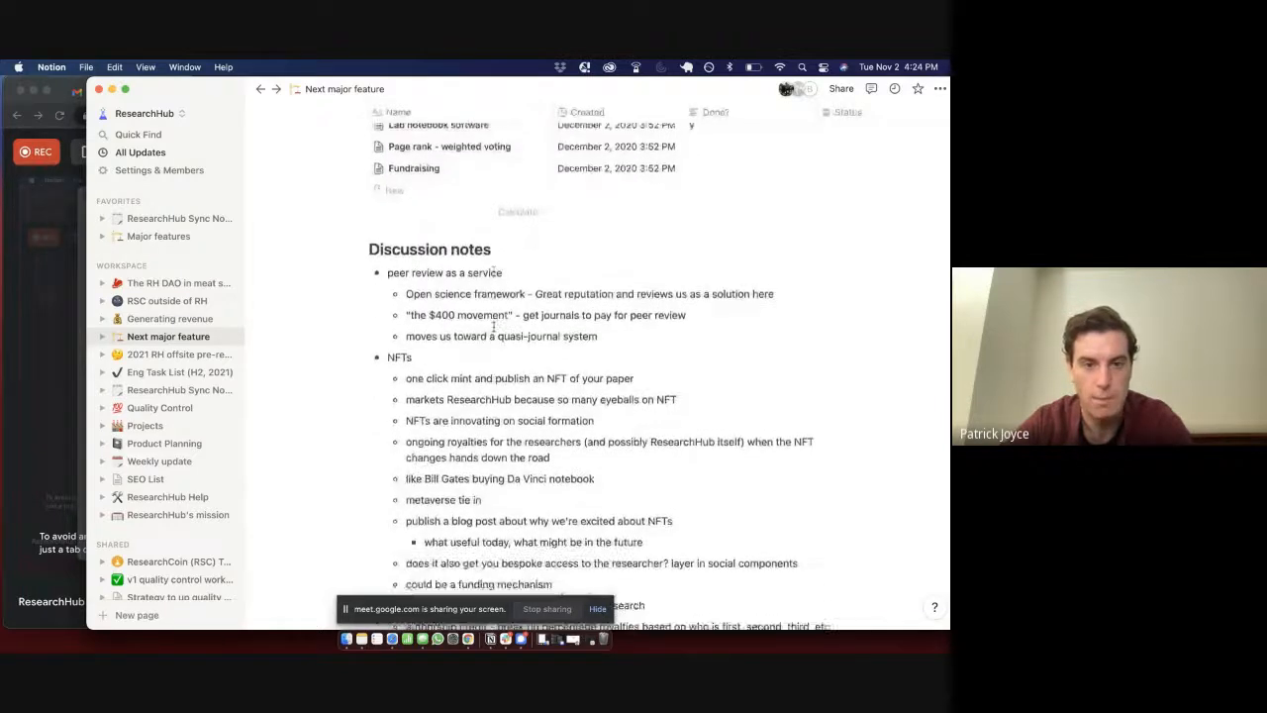
{"action": "scroll", "scroll_direction": "up", "scroll_amount": 3}
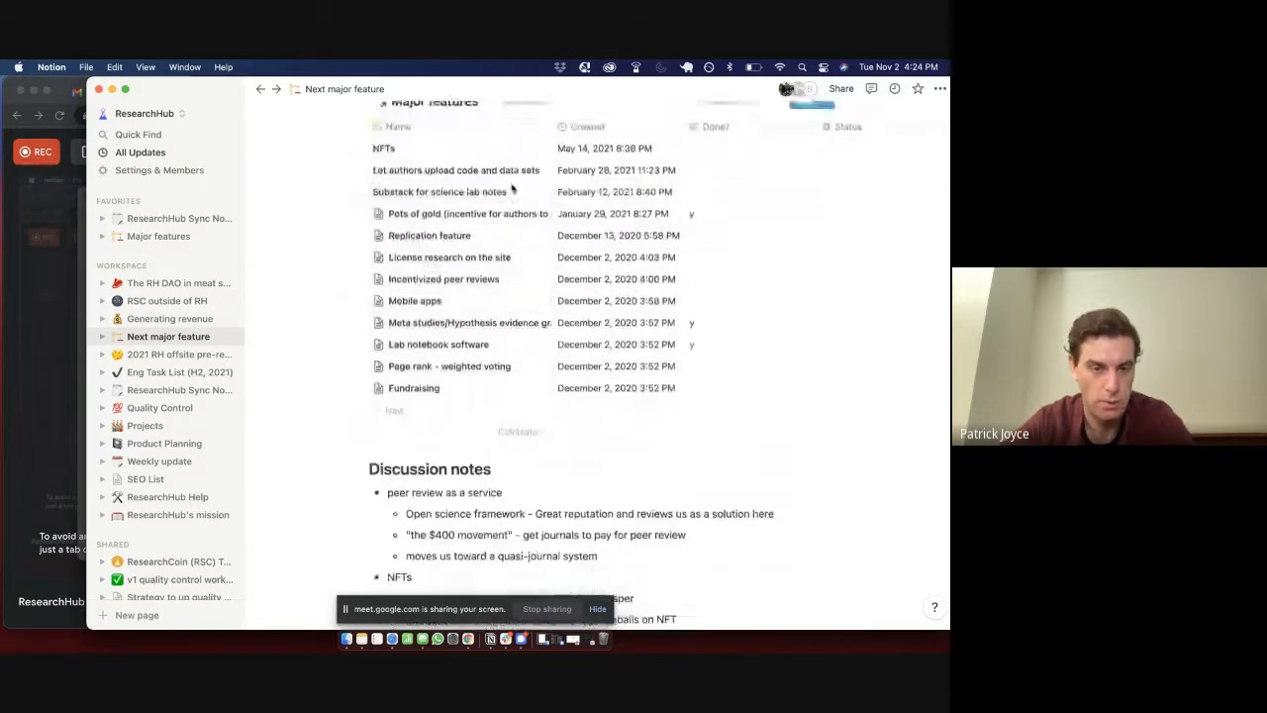
{"action": "scroll", "scroll_direction": "up", "scroll_amount": 3}
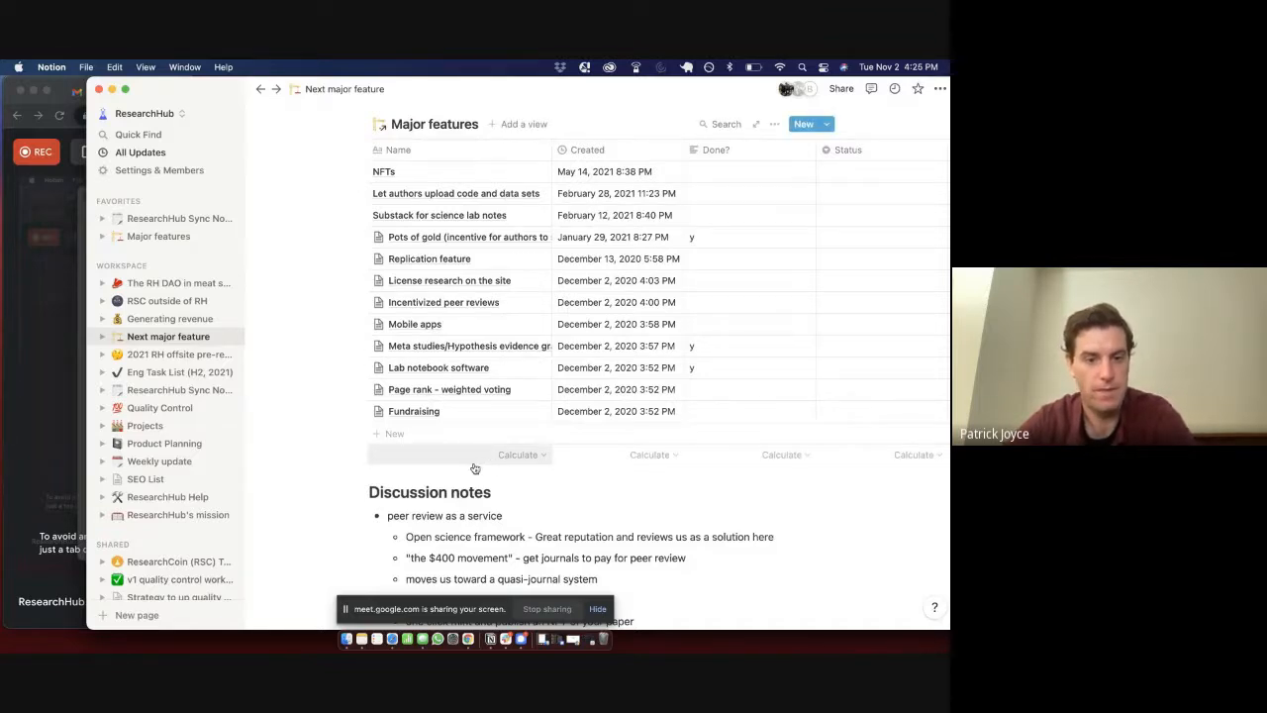
{"action": "mouse_move", "coordinate": [352, 260]}
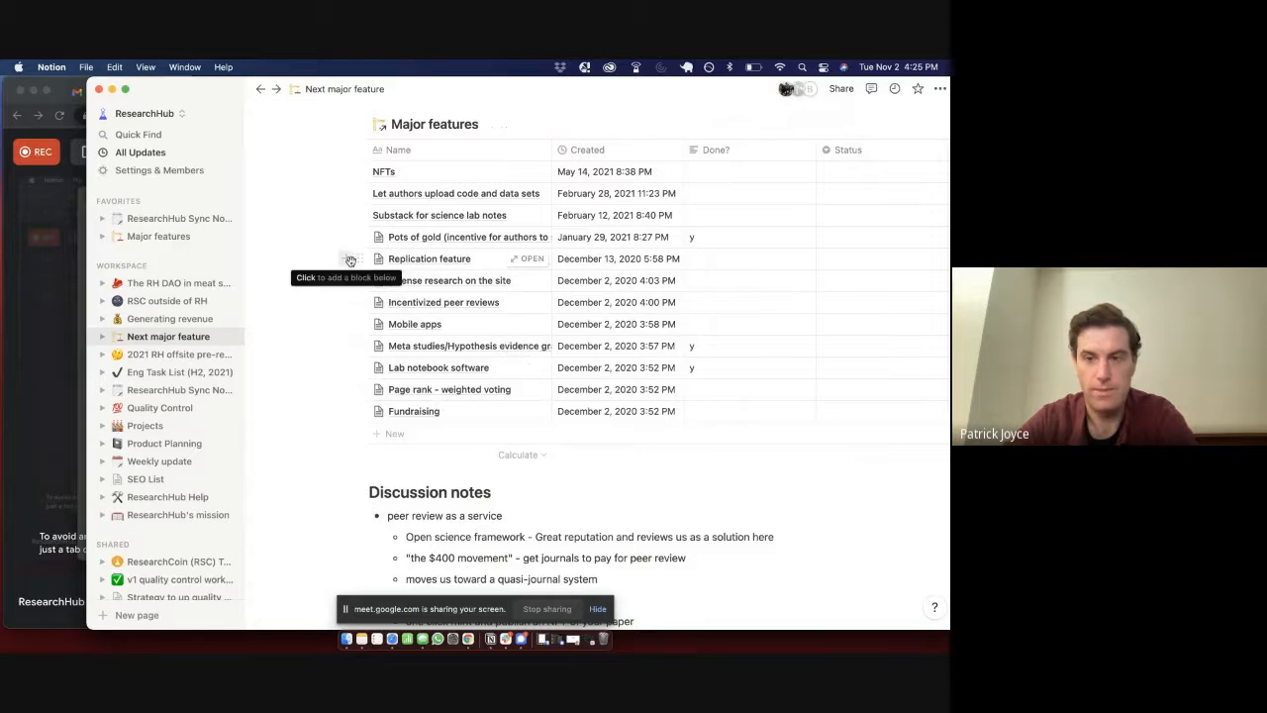
{"action": "scroll", "scroll_direction": "down", "scroll_amount": 3}
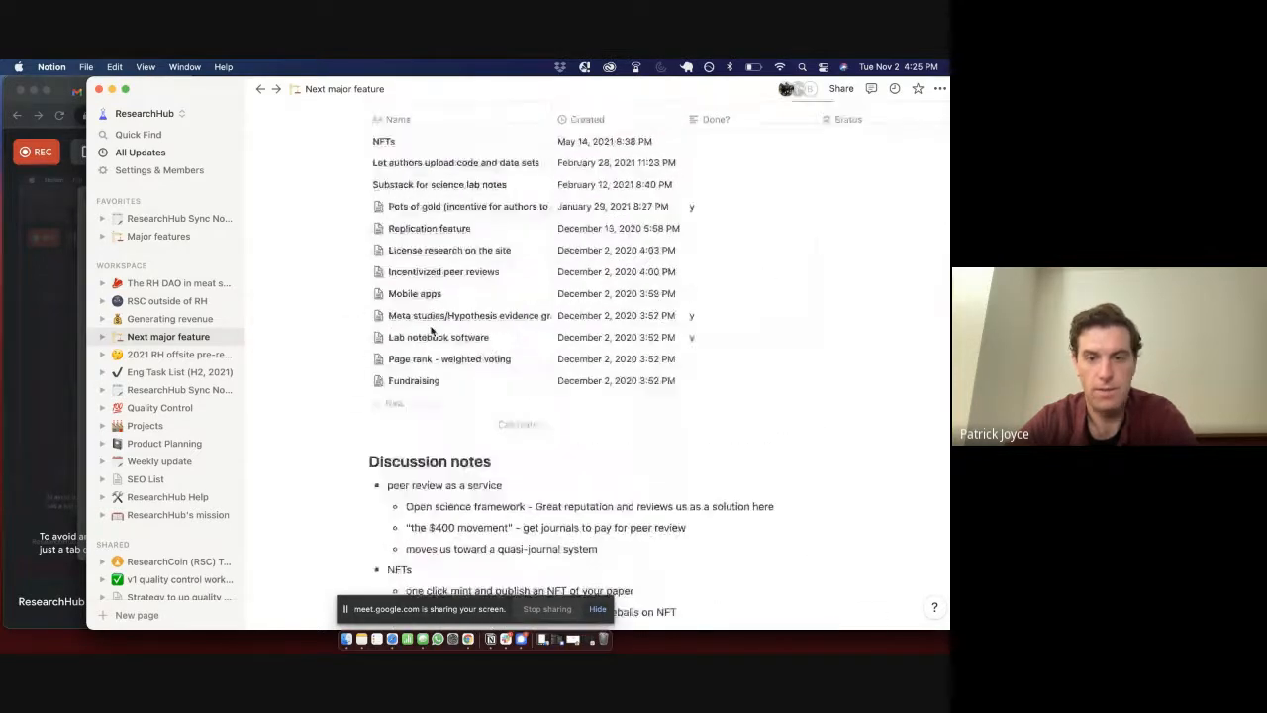
{"action": "scroll", "scroll_direction": "down", "scroll_amount": 3}
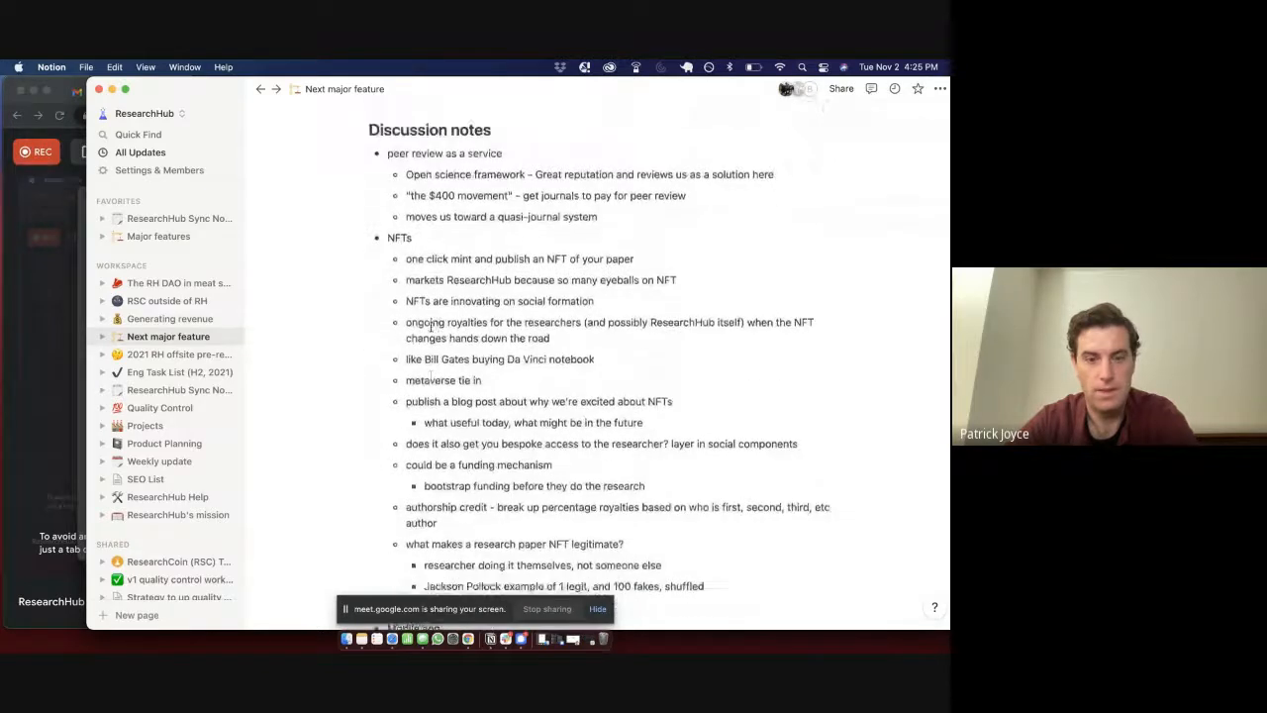
{"action": "scroll", "scroll_direction": "down", "scroll_amount": 3}
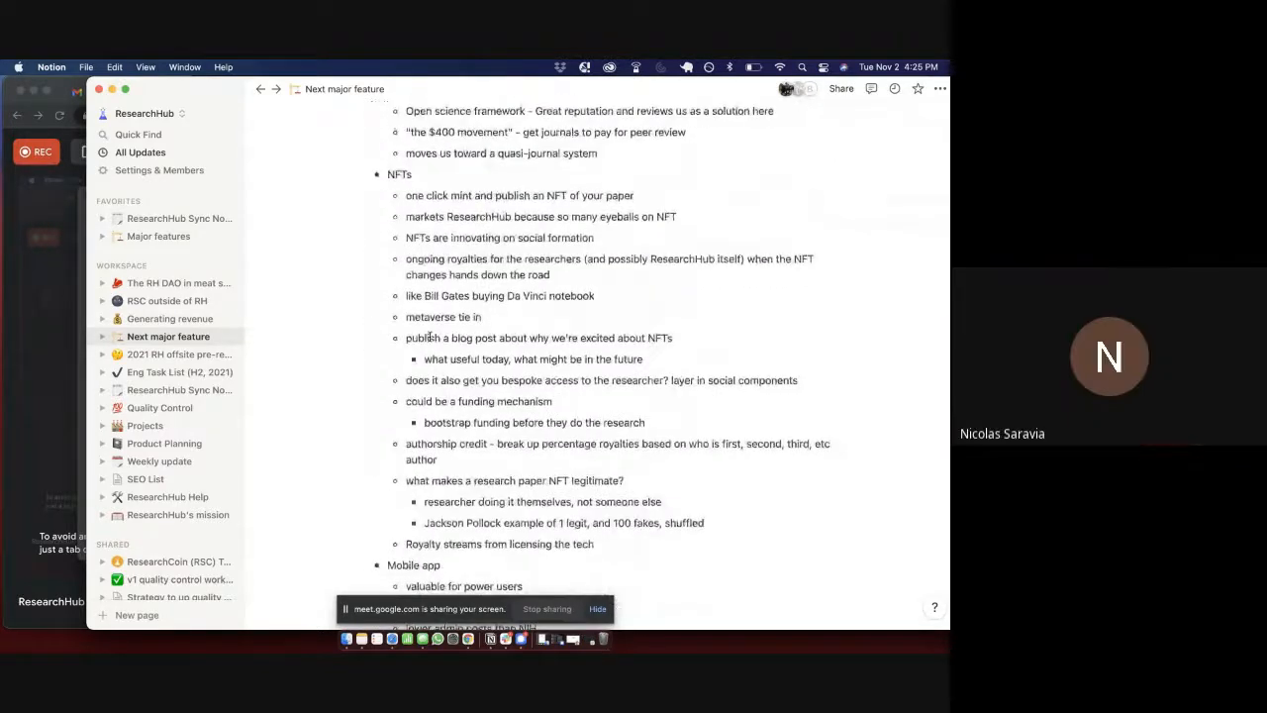
{"action": "scroll", "scroll_direction": "up", "scroll_amount": 3}
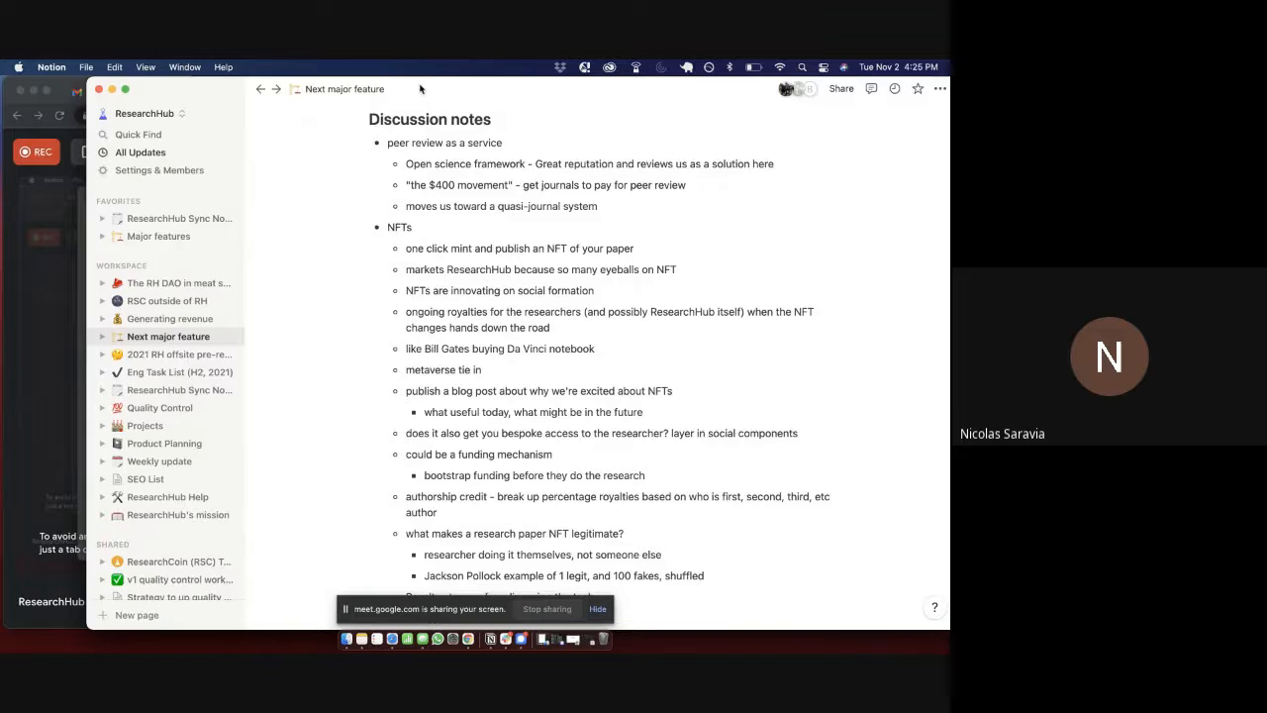
{"action": "mouse_move", "coordinate": [506, 290]}
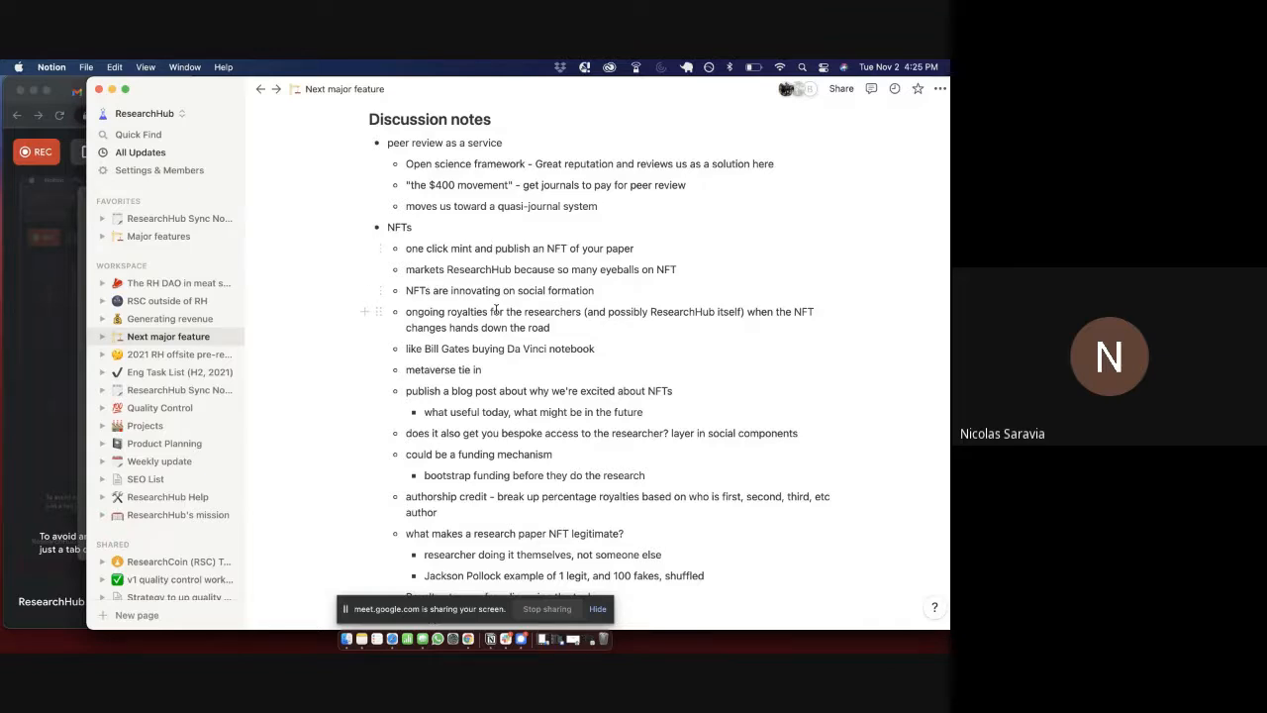
{"action": "scroll", "scroll_direction": "down", "scroll_amount": 3}
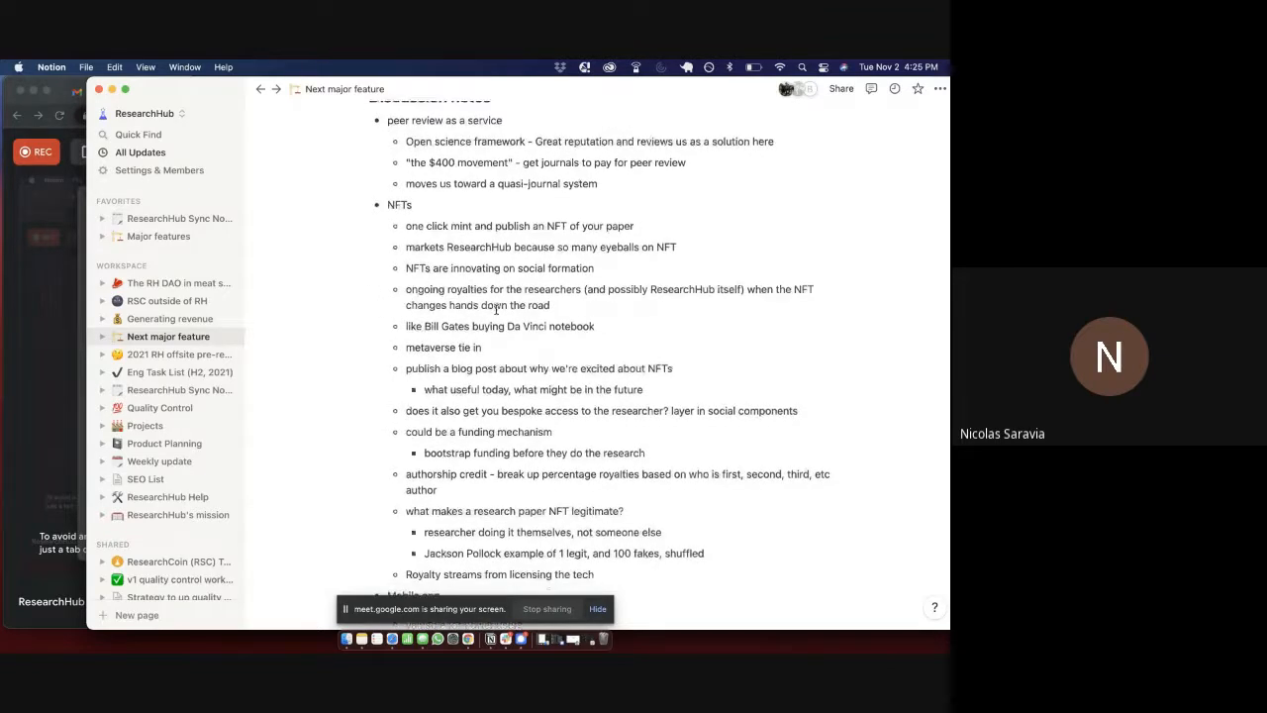
{"action": "scroll", "scroll_direction": "down", "scroll_amount": 3}
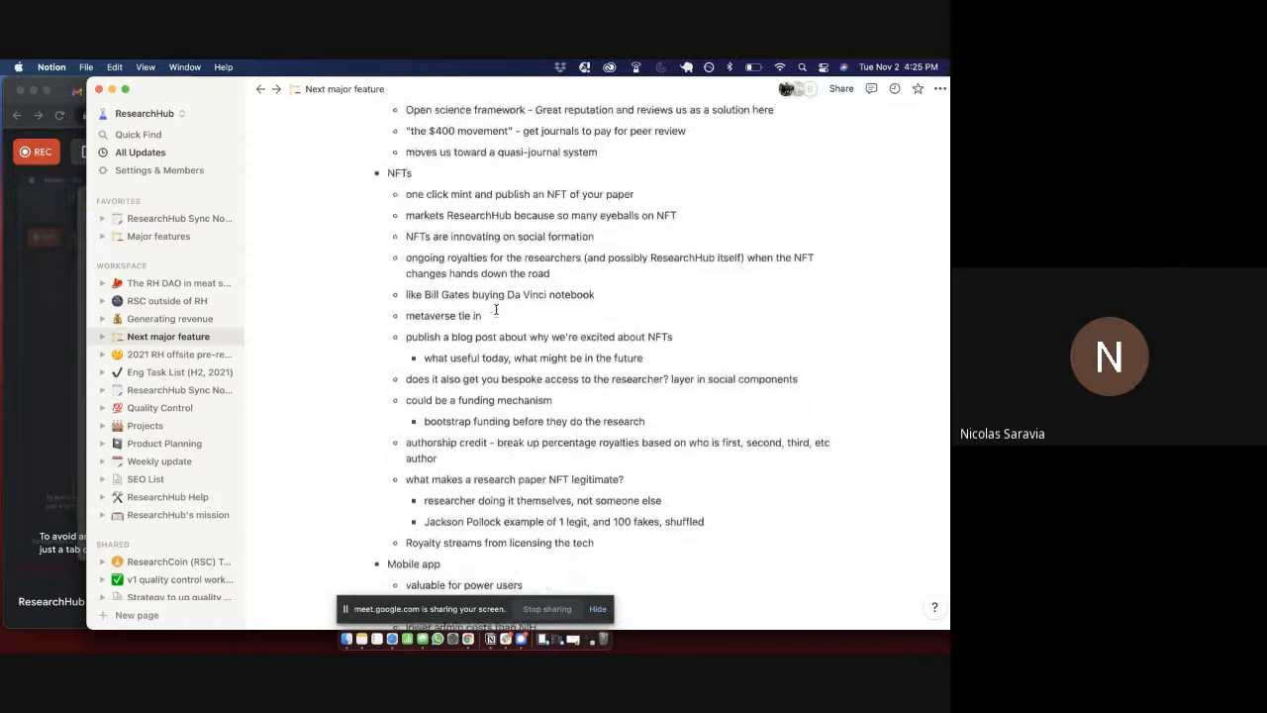
{"action": "scroll", "scroll_direction": "down", "scroll_amount": 3}
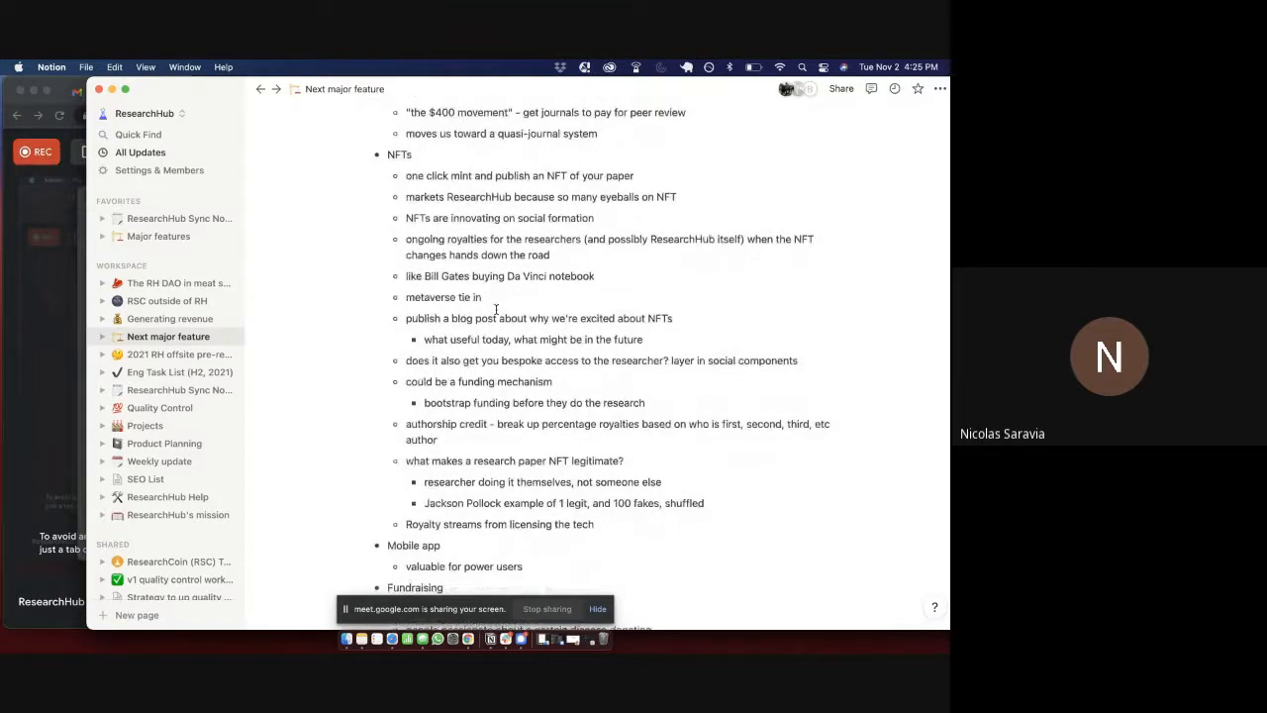
{"action": "scroll", "scroll_direction": "down", "scroll_amount": 3}
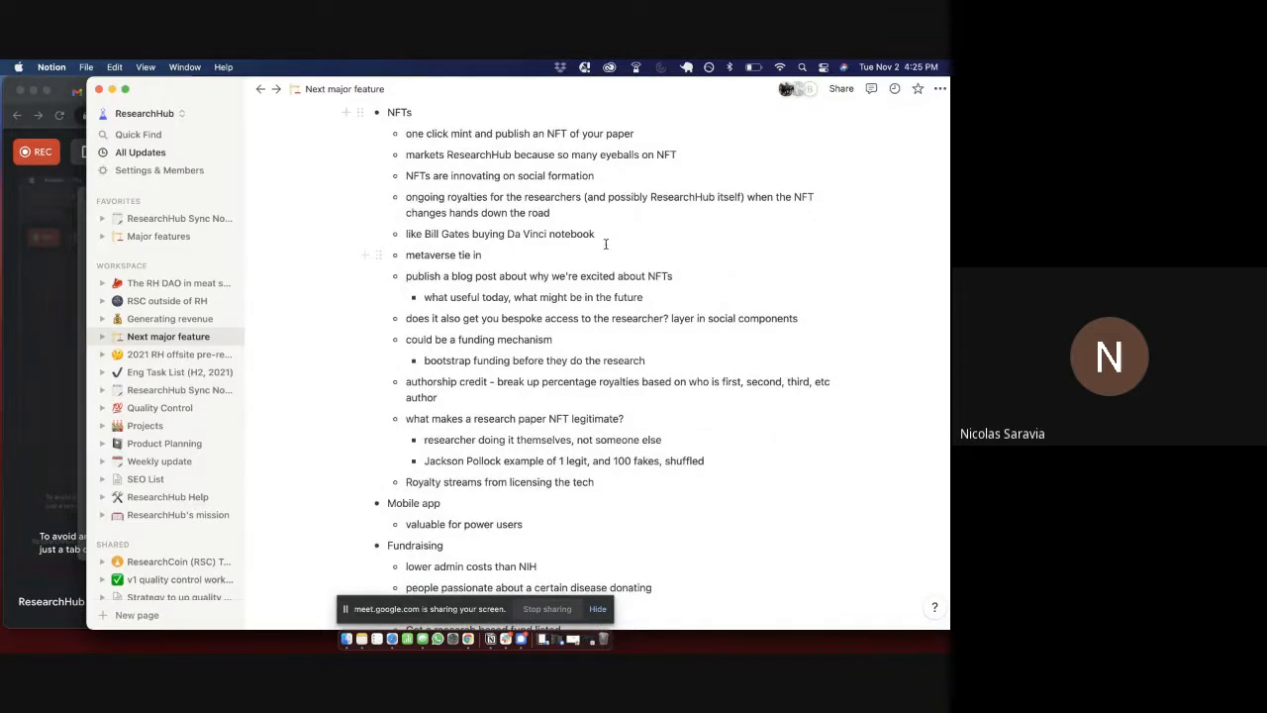
{"action": "mouse_move", "coordinate": [627, 233]}
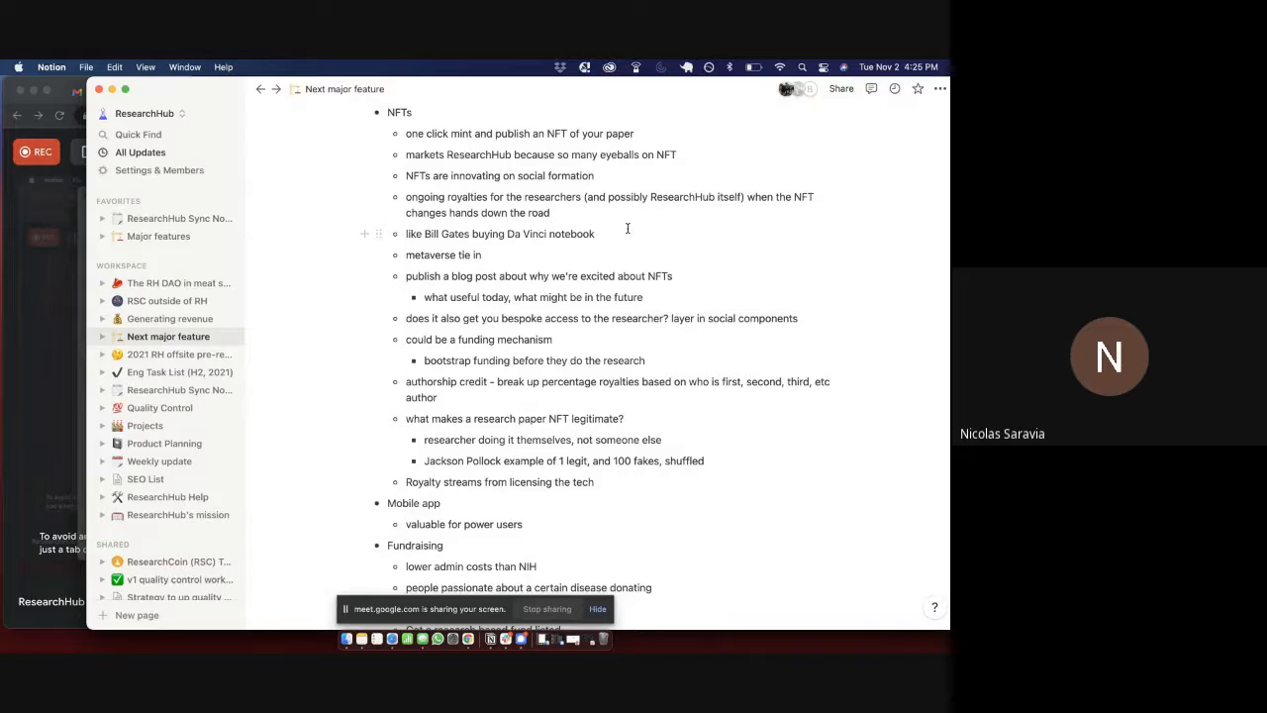
{"action": "mouse_move", "coordinate": [618, 240]}
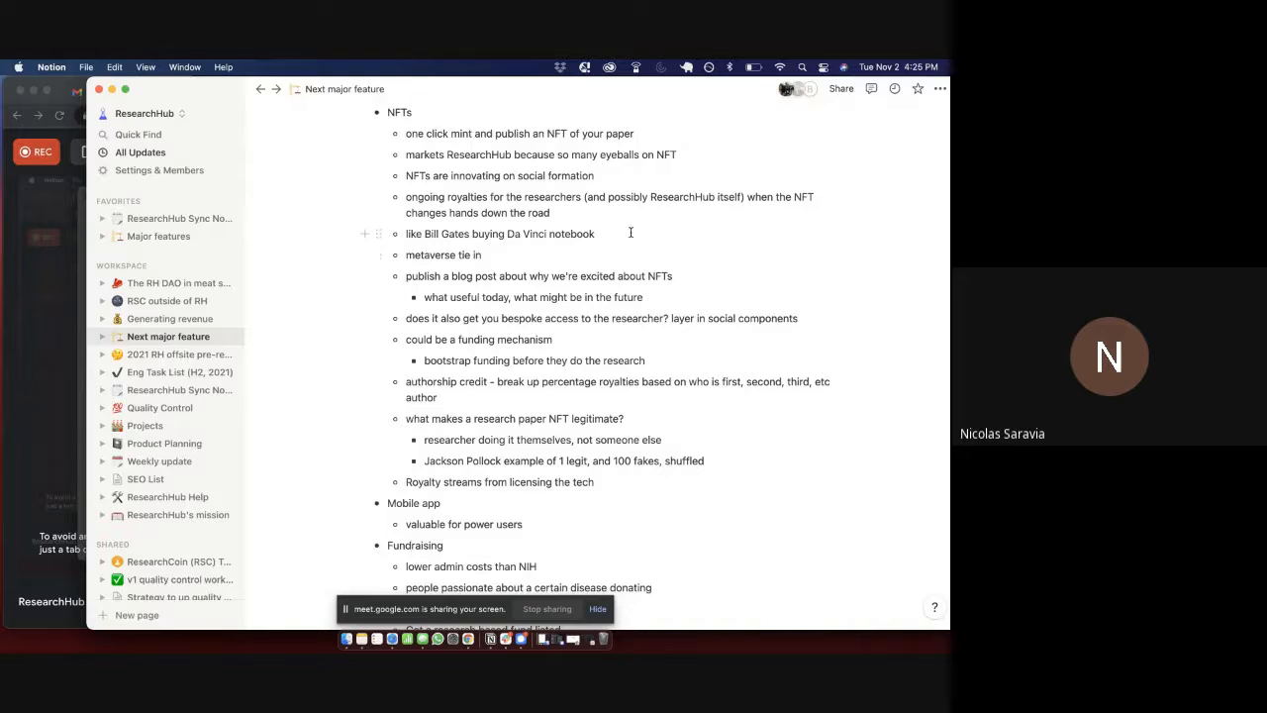
{"action": "mouse_move", "coordinate": [595, 197]}
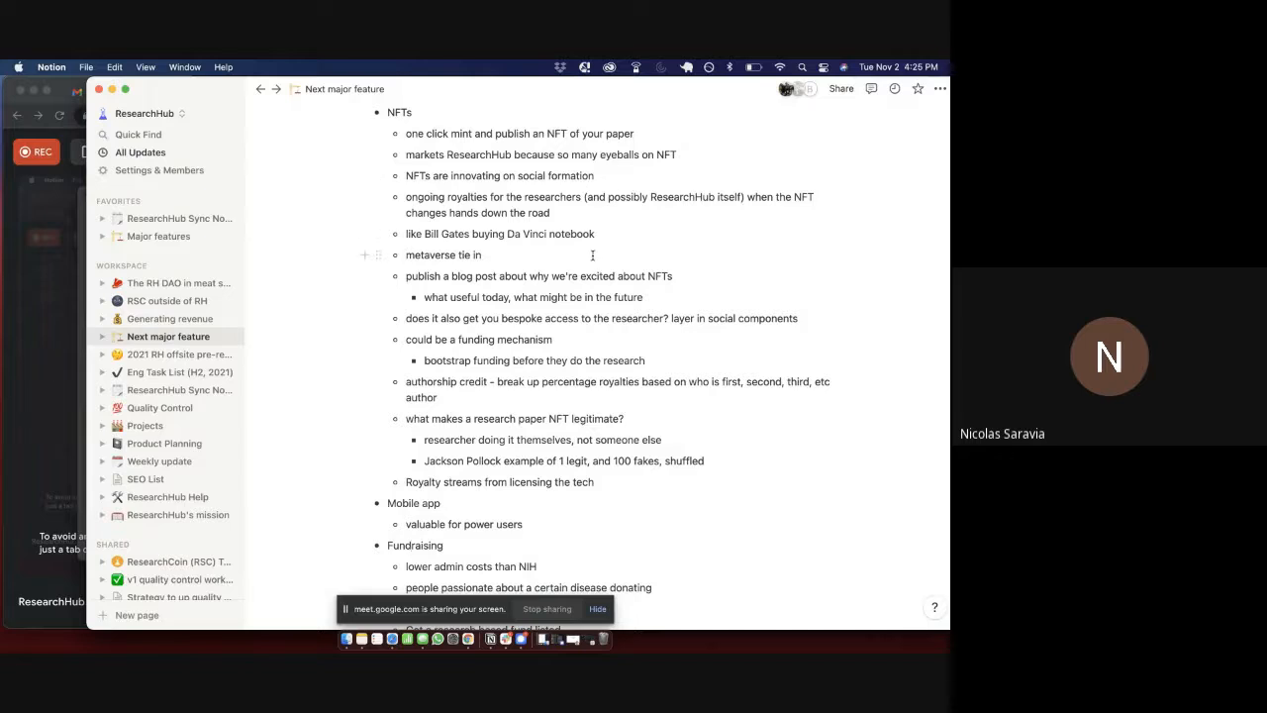
{"action": "mouse_move", "coordinate": [582, 360]}
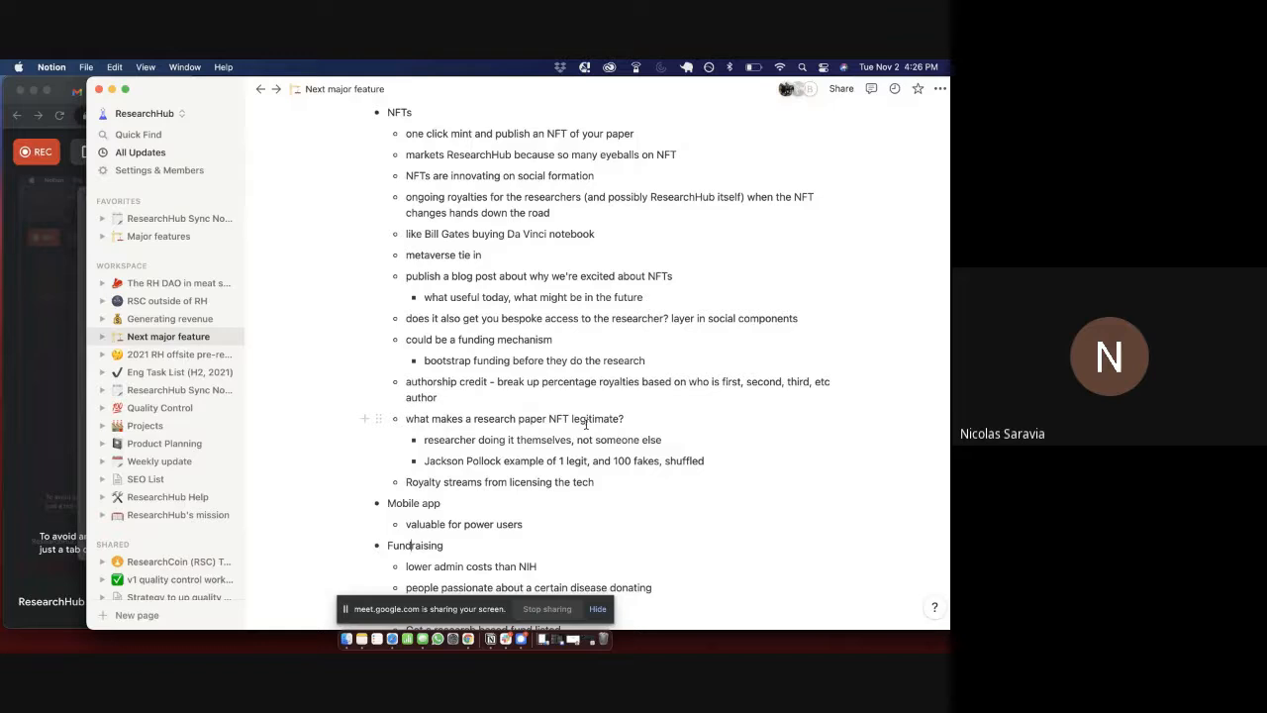
{"action": "mouse_move", "coordinate": [585, 434]}
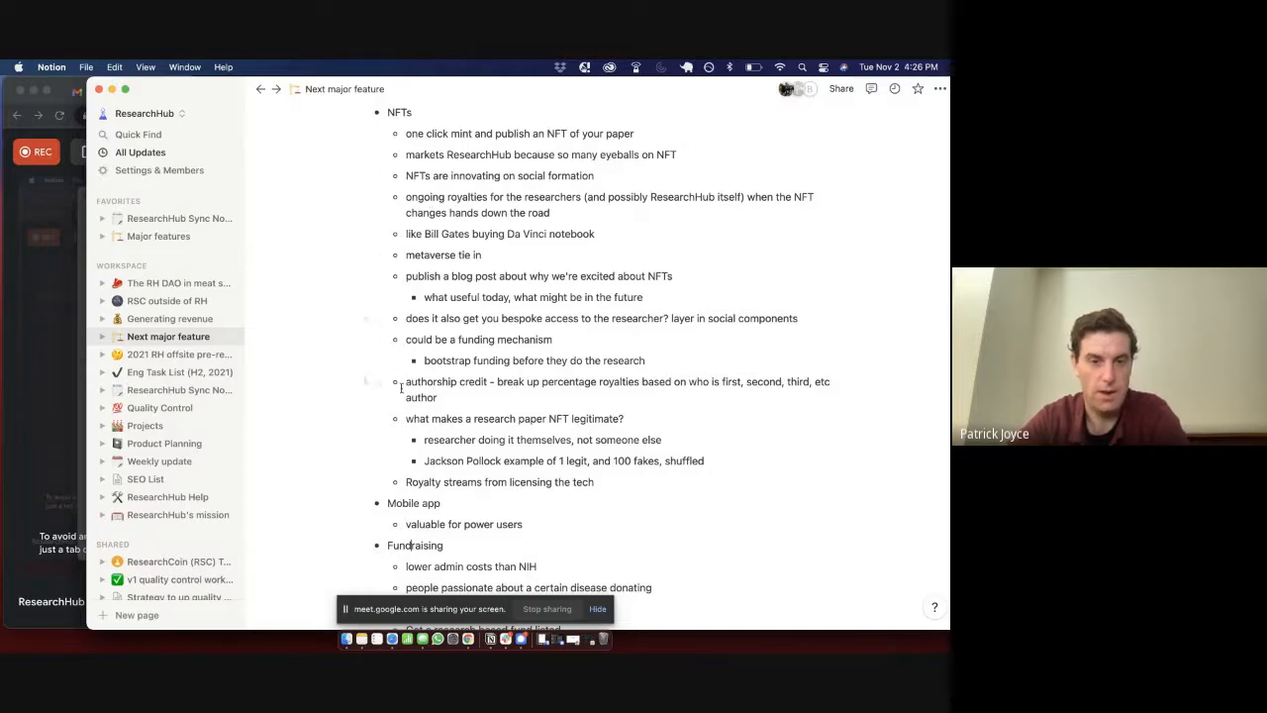
{"action": "mouse_move", "coordinate": [535, 175]}
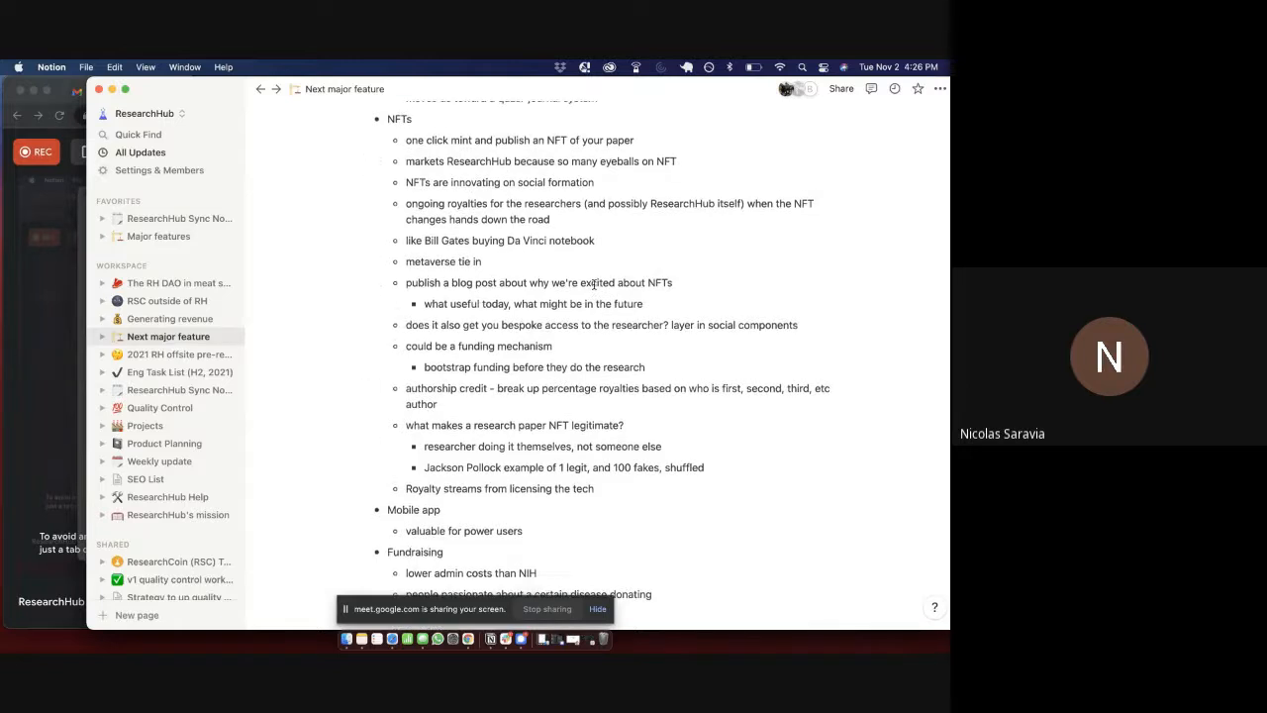
- Scroll the 'Next major feature' page up to the Discussion notes heading
{"action": "scroll", "scroll_direction": "up", "scroll_amount": 3}
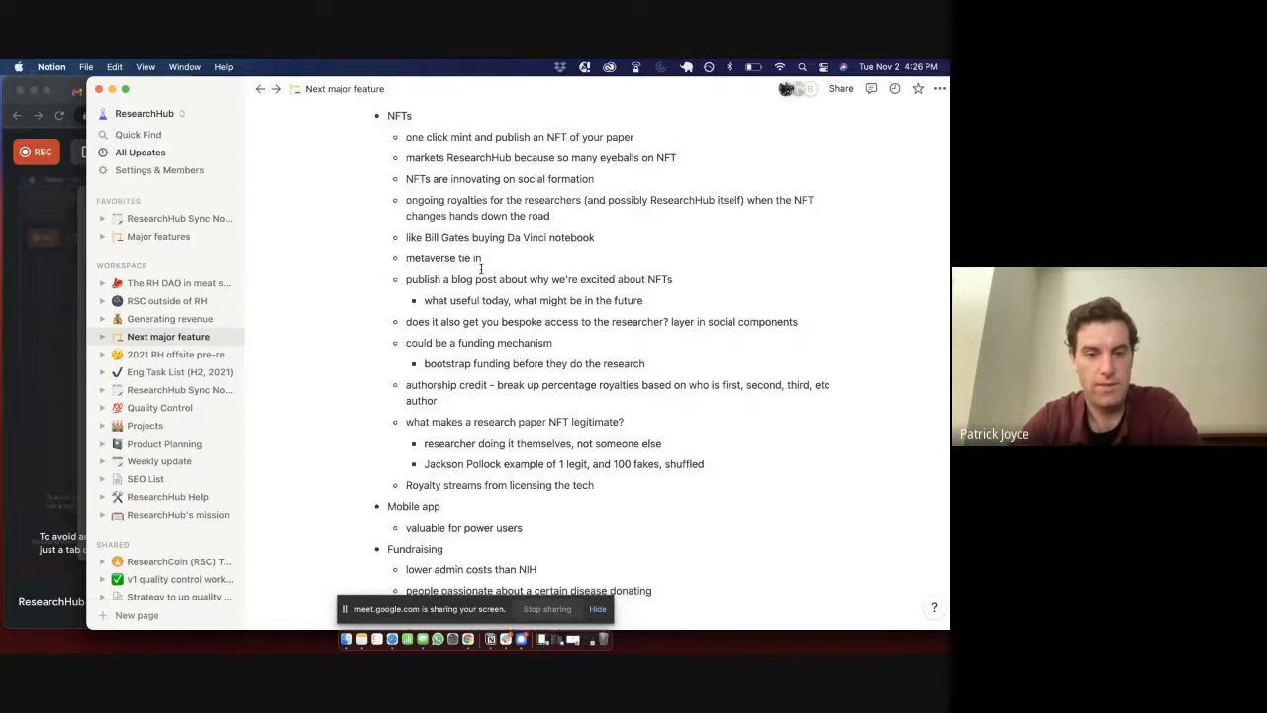
{"action": "scroll", "scroll_direction": "down", "scroll_amount": 3}
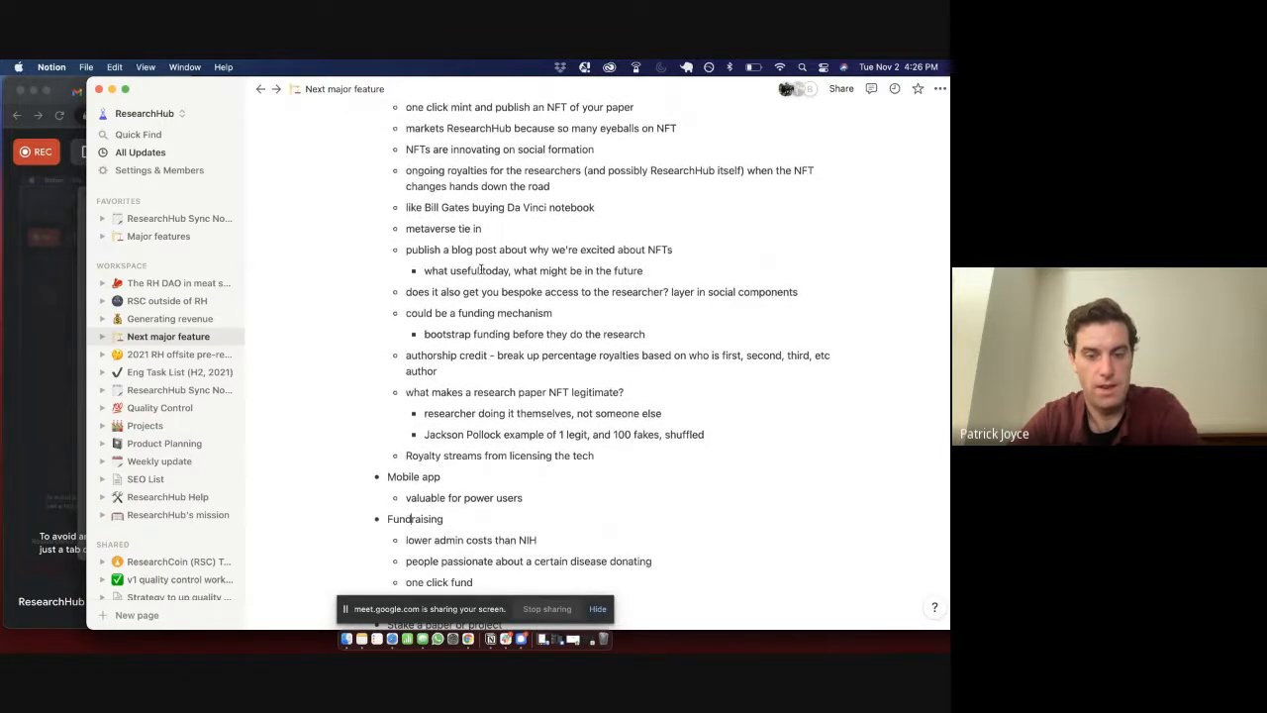
{"action": "scroll", "scroll_direction": "down", "scroll_amount": 3}
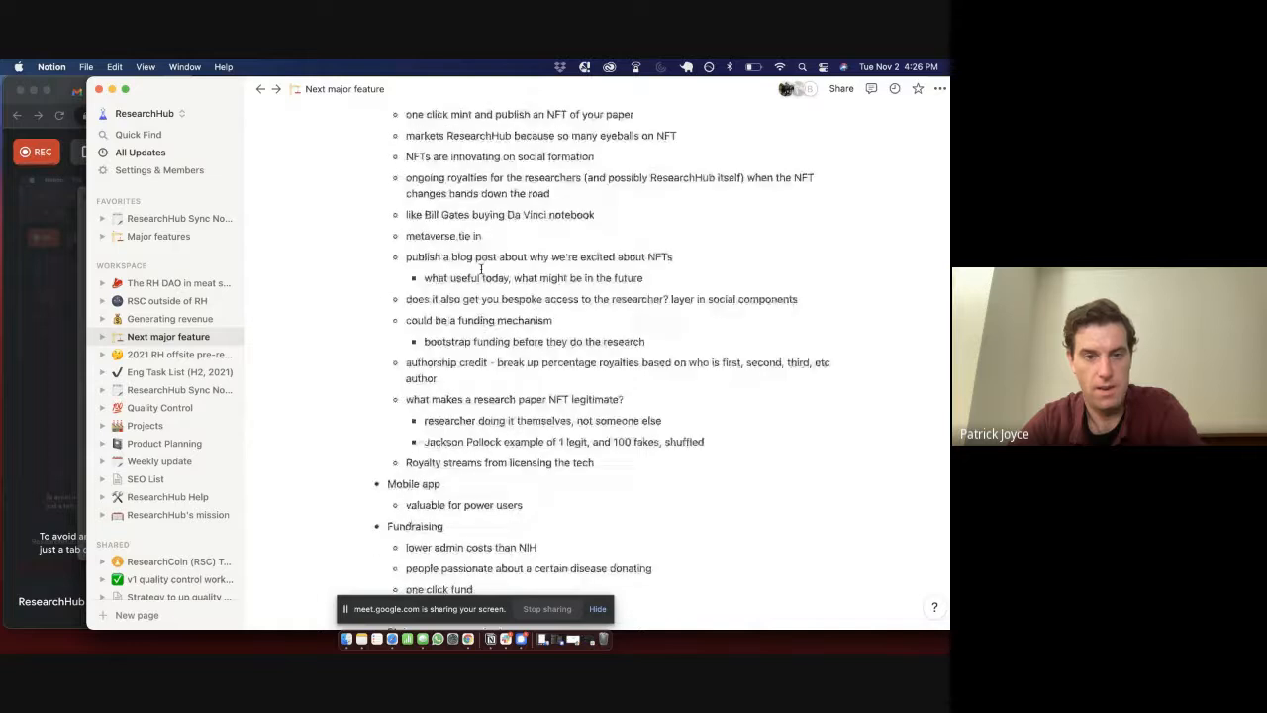
{"action": "scroll", "scroll_direction": "up", "scroll_amount": 3}
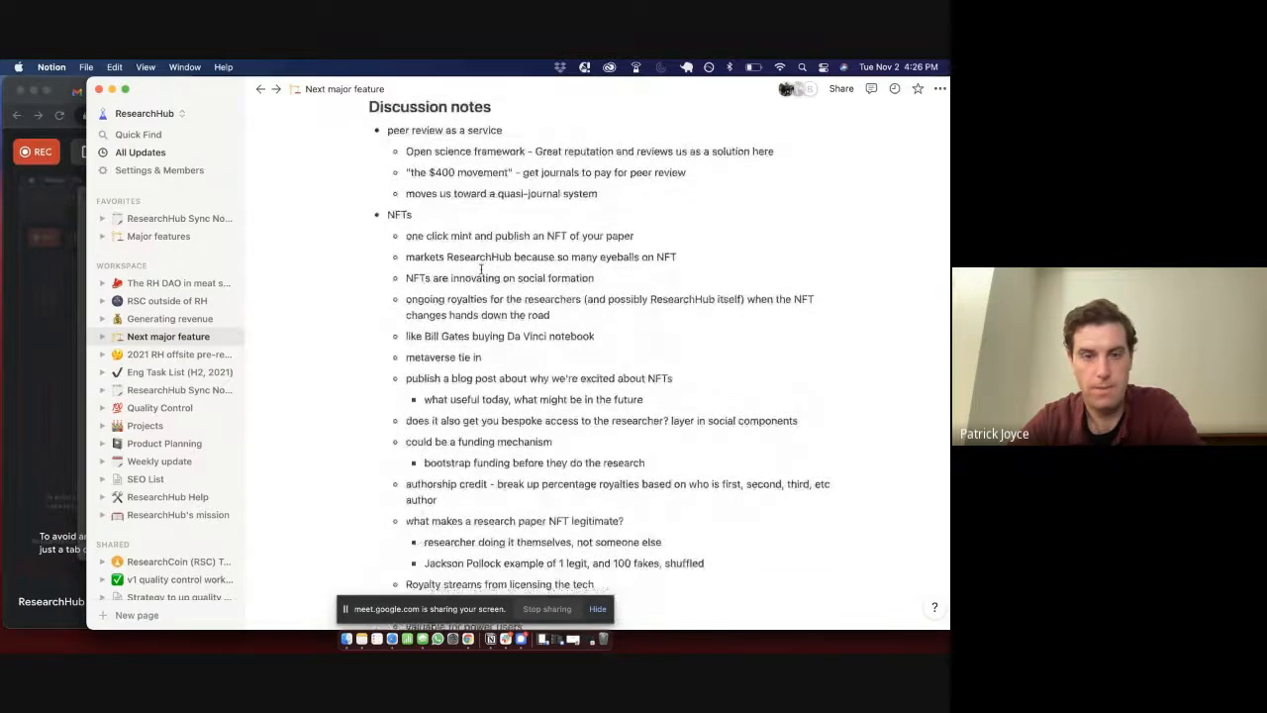
{"action": "scroll", "scroll_direction": "down", "scroll_amount": 3}
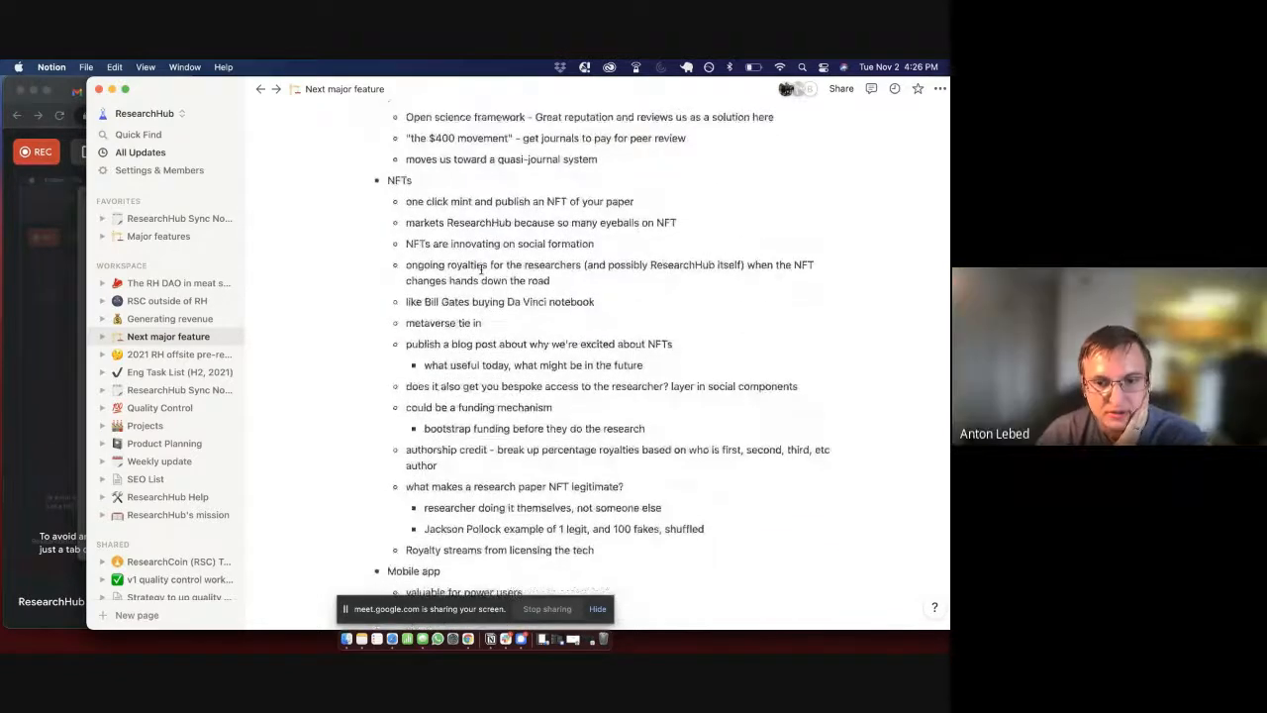
{"action": "scroll", "scroll_direction": "up", "scroll_amount": 3}
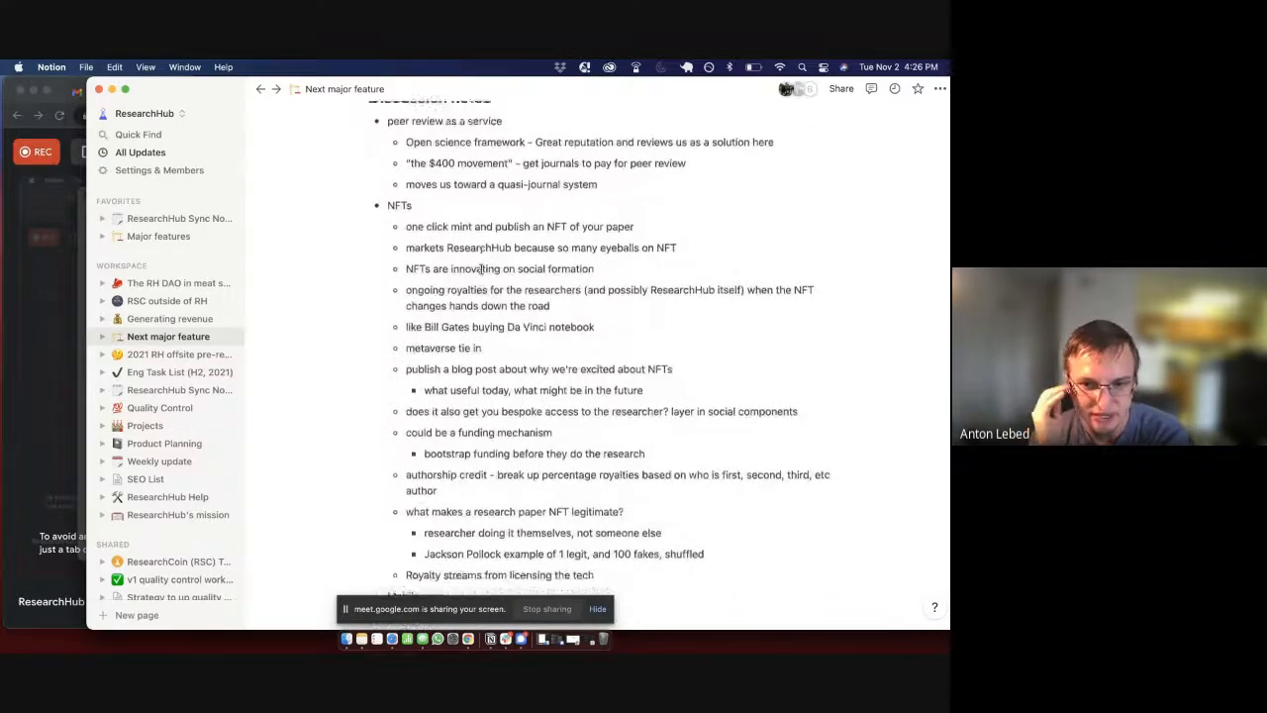
{"action": "scroll", "scroll_direction": "up", "scroll_amount": 3}
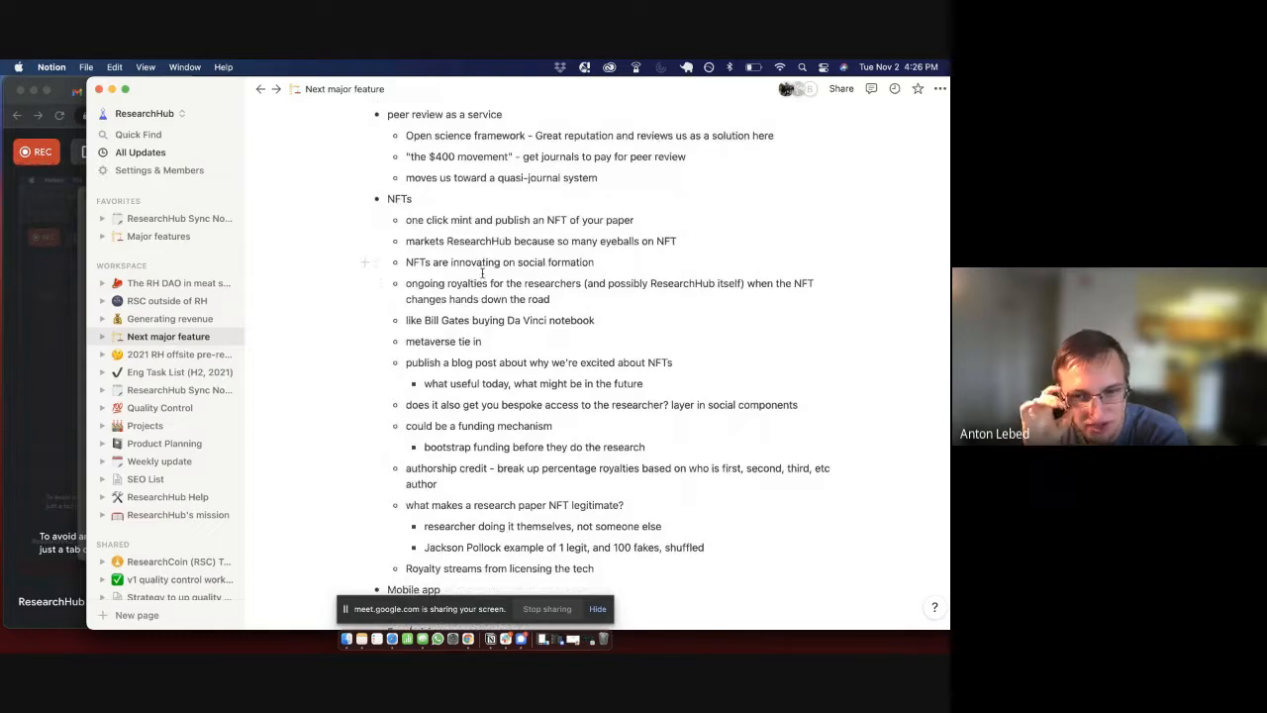
{"action": "scroll", "scroll_direction": "up", "scroll_amount": 3}
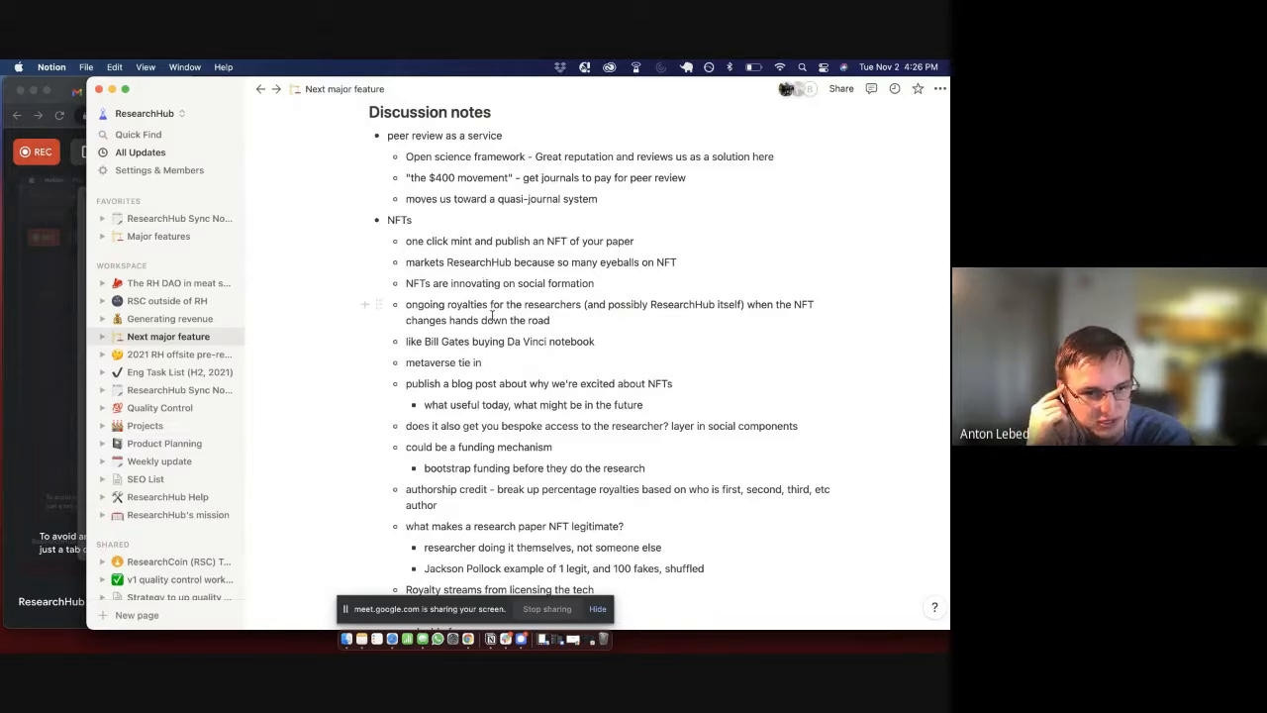
{"action": "scroll", "scroll_direction": "up", "scroll_amount": 3}
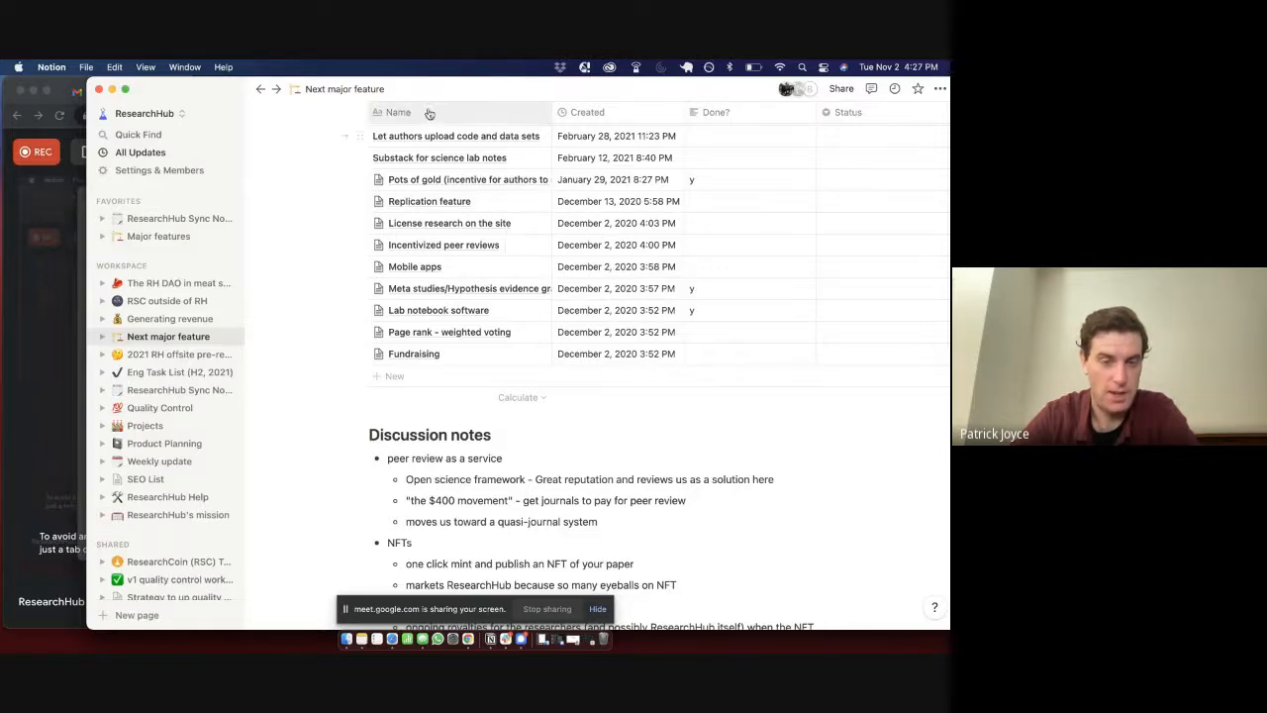
{"action": "mouse_move", "coordinate": [446, 158]}
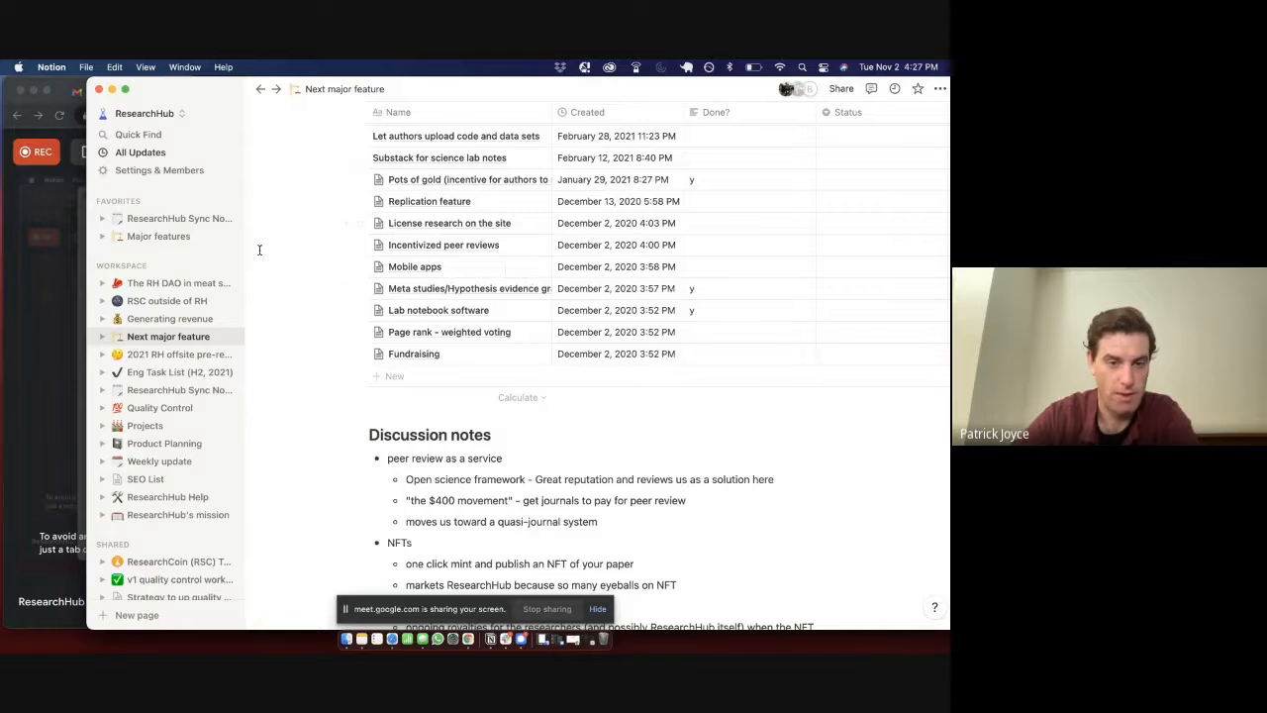
{"action": "mouse_move", "coordinate": [463, 144]}
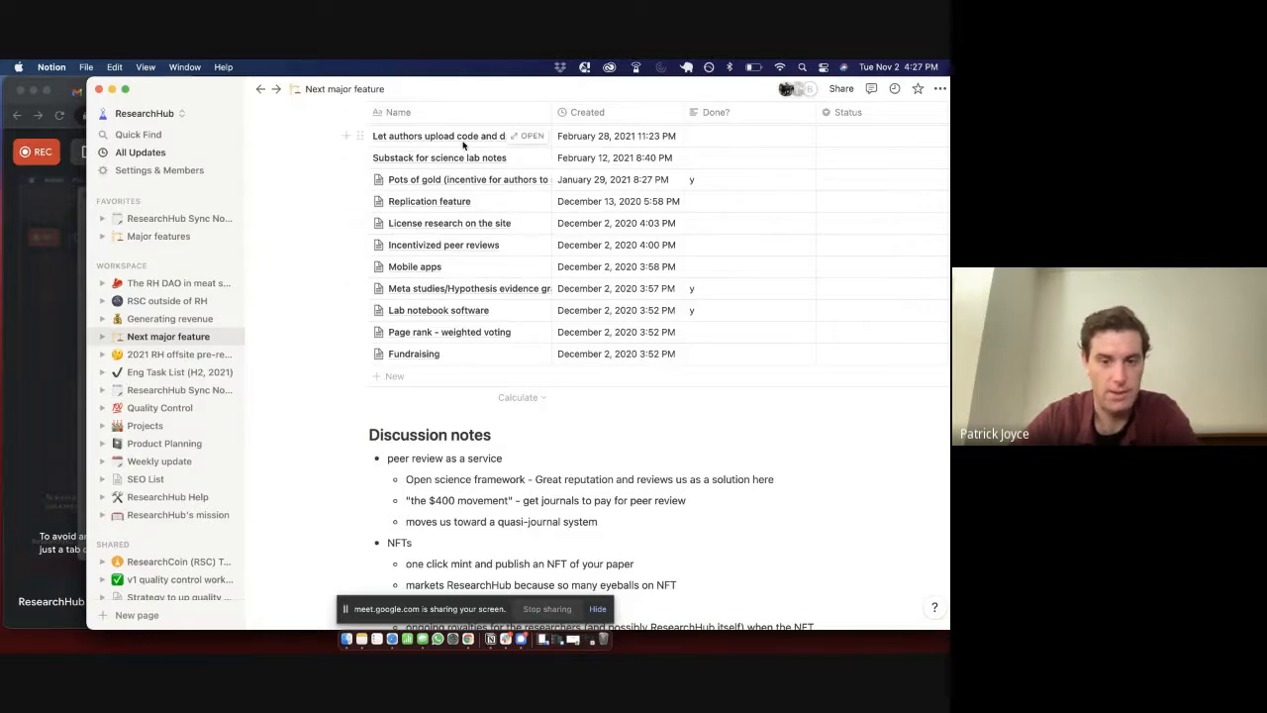
- Scroll to show the Major features table with its Name and Created columns
{"action": "scroll", "scroll_direction": "down", "scroll_amount": 3}
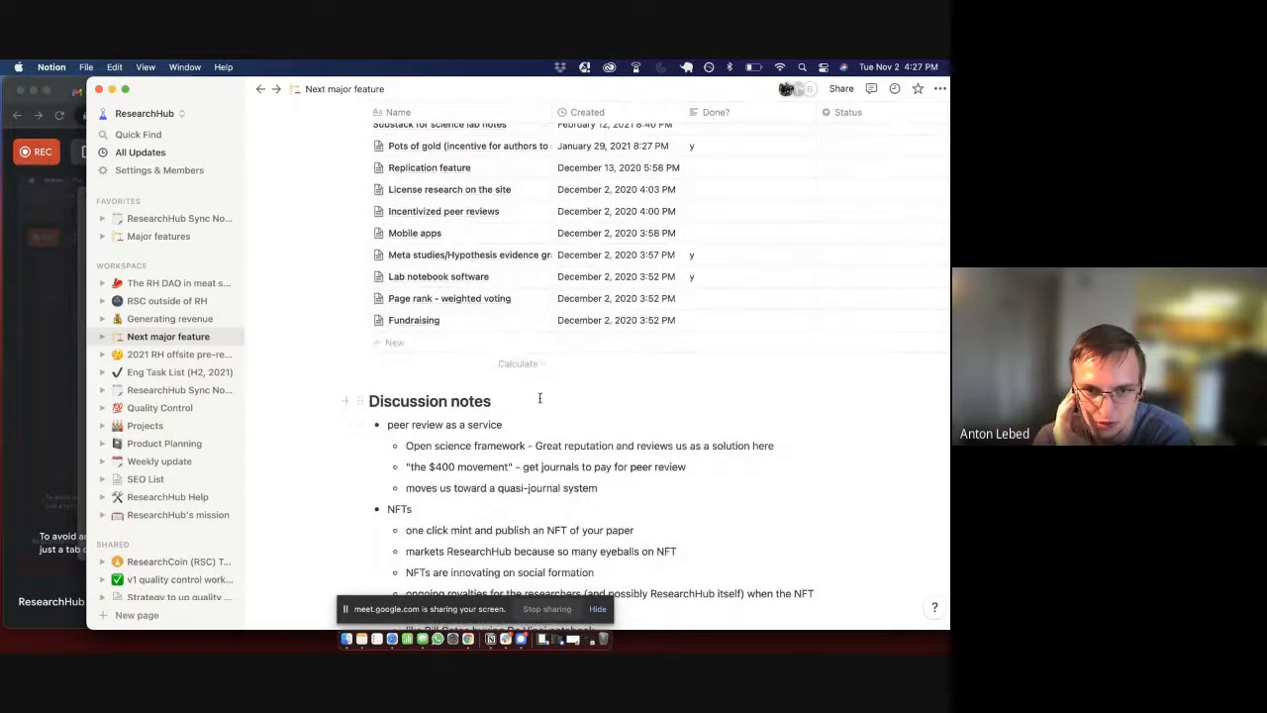
{"action": "scroll", "scroll_direction": "up", "scroll_amount": 3}
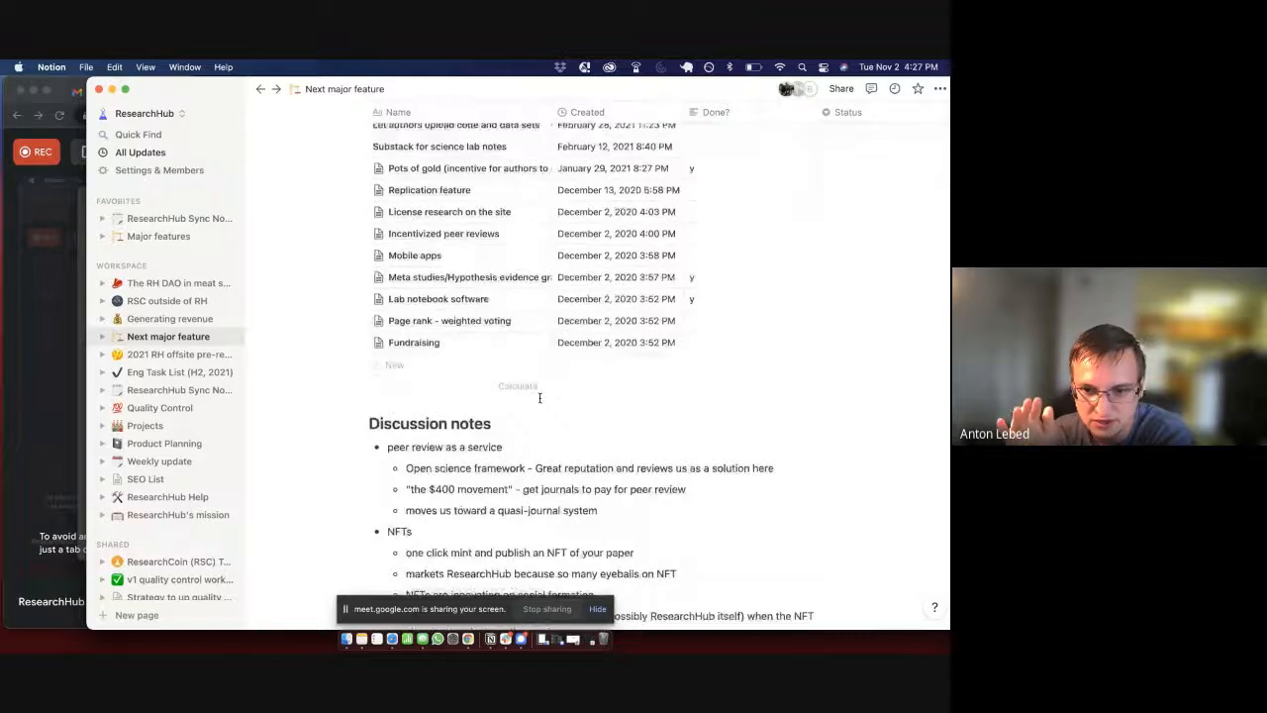
{"action": "scroll", "scroll_direction": "up", "scroll_amount": 3}
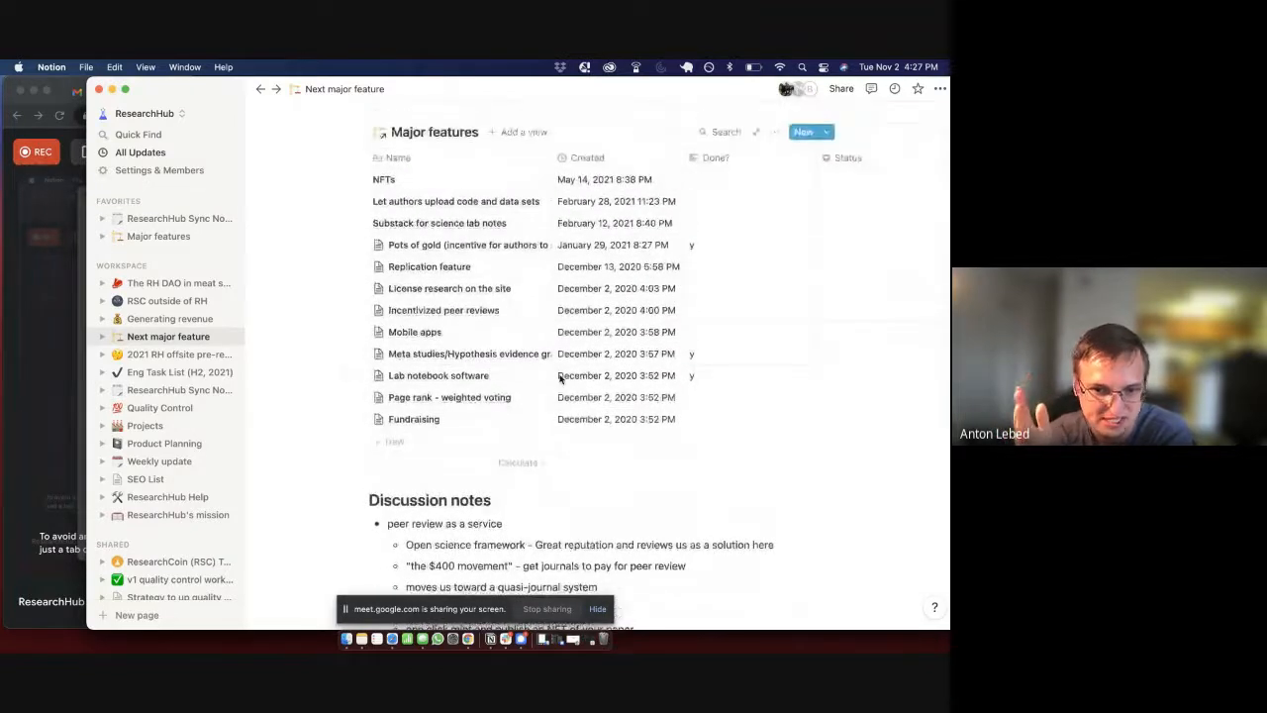
{"action": "mouse_move", "coordinate": [332, 313]}
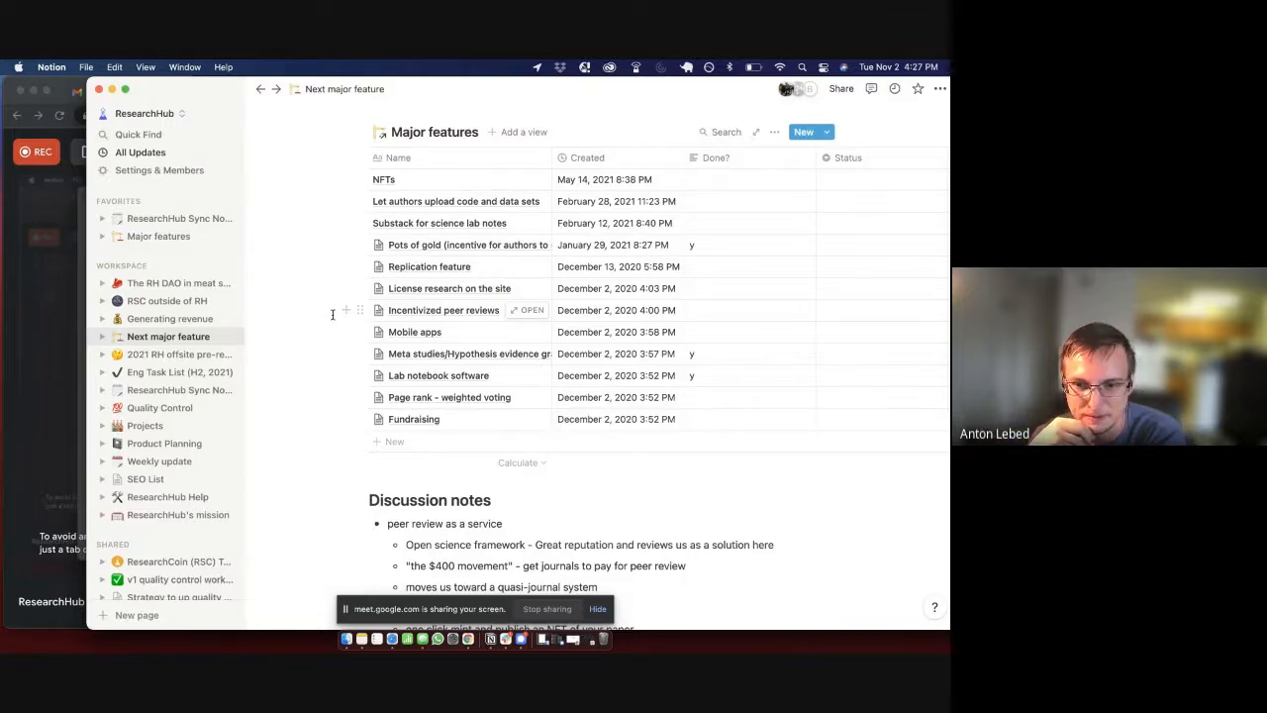
{"action": "mouse_move", "coordinate": [339, 331]}
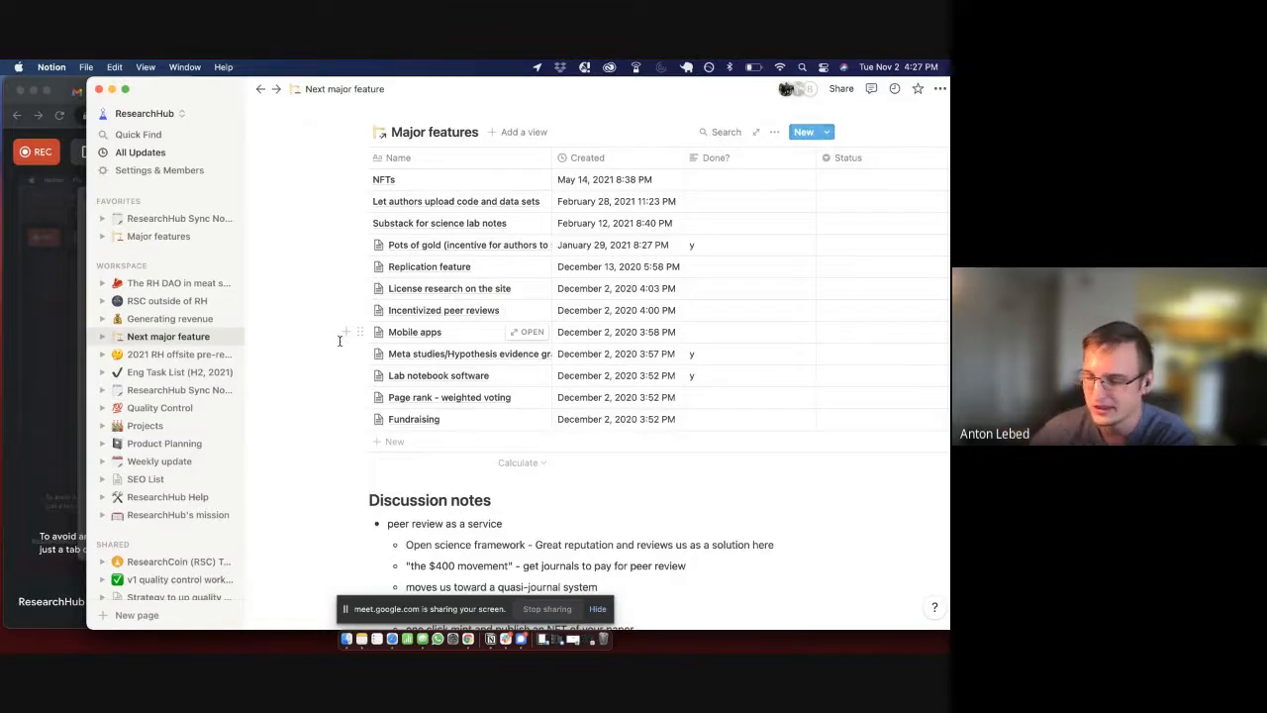
{"action": "mouse_move", "coordinate": [339, 336]}
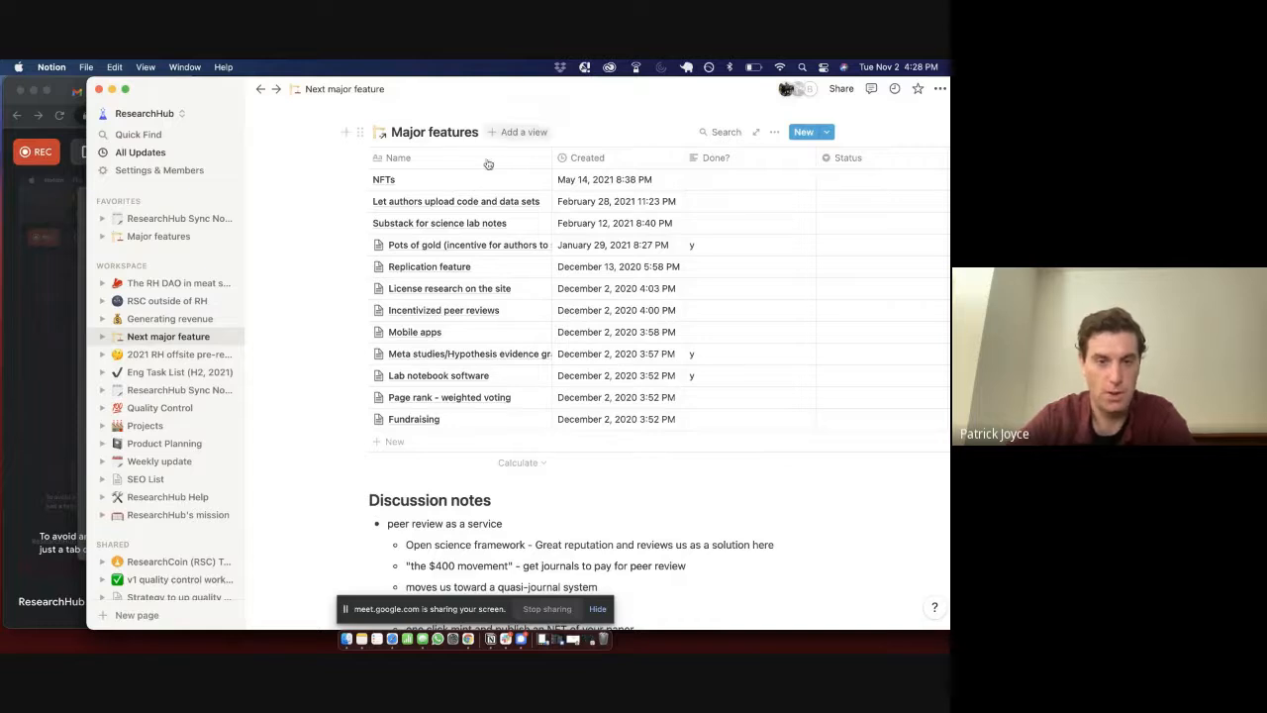
{"action": "mouse_move", "coordinate": [444, 201]}
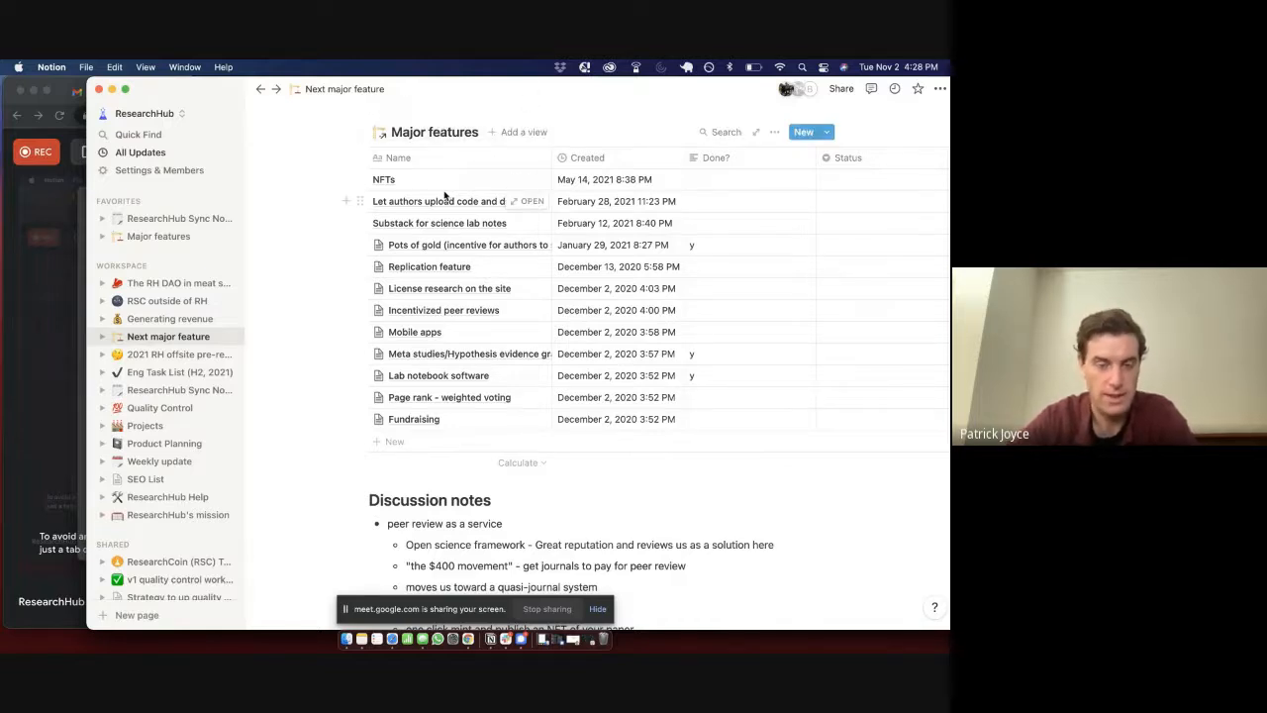
{"action": "mouse_move", "coordinate": [435, 282]}
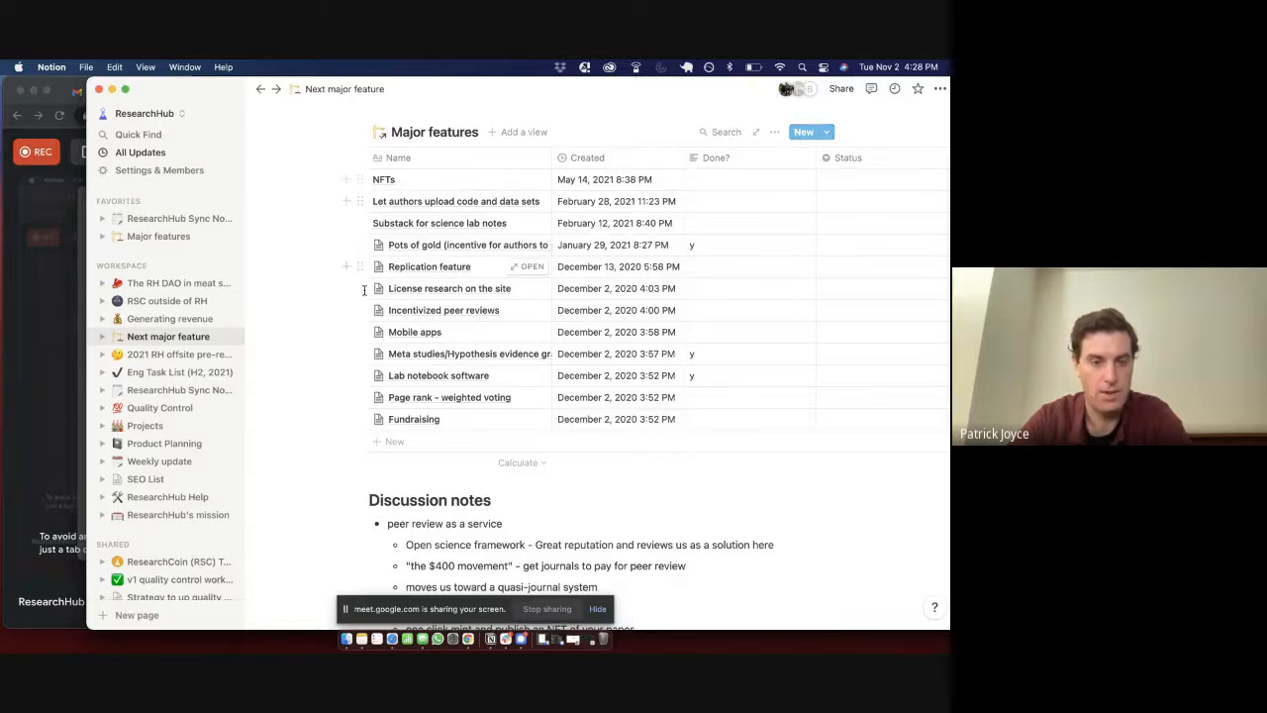
{"action": "mouse_move", "coordinate": [341, 306]}
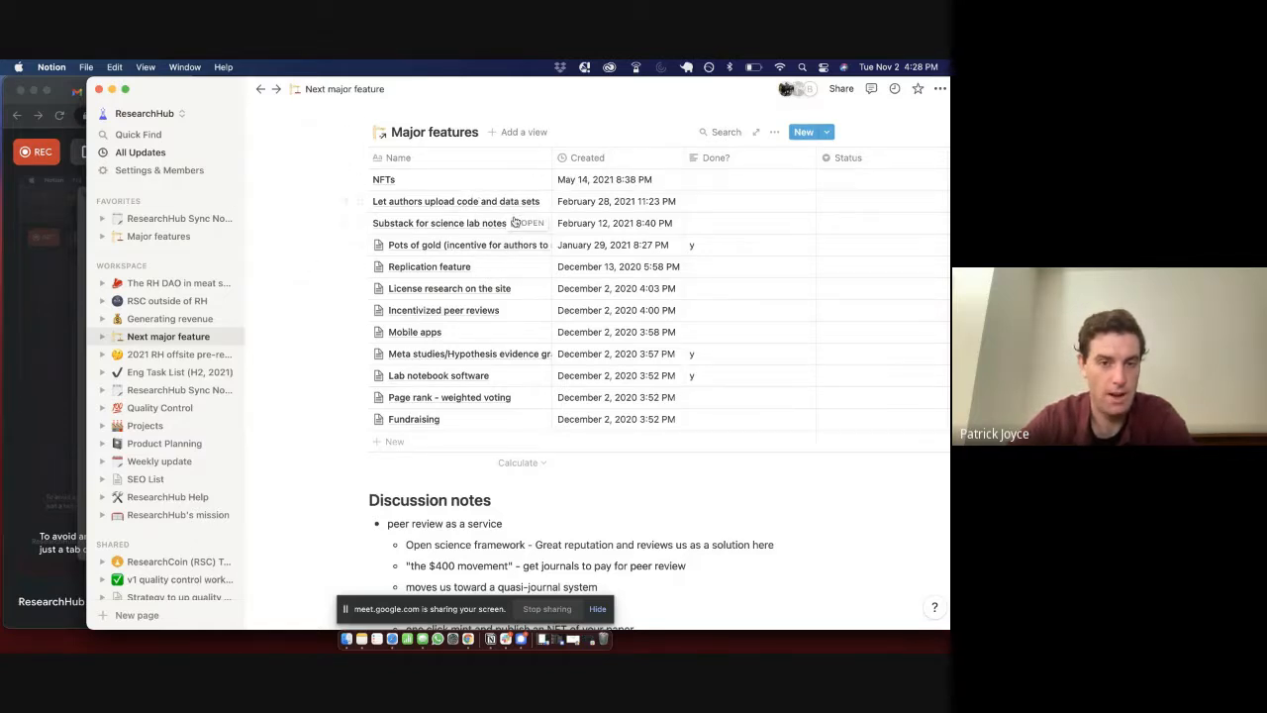
{"action": "scroll", "scroll_direction": "down", "scroll_amount": 3}
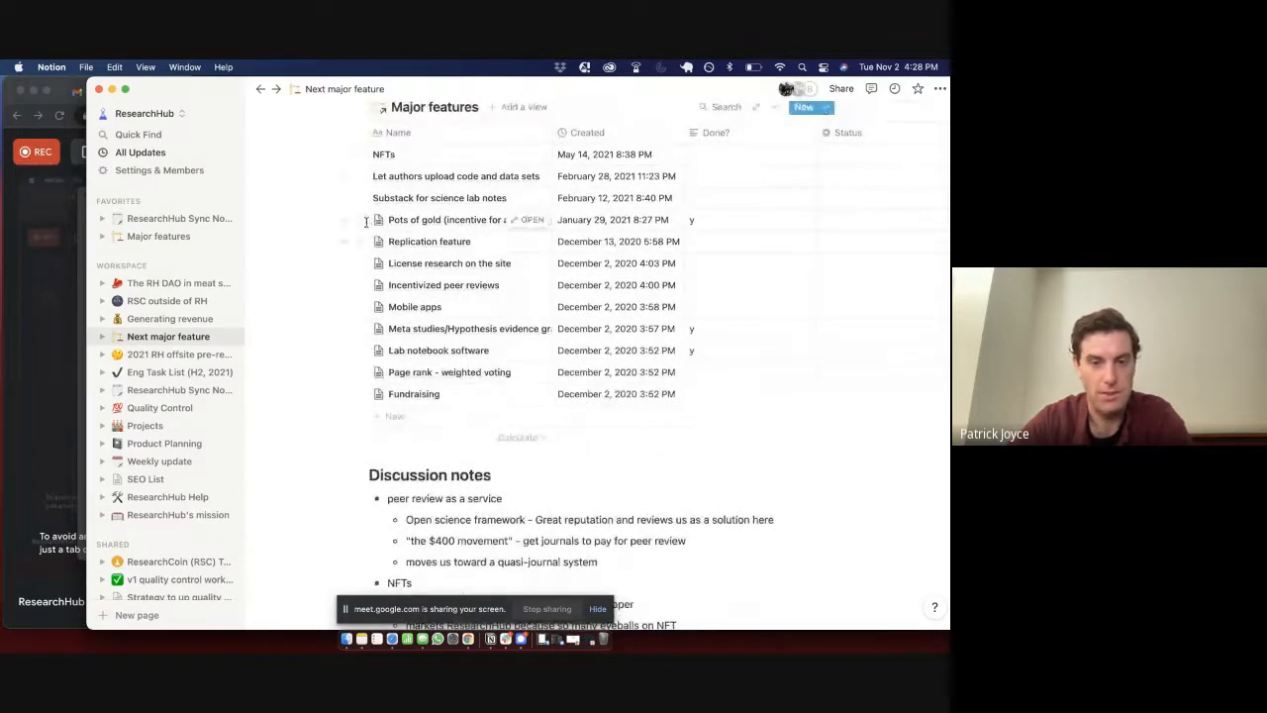
{"action": "mouse_move", "coordinate": [500, 166]}
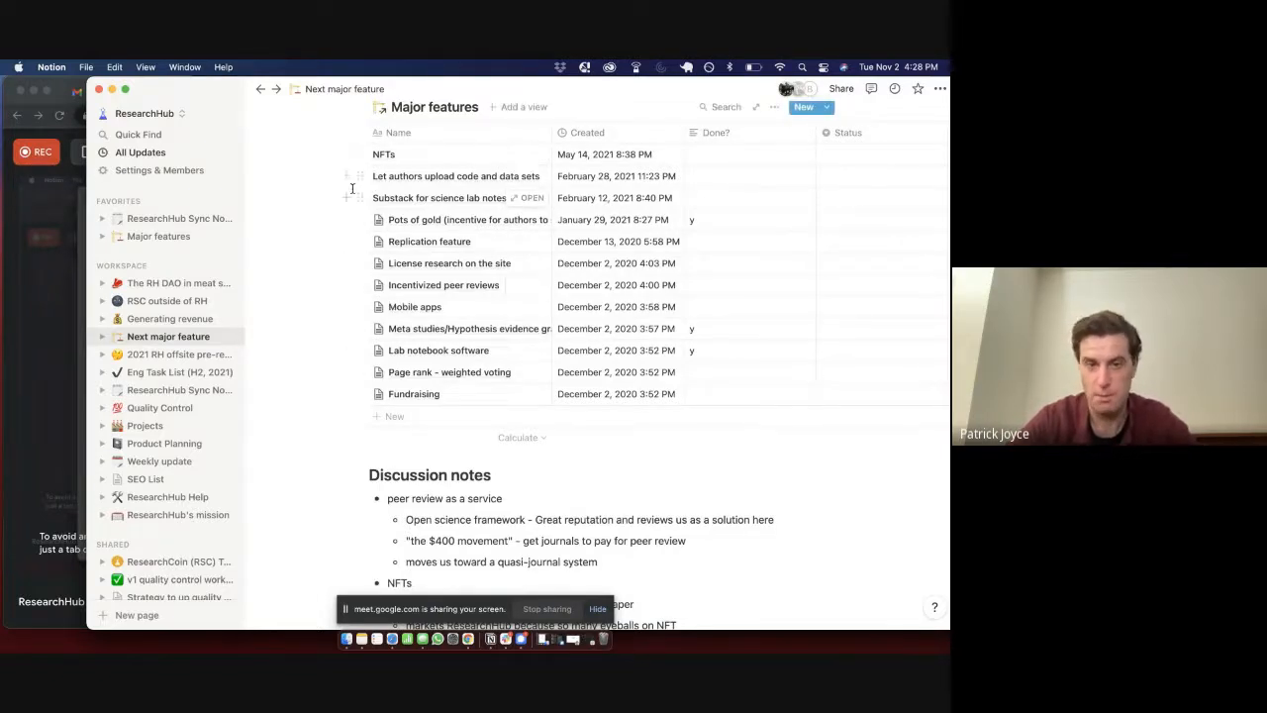
{"action": "scroll", "scroll_direction": "up", "scroll_amount": 3}
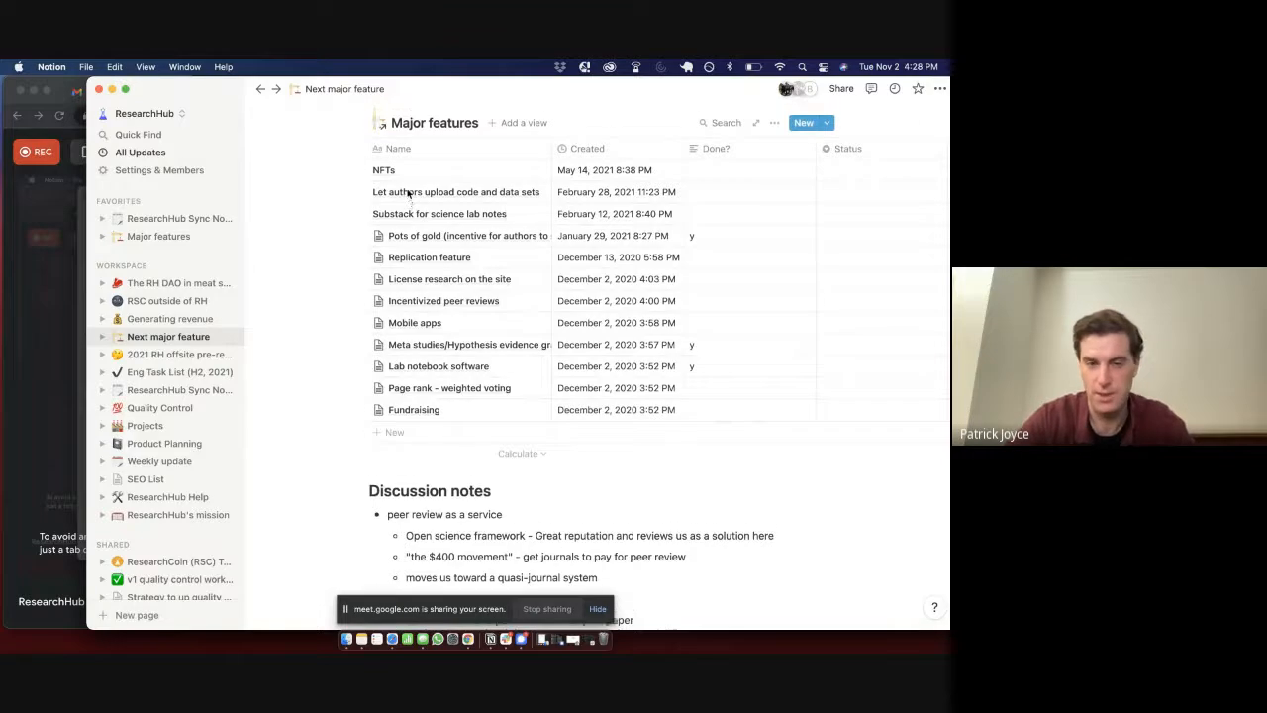
{"action": "scroll", "scroll_direction": "down", "scroll_amount": 3}
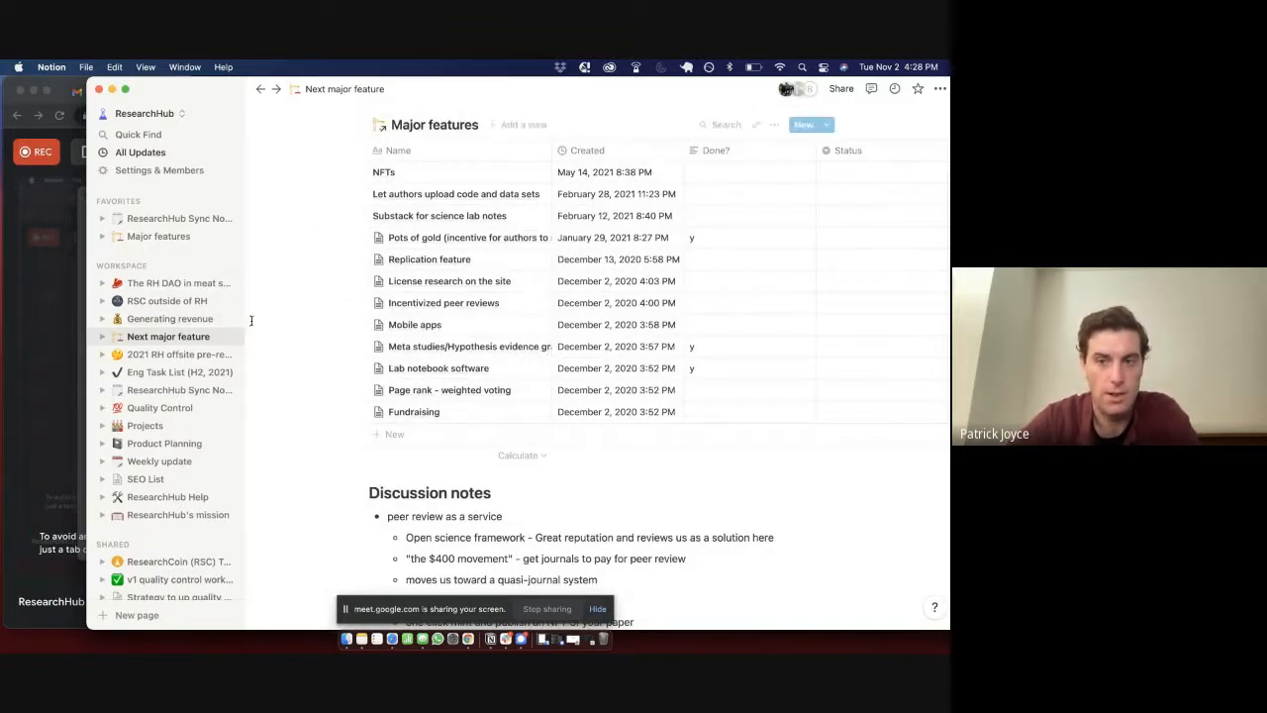
{"action": "mouse_move", "coordinate": [294, 282]}
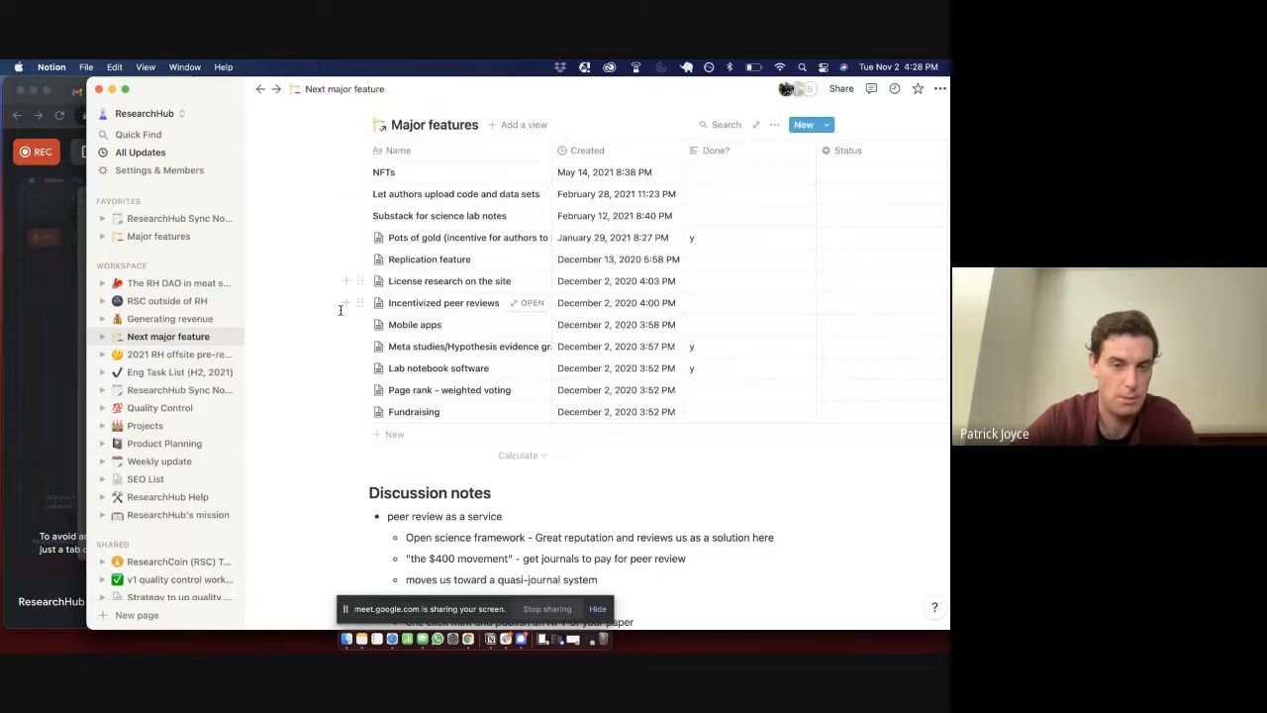
{"action": "mouse_move", "coordinate": [319, 227]}
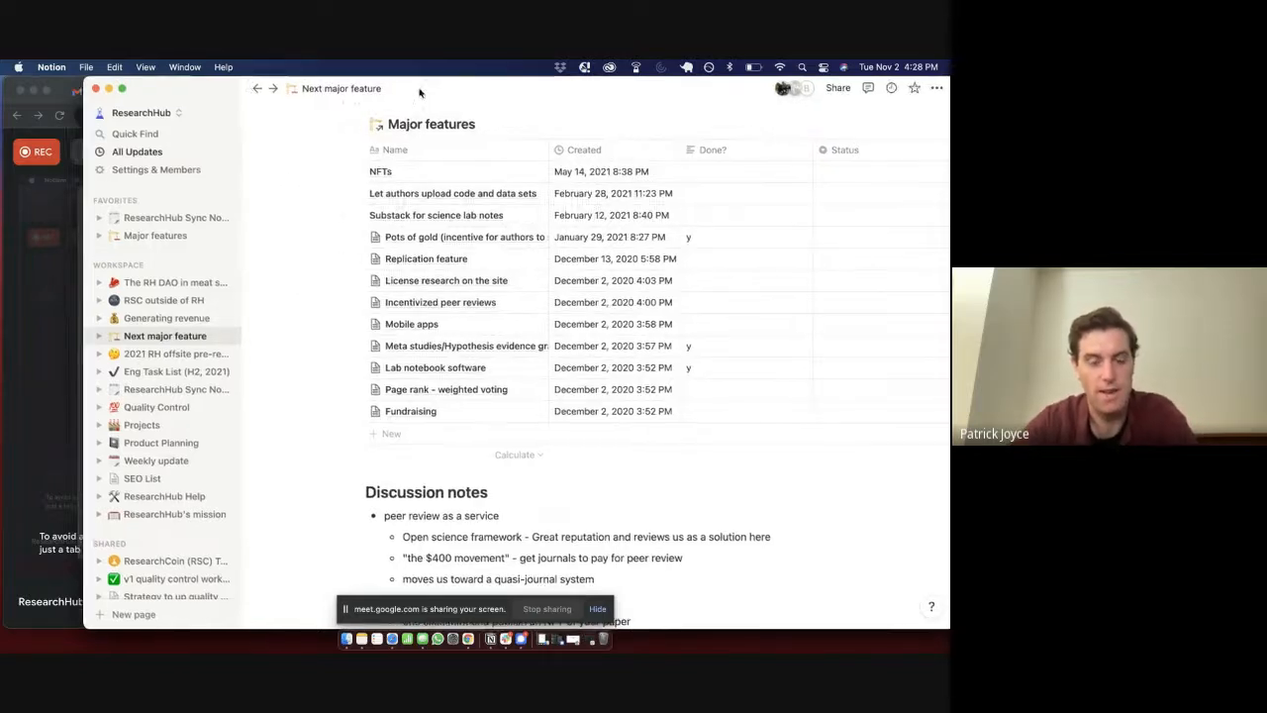
{"action": "scroll", "scroll_direction": "down", "scroll_amount": 3}
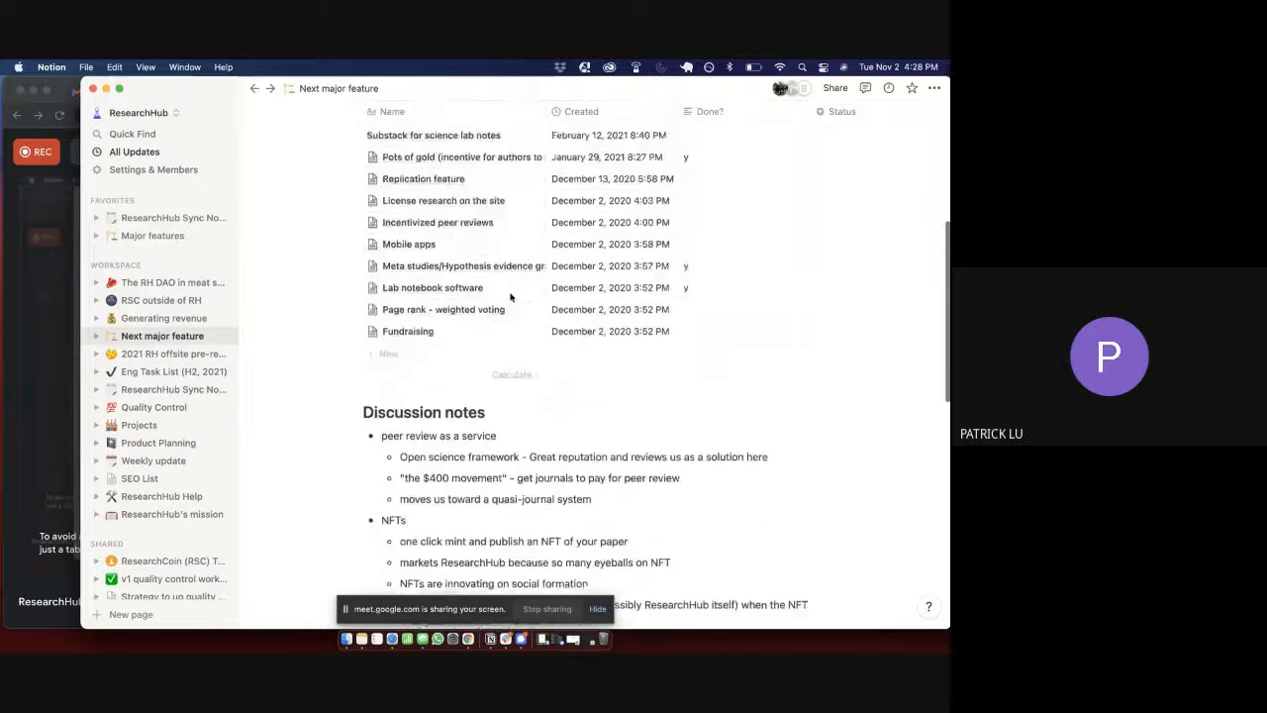
{"action": "scroll", "scroll_direction": "up", "scroll_amount": 3}
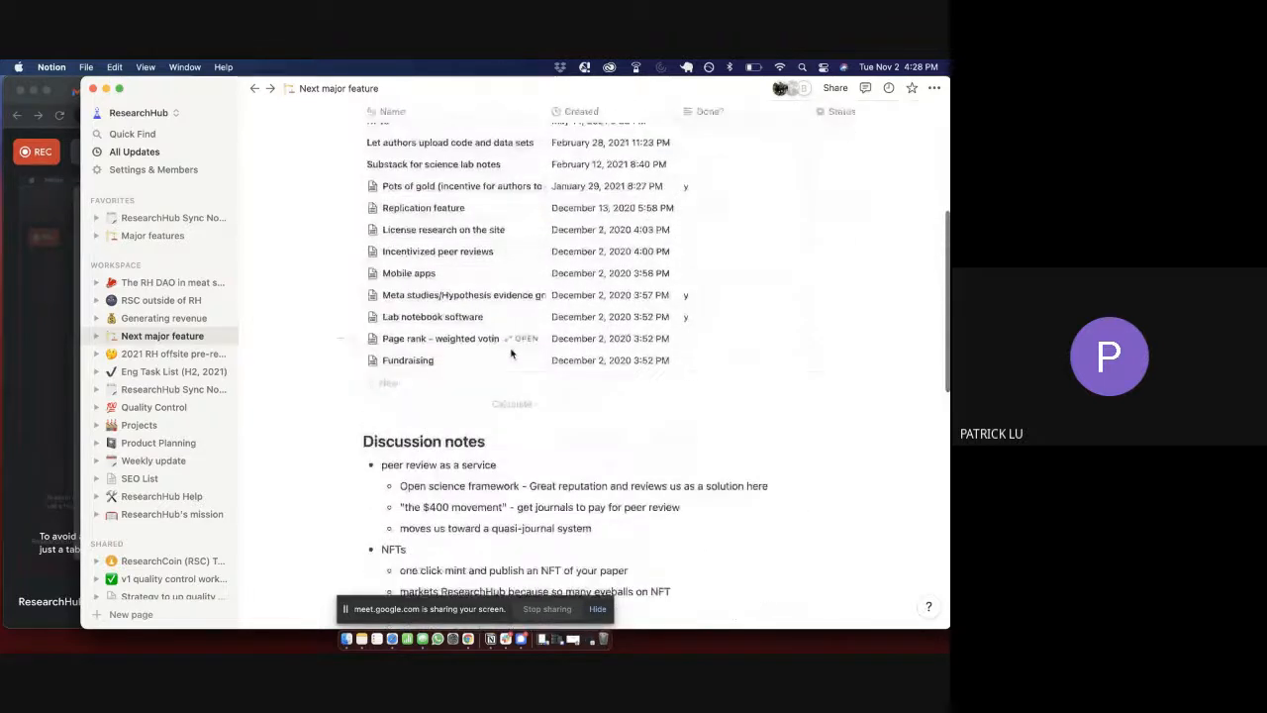
{"action": "scroll", "scroll_direction": "down", "scroll_amount": 3}
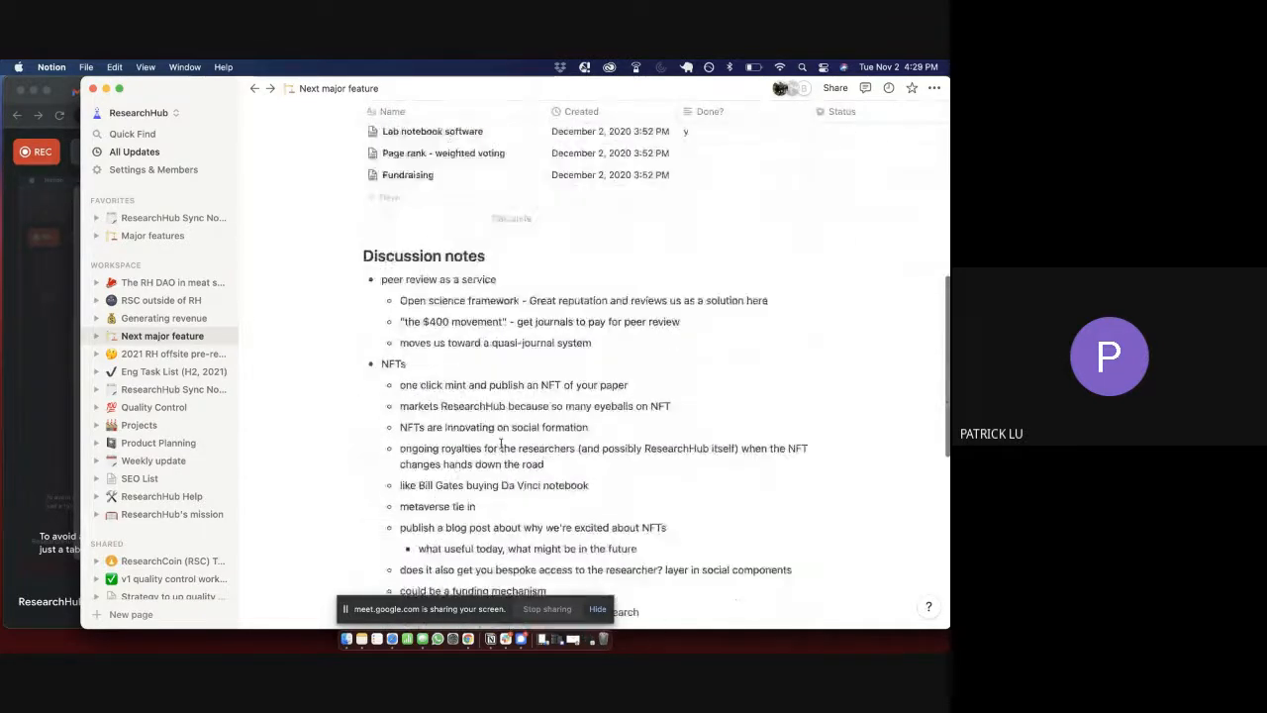
{"action": "scroll", "scroll_direction": "up", "scroll_amount": 3}
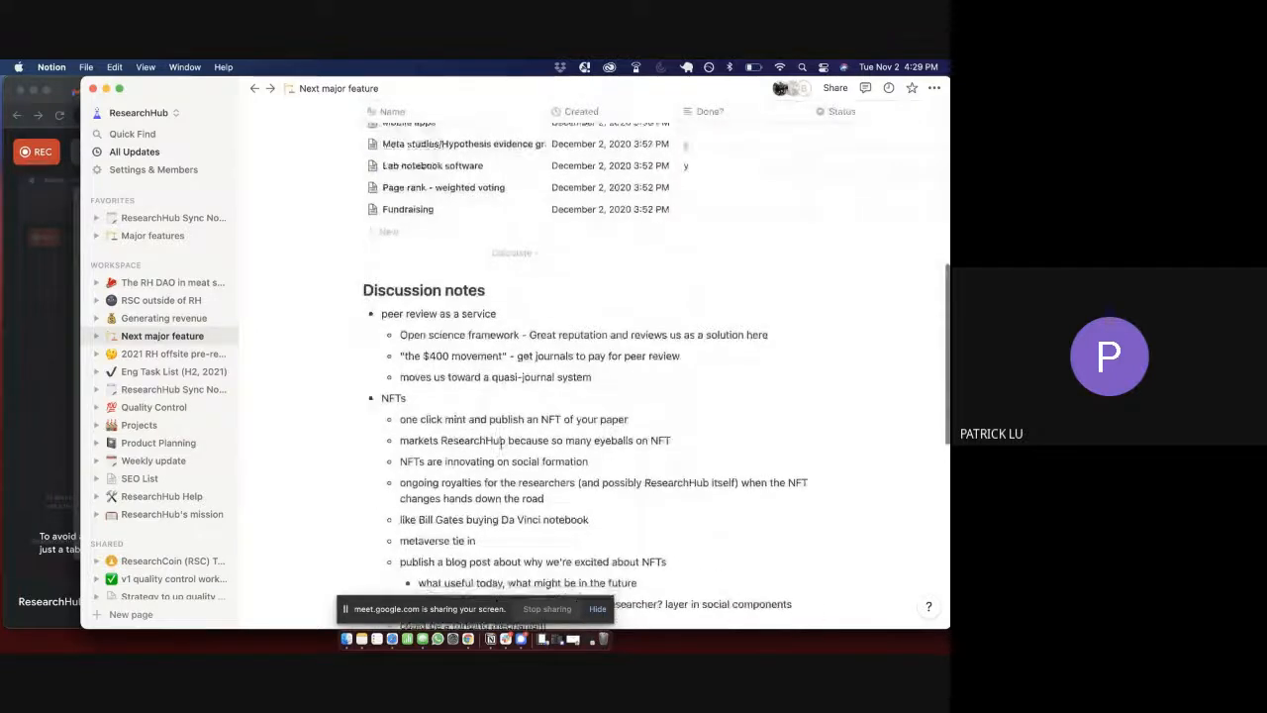
{"action": "scroll", "scroll_direction": "down", "scroll_amount": 3}
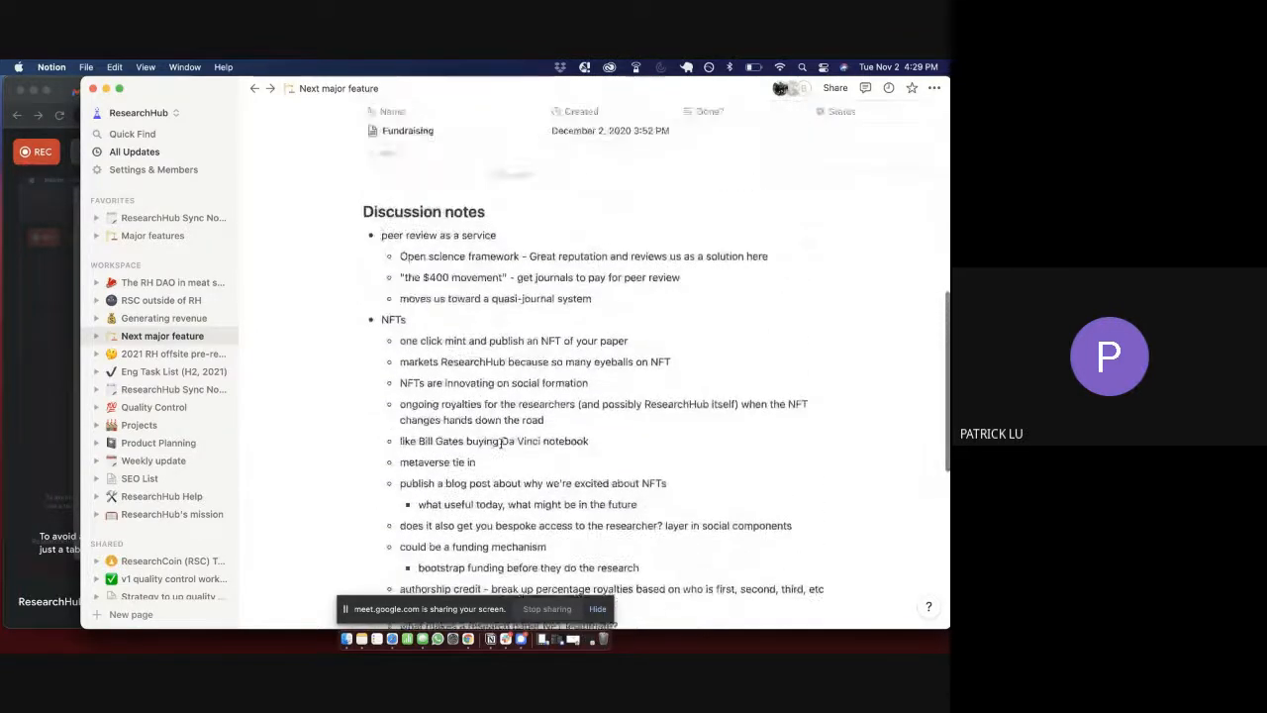
{"action": "scroll", "scroll_direction": "down", "scroll_amount": 3}
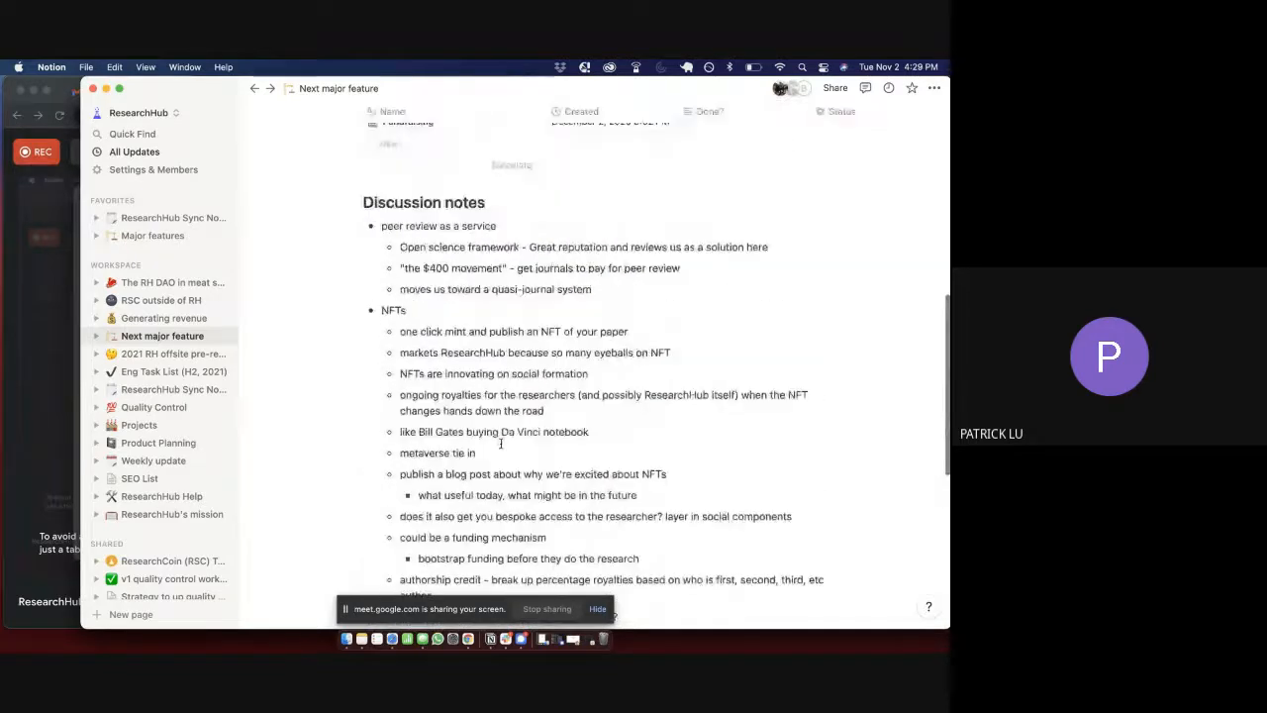
{"action": "scroll", "scroll_direction": "up", "scroll_amount": 3}
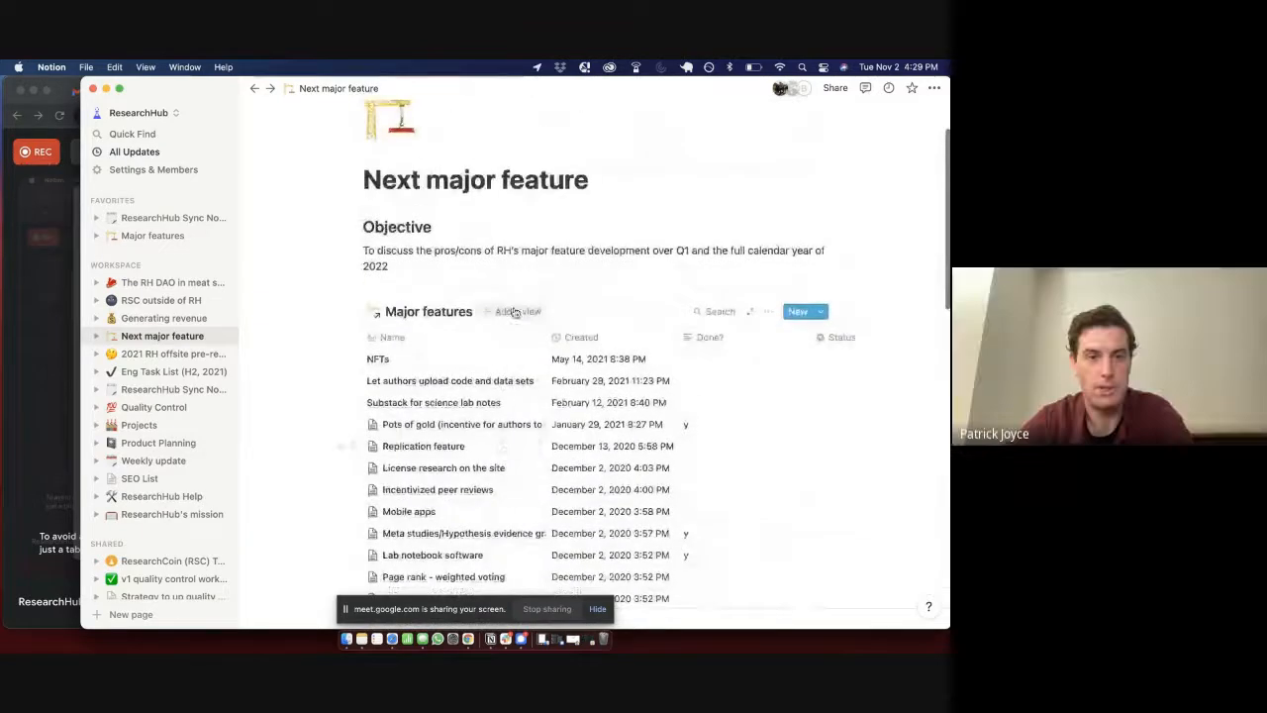
{"action": "scroll", "scroll_direction": "down", "scroll_amount": 3}
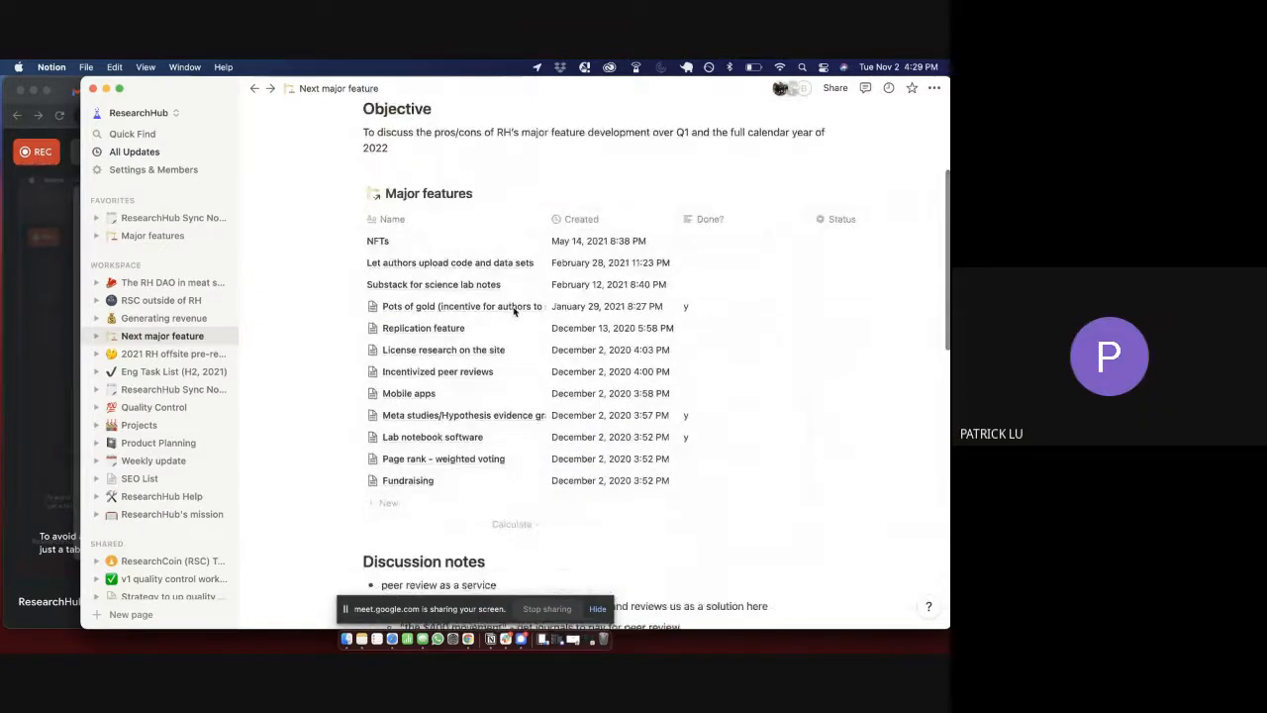
{"action": "scroll", "scroll_direction": "down", "scroll_amount": 3}
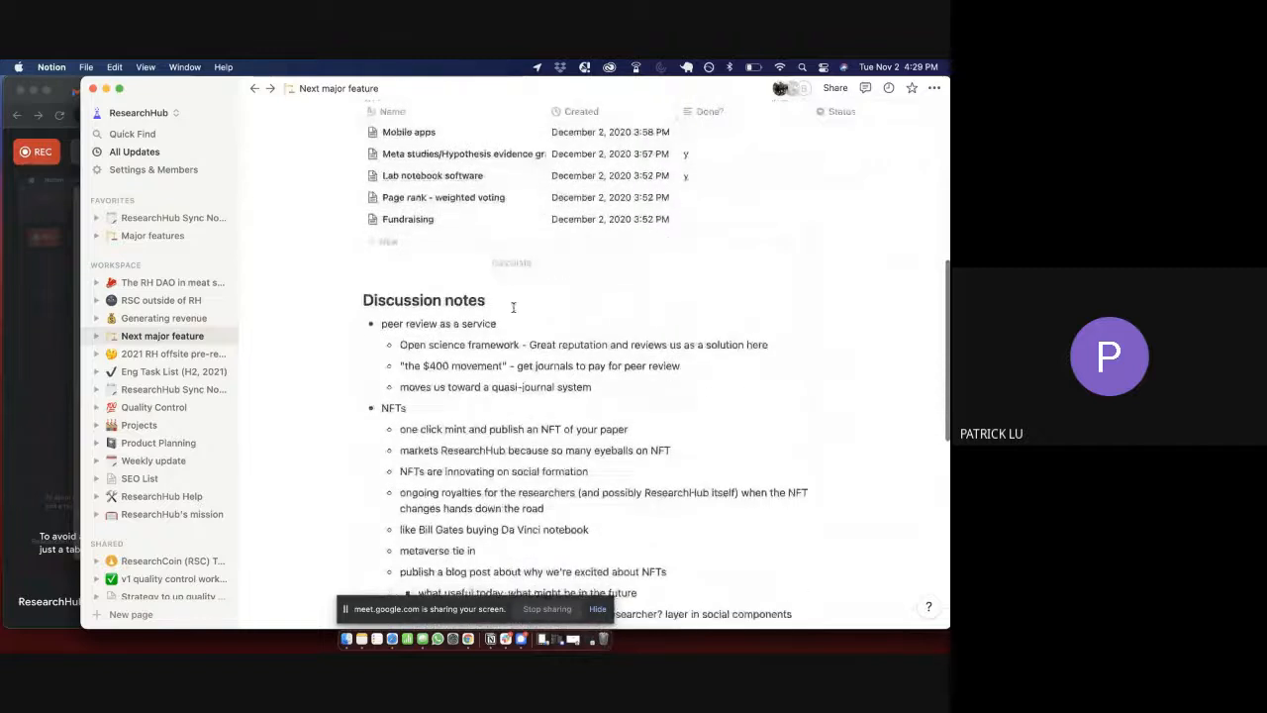
{"action": "scroll", "scroll_direction": "down", "scroll_amount": 3}
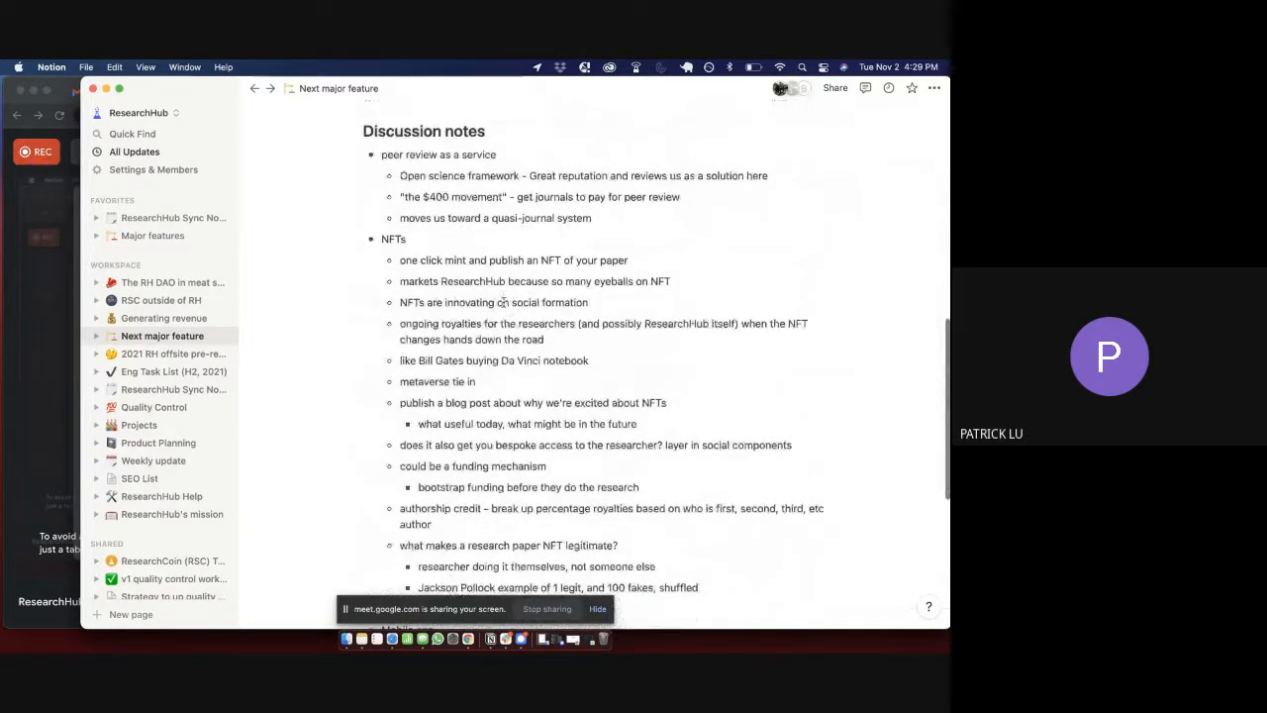
{"action": "scroll", "scroll_direction": "down", "scroll_amount": 3}
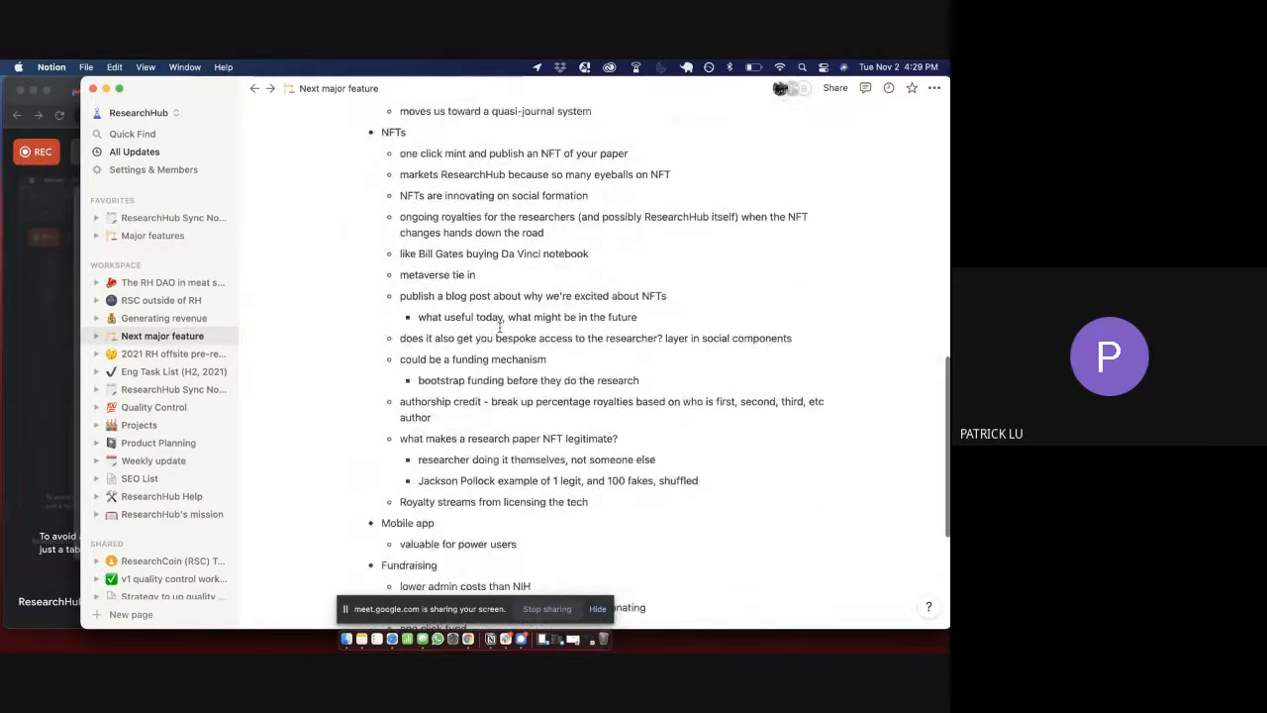
{"action": "scroll", "scroll_direction": "down", "scroll_amount": 3}
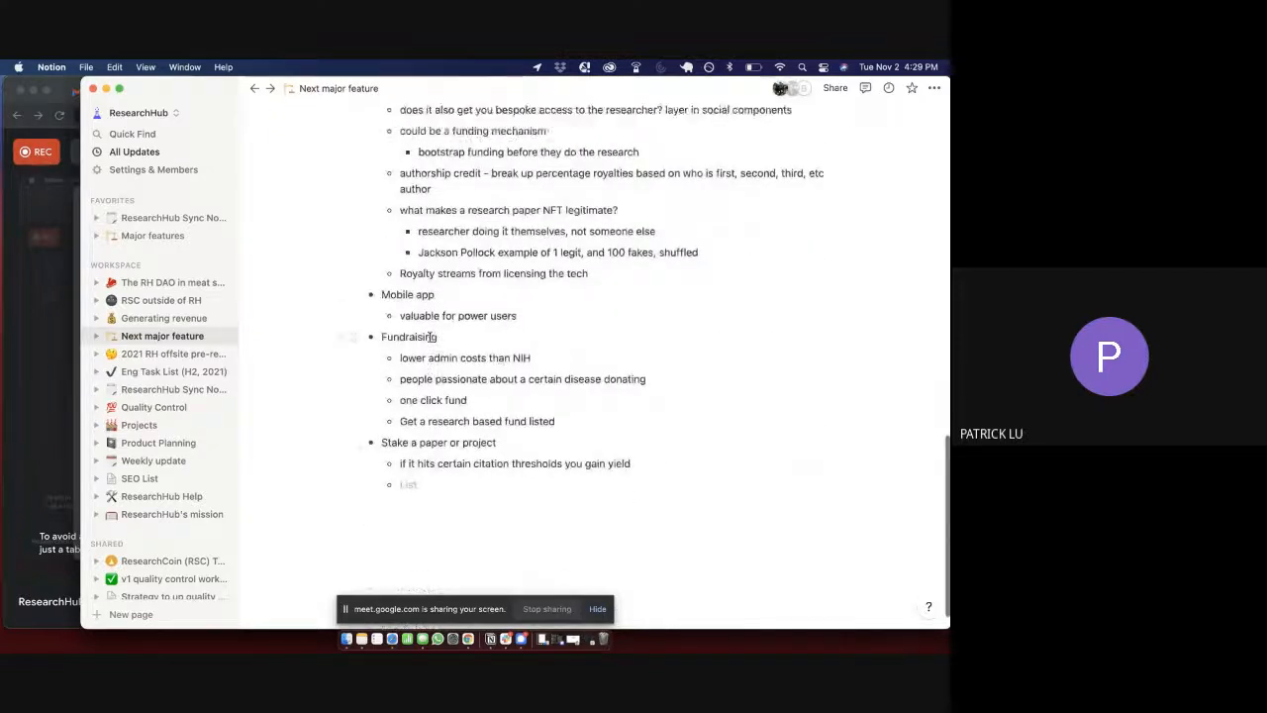
{"action": "scroll", "scroll_direction": "up", "scroll_amount": 3}
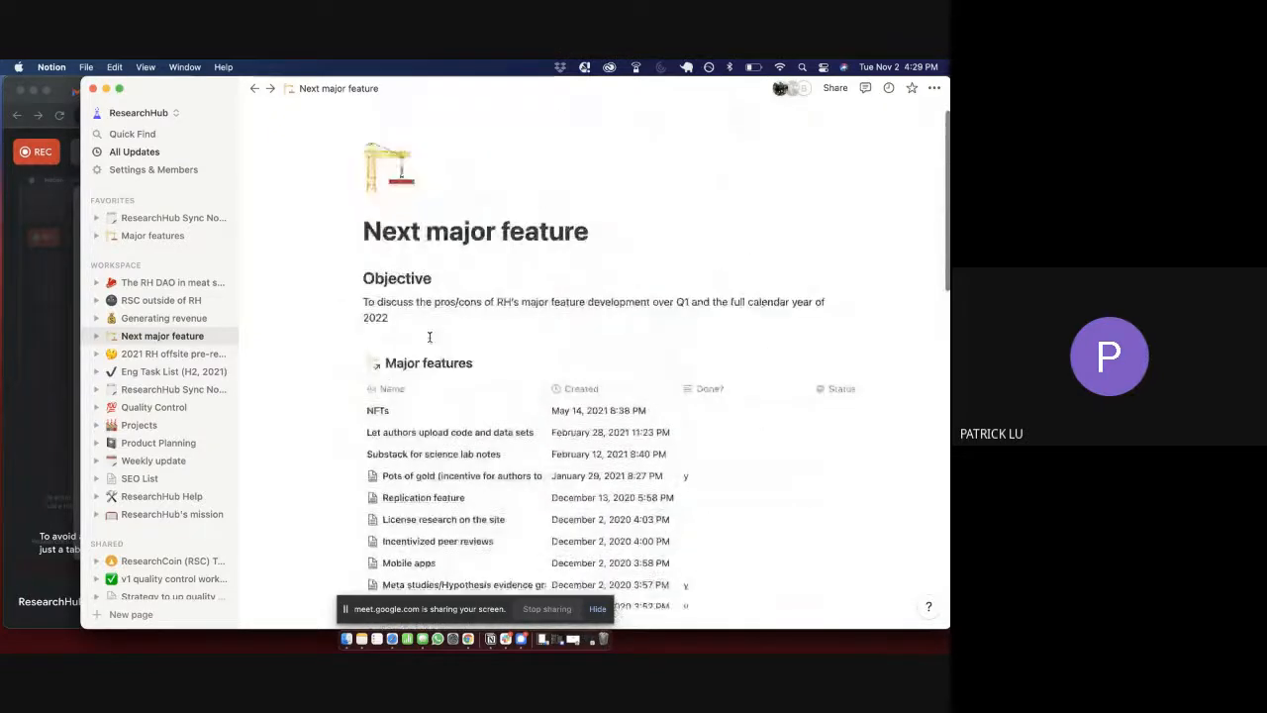
{"action": "scroll", "scroll_direction": "down", "scroll_amount": 3}
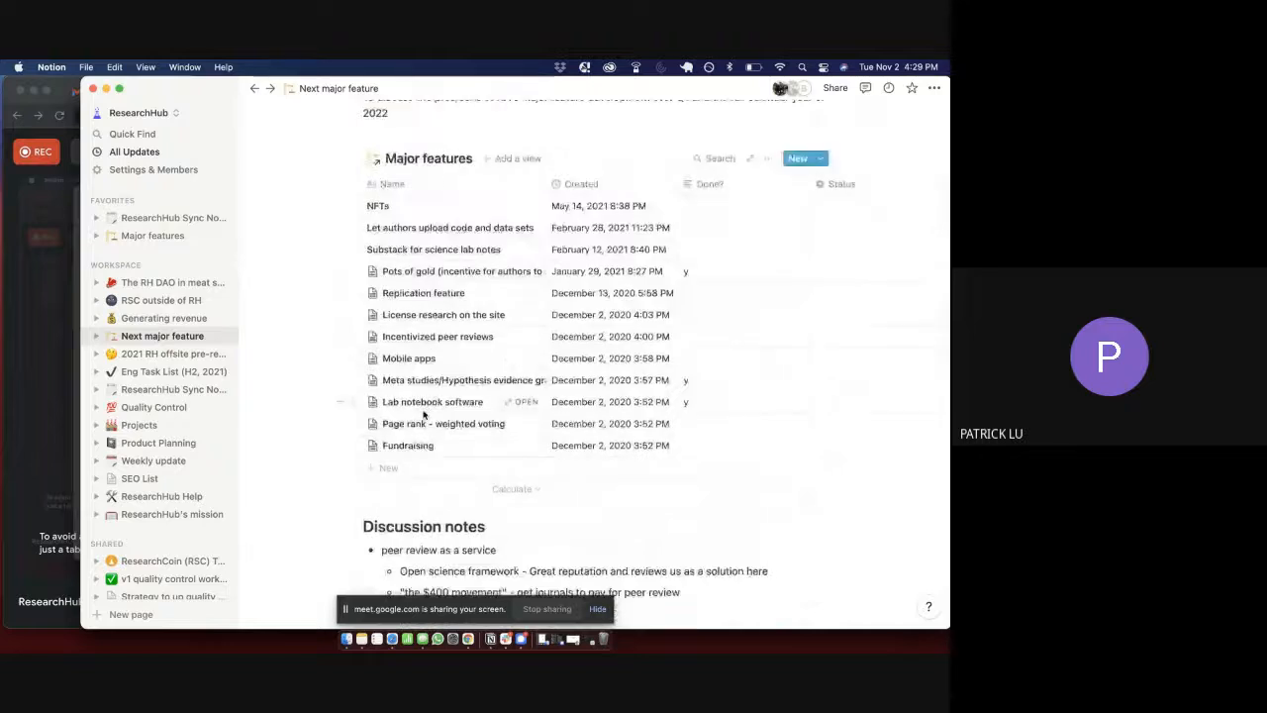
{"action": "scroll", "scroll_direction": "up", "scroll_amount": 3}
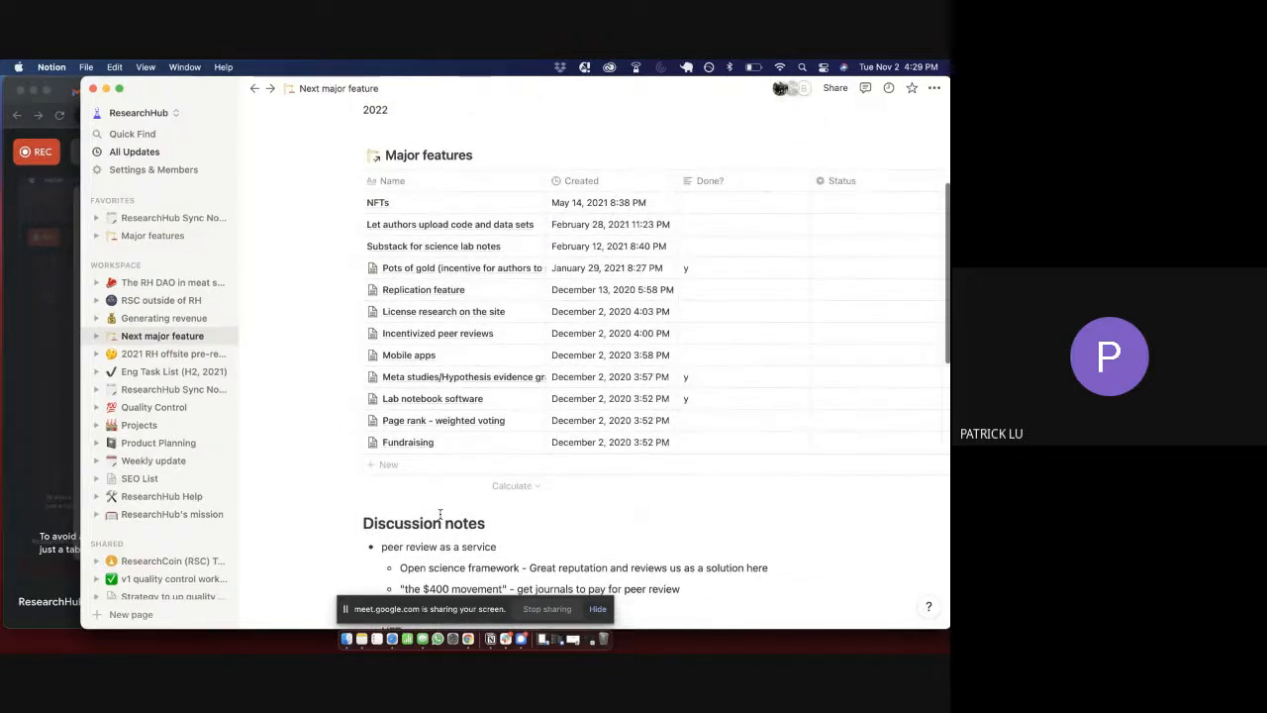
{"action": "scroll", "scroll_direction": "down", "scroll_amount": 3}
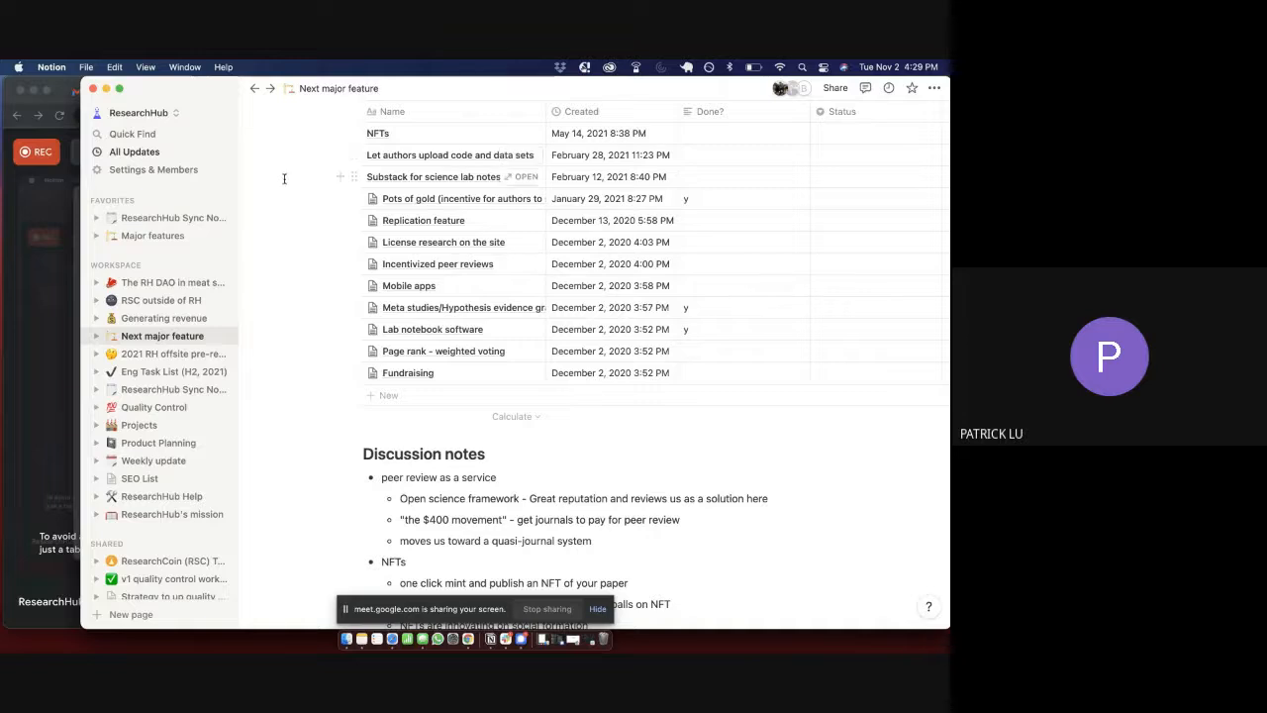
{"action": "mouse_move", "coordinate": [324, 422]}
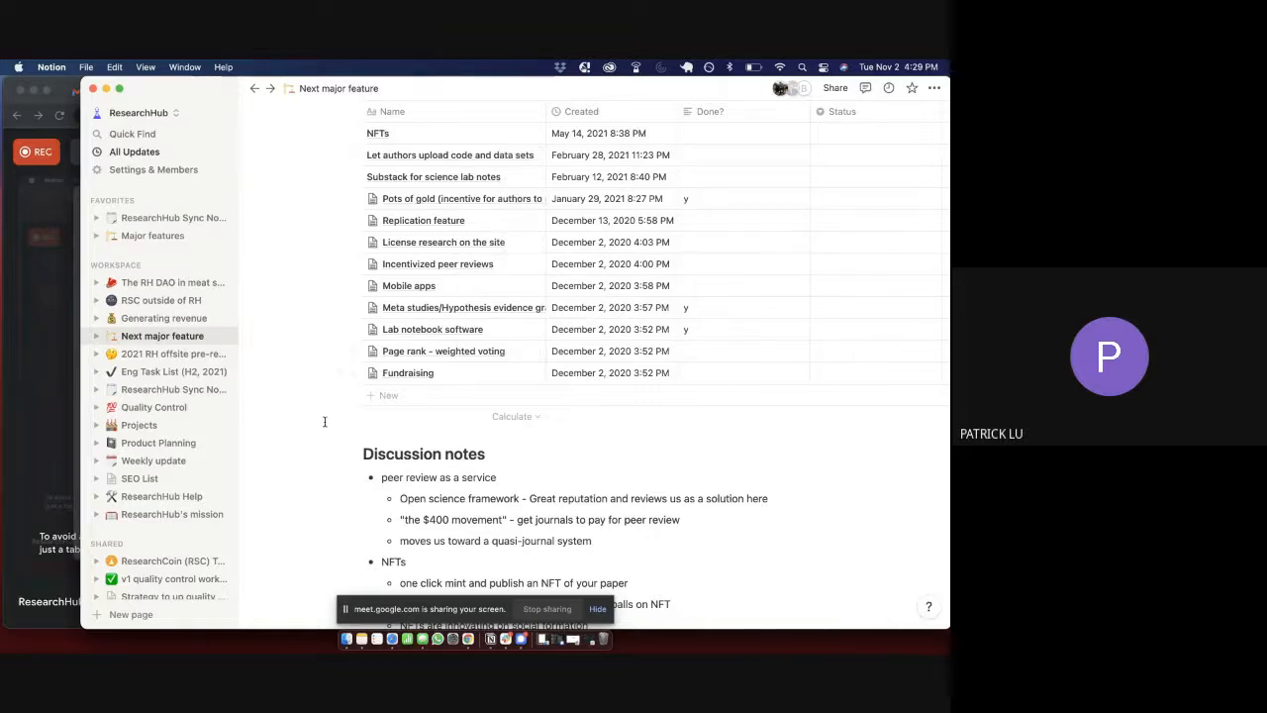
{"action": "scroll", "scroll_direction": "down", "scroll_amount": 3}
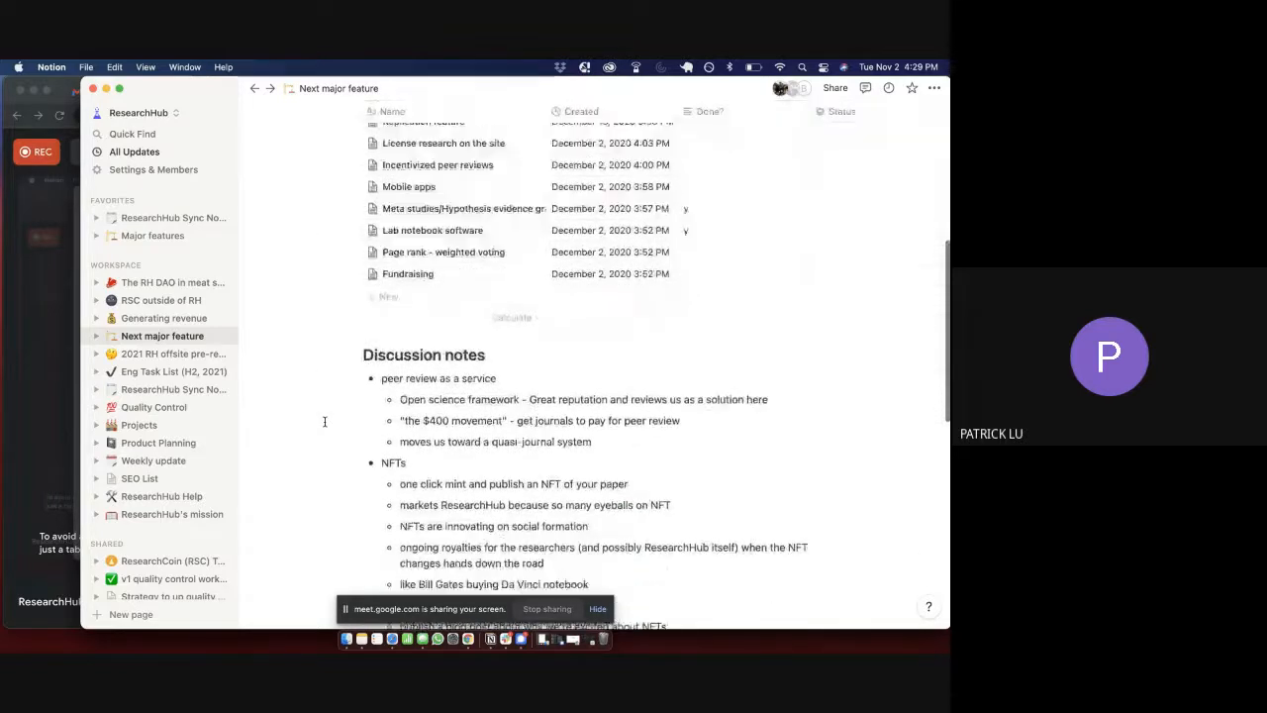
{"action": "scroll", "scroll_direction": "down", "scroll_amount": 3}
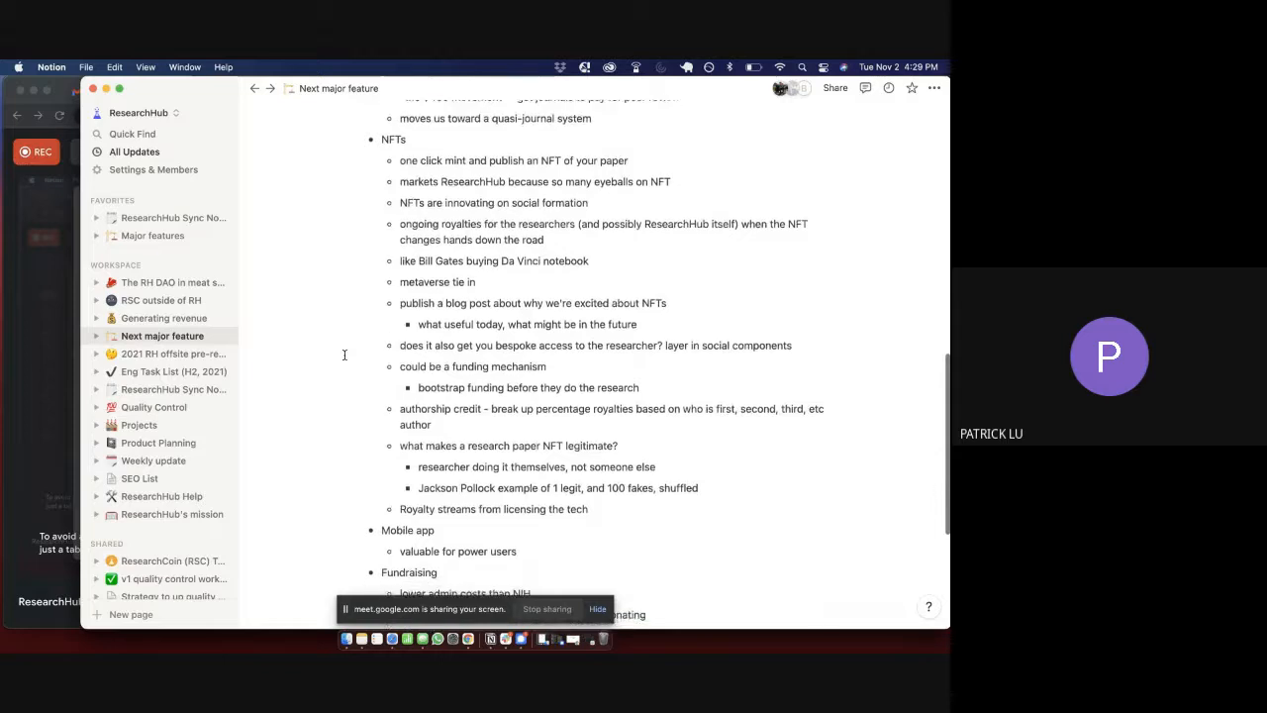
{"action": "scroll", "scroll_direction": "down", "scroll_amount": 3}
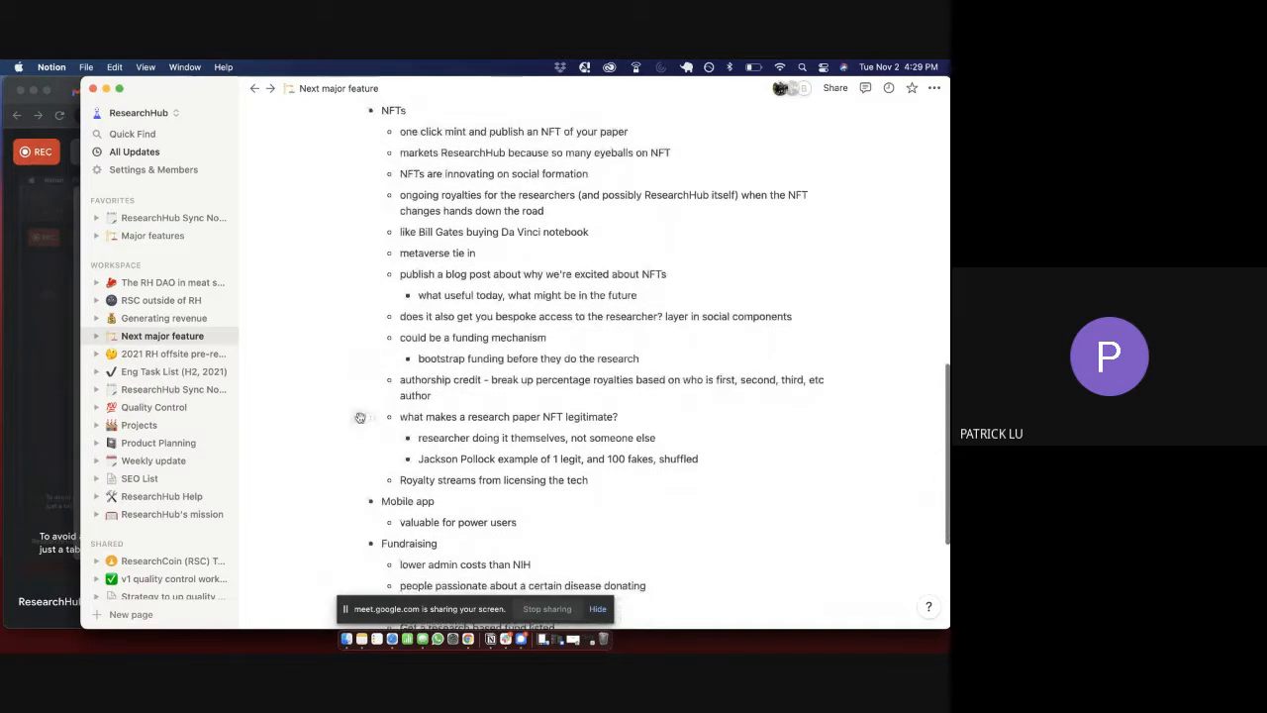
{"action": "mouse_move", "coordinate": [360, 416]}
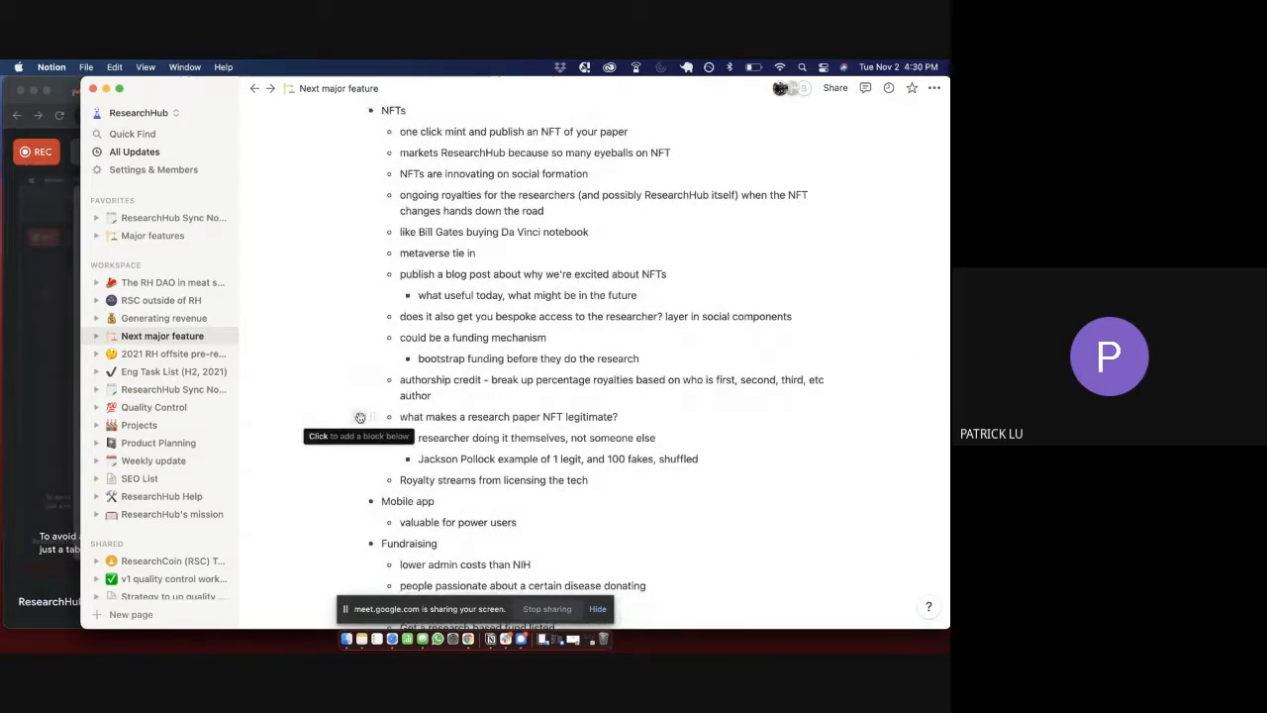
{"action": "scroll", "scroll_direction": "down", "scroll_amount": 3}
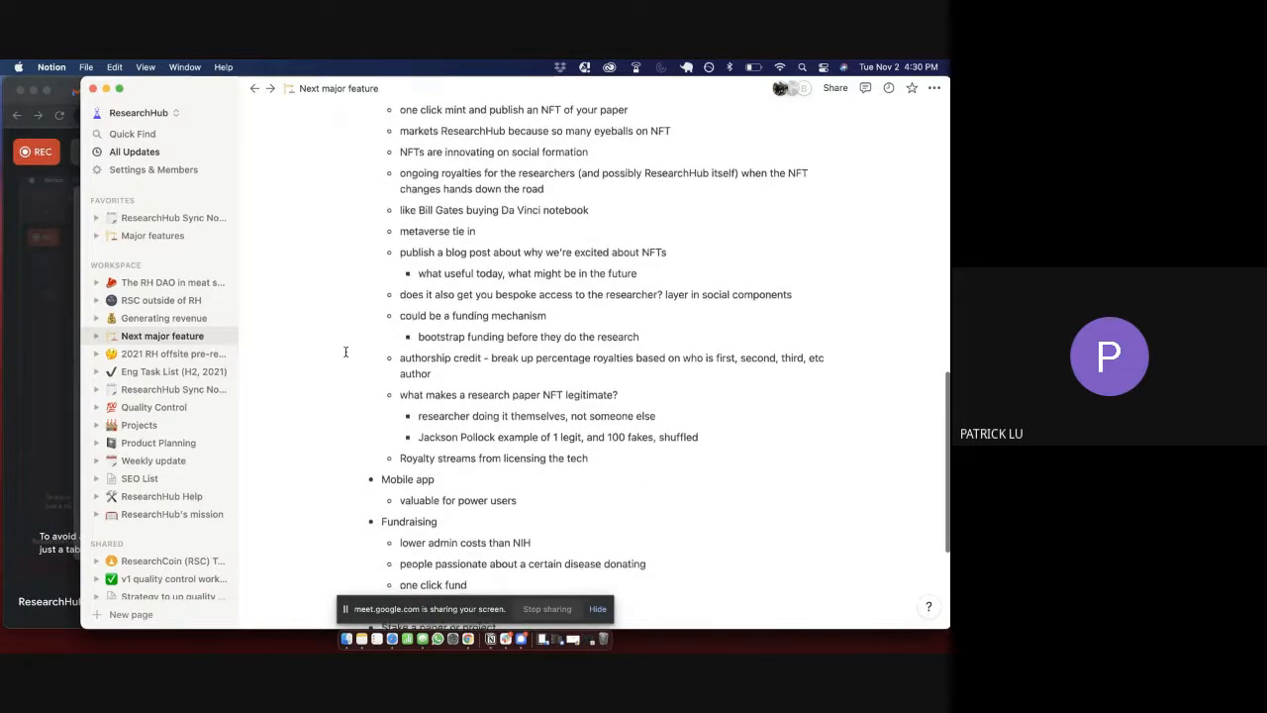
{"action": "scroll", "scroll_direction": "down", "scroll_amount": 3}
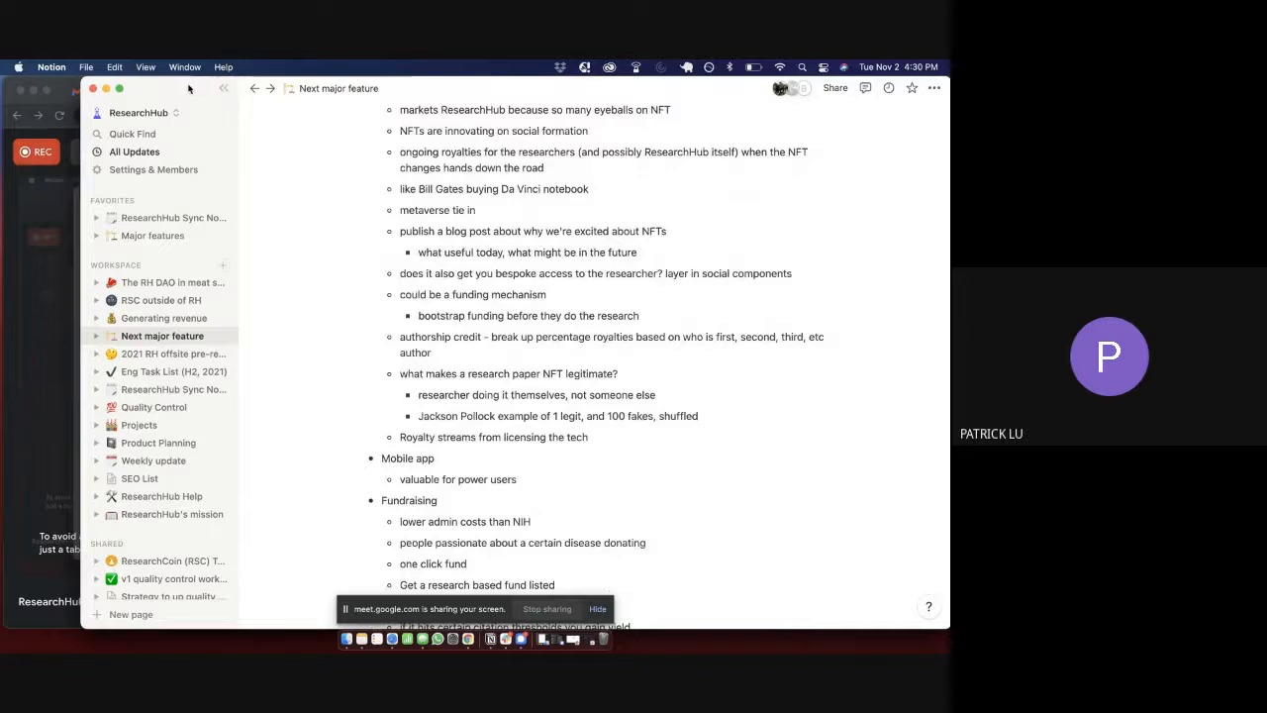
{"action": "scroll", "scroll_direction": "down", "scroll_amount": 3}
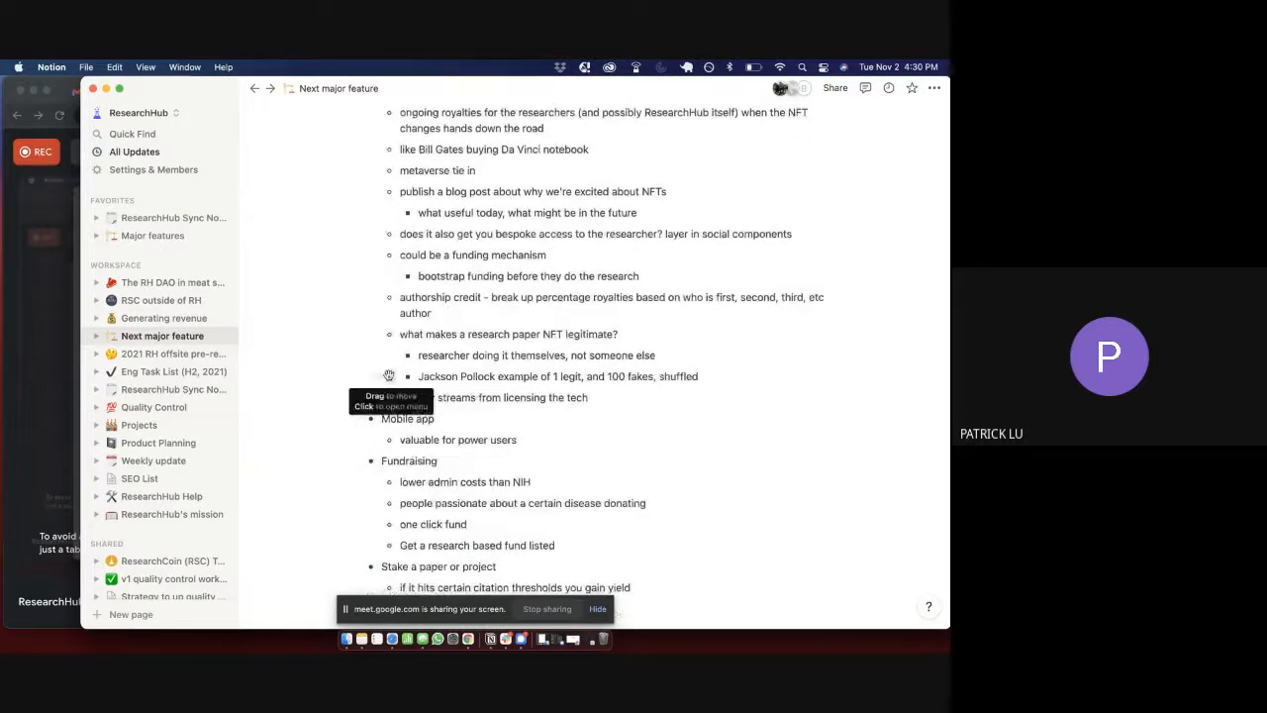
{"action": "scroll", "scroll_direction": "down", "scroll_amount": 3}
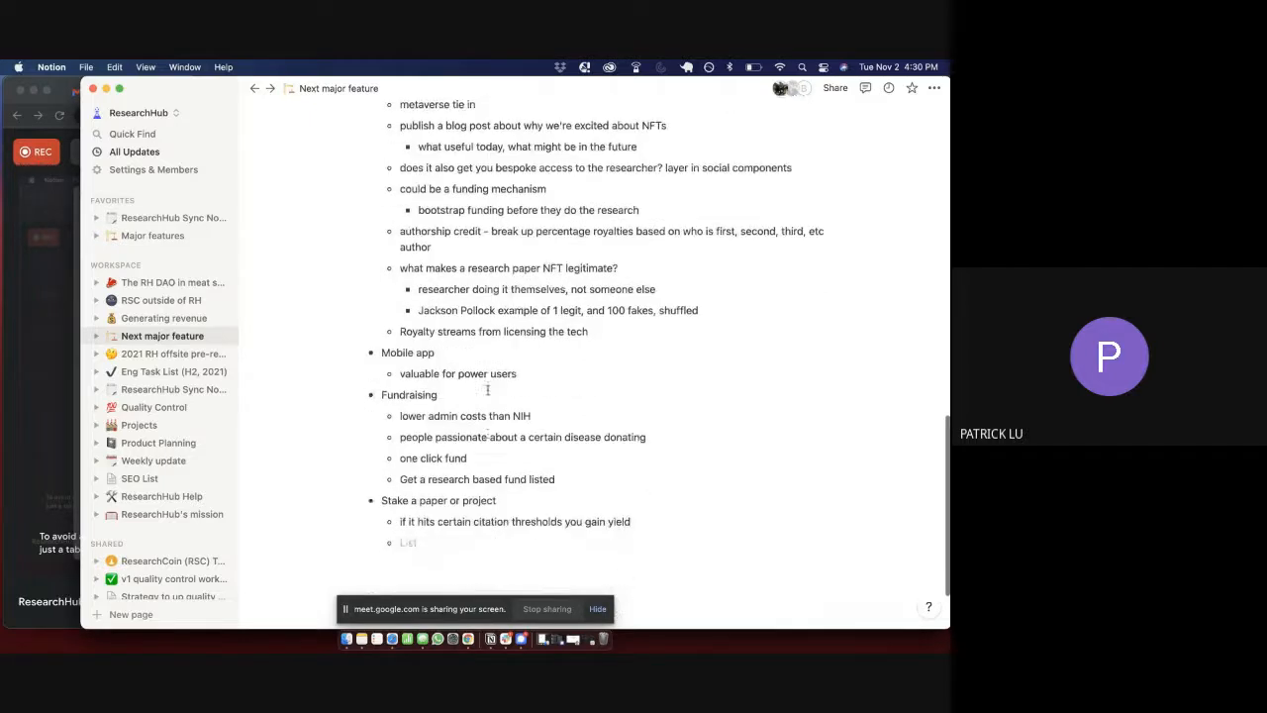
{"action": "scroll", "scroll_direction": "down", "scroll_amount": 3}
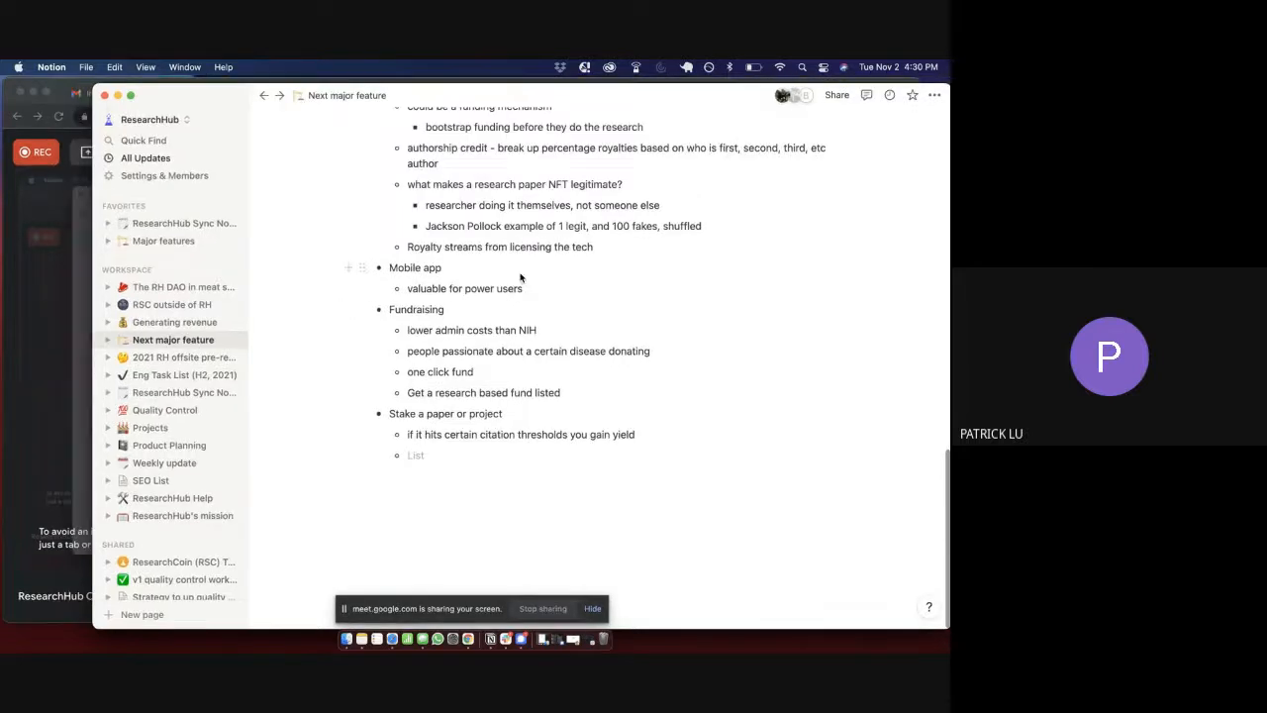
{"action": "scroll", "scroll_direction": "up", "scroll_amount": 3}
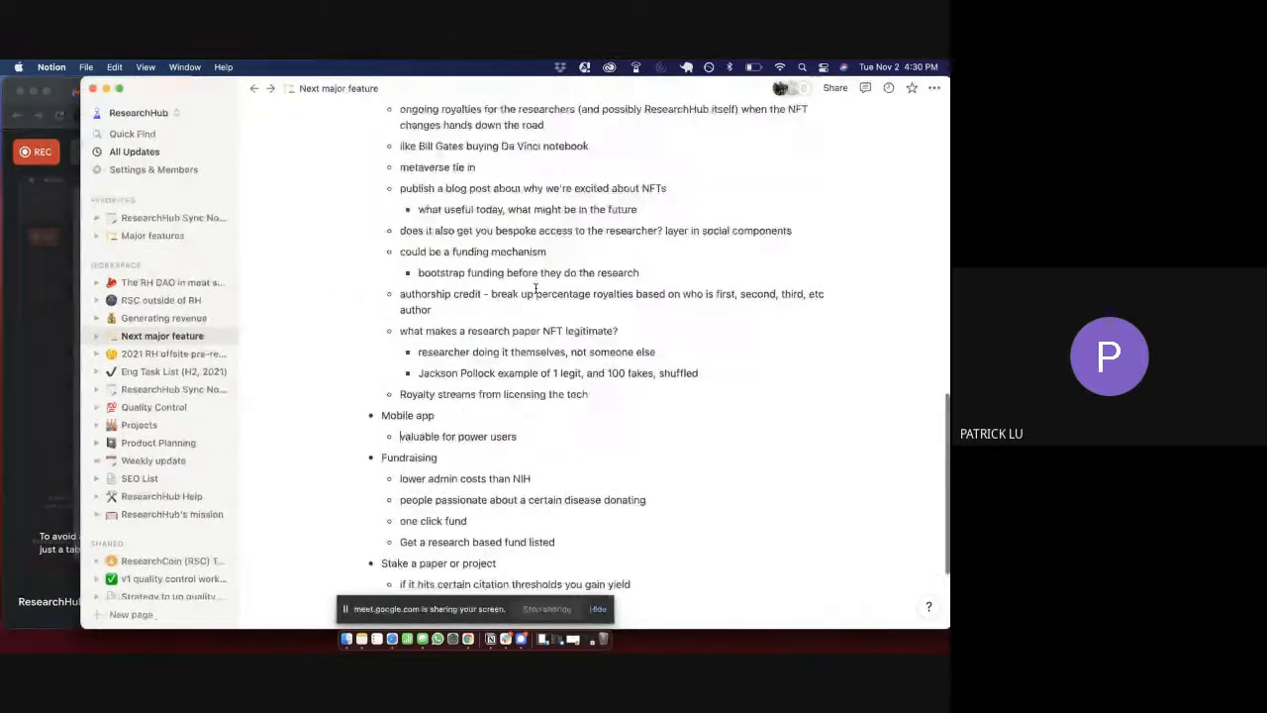
{"action": "scroll", "scroll_direction": "up", "scroll_amount": 3}
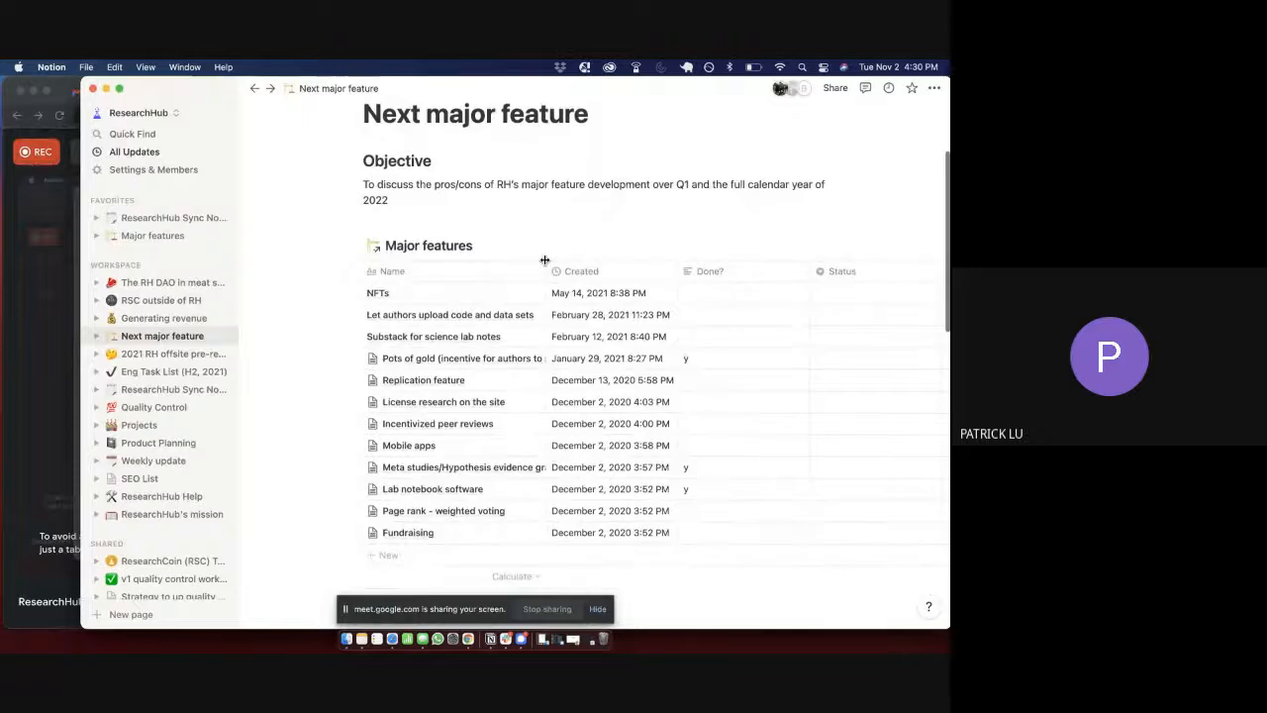
{"action": "scroll", "scroll_direction": "down", "scroll_amount": 3}
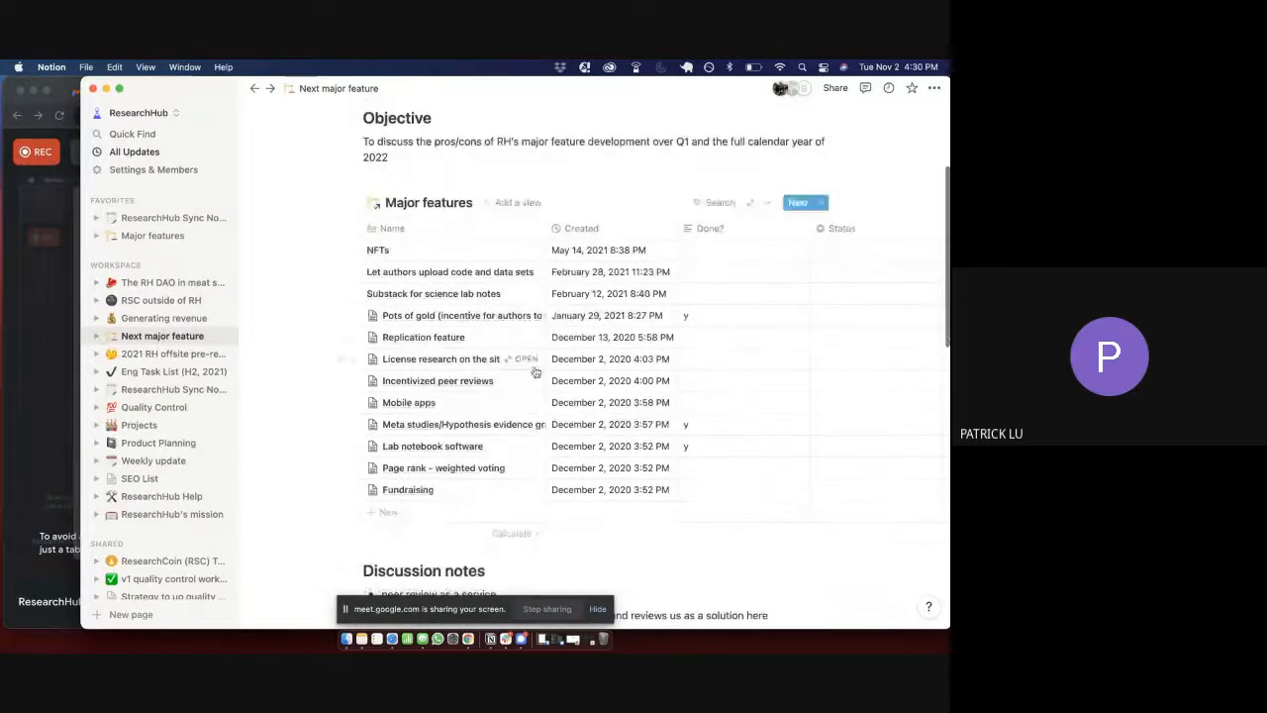
{"action": "scroll", "scroll_direction": "down", "scroll_amount": 3}
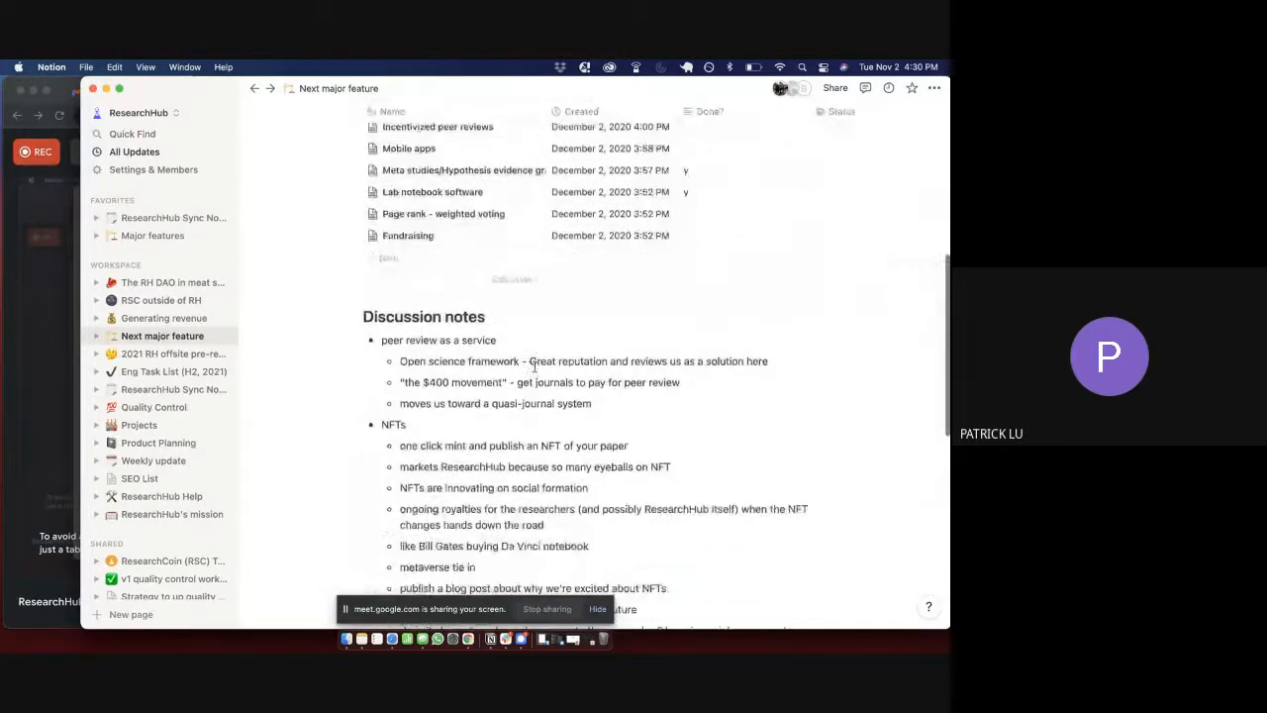
{"action": "scroll", "scroll_direction": "down", "scroll_amount": 3}
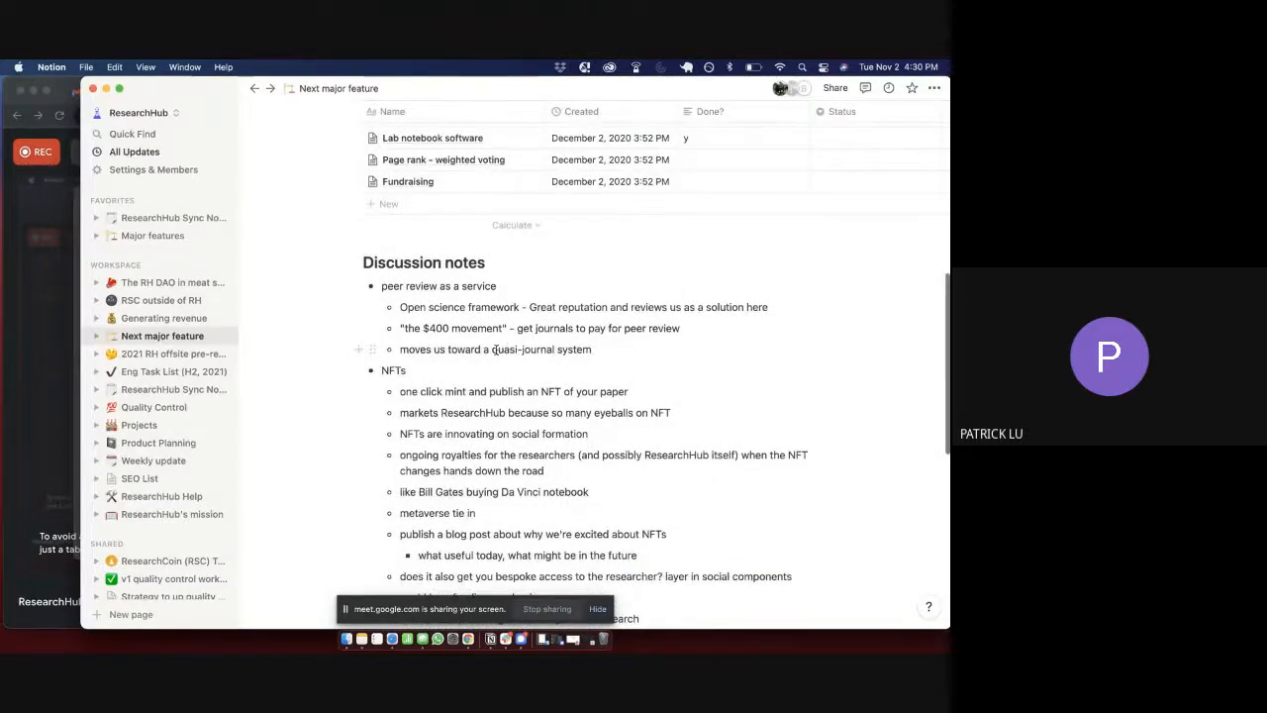
{"action": "scroll", "scroll_direction": "down", "scroll_amount": 3}
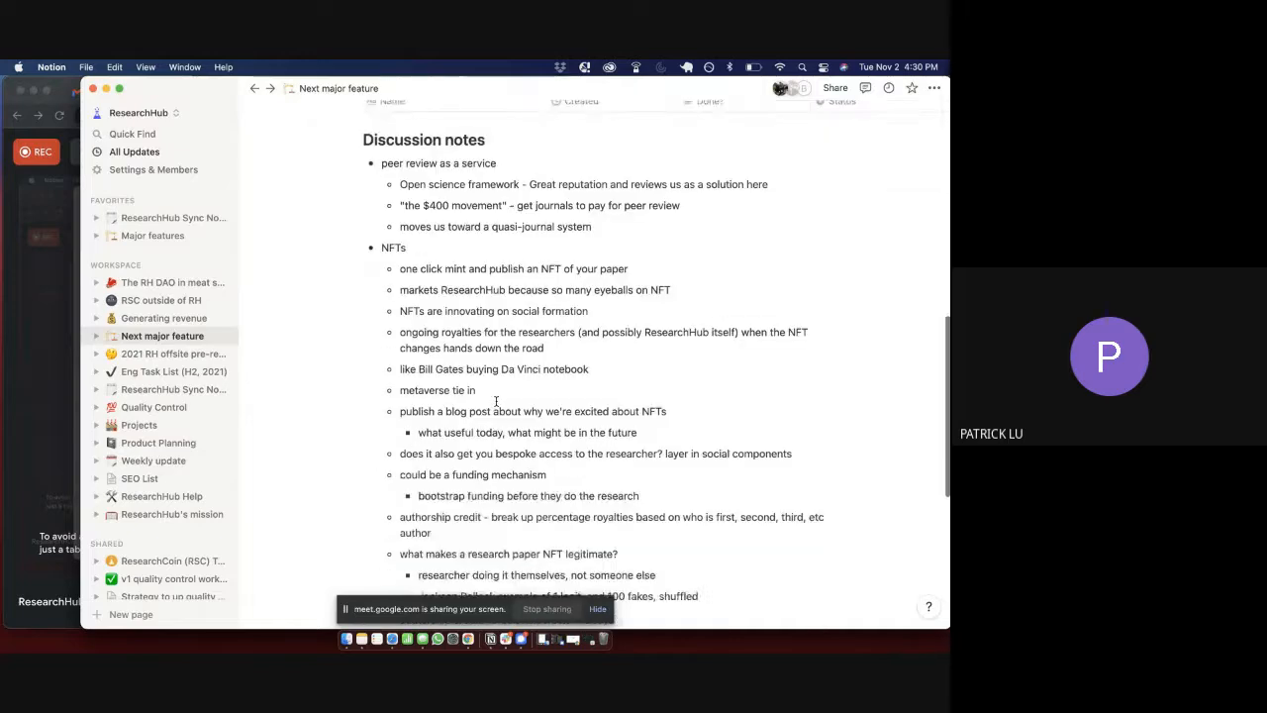
{"action": "scroll", "scroll_direction": "down", "scroll_amount": 3}
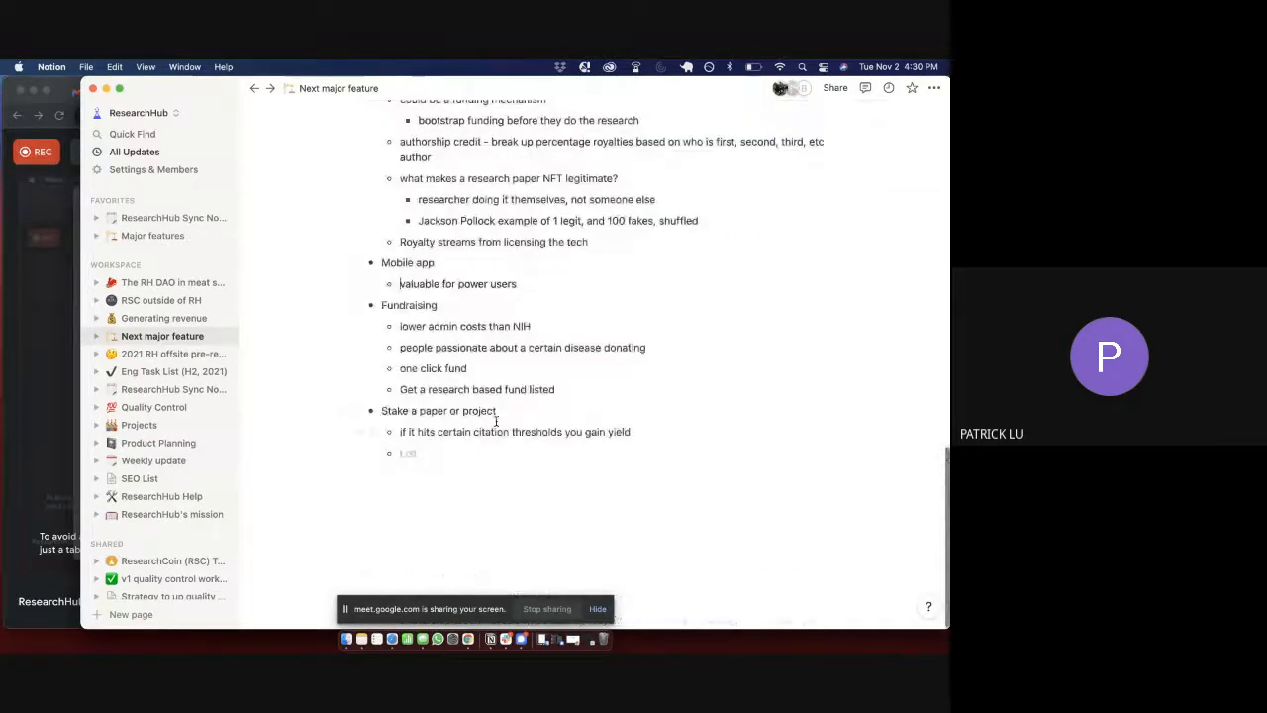
{"action": "scroll", "scroll_direction": "up", "scroll_amount": 3}
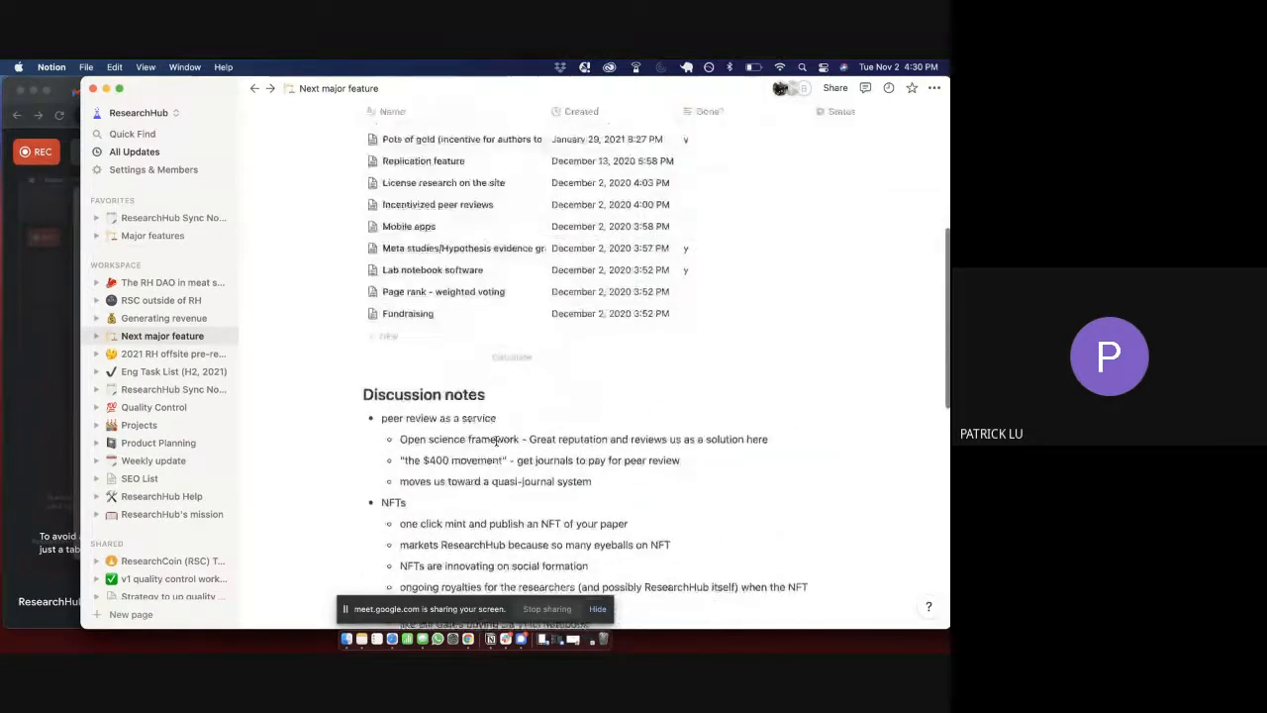
{"action": "scroll", "scroll_direction": "down", "scroll_amount": 3}
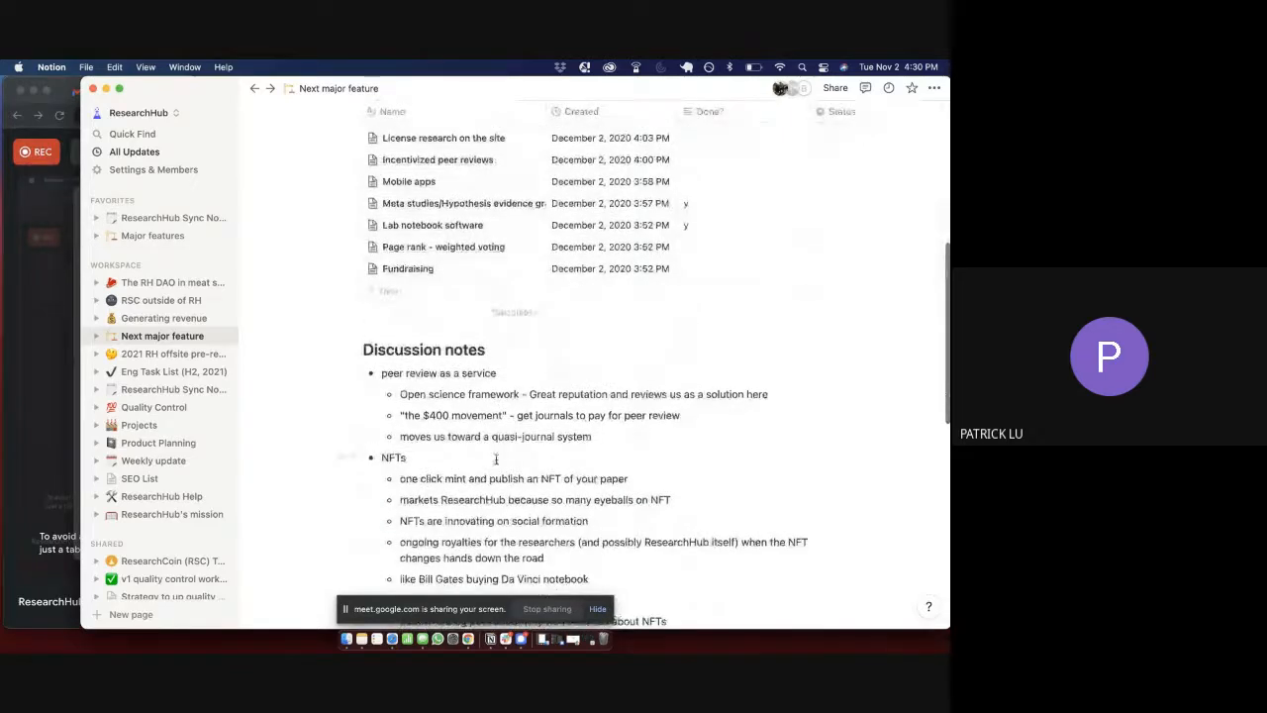
{"action": "scroll", "scroll_direction": "up", "scroll_amount": 3}
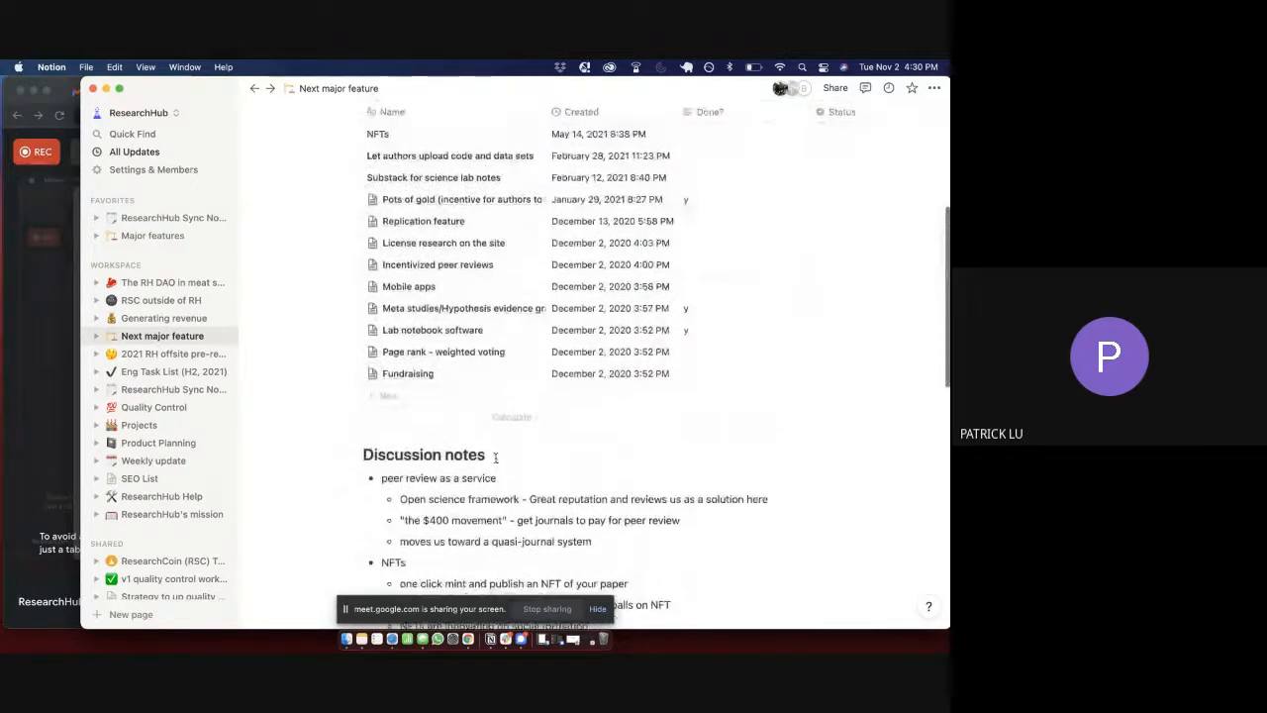
{"action": "scroll", "scroll_direction": "down", "scroll_amount": 3}
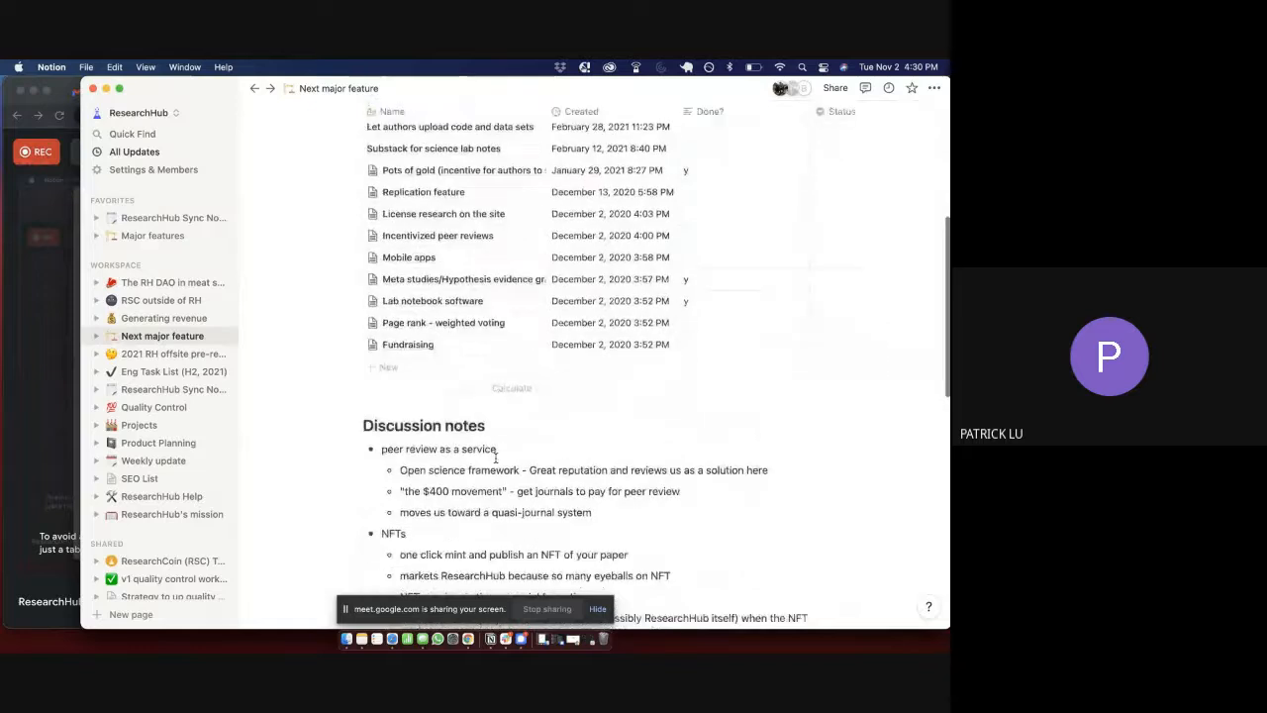
{"action": "scroll", "scroll_direction": "down", "scroll_amount": 3}
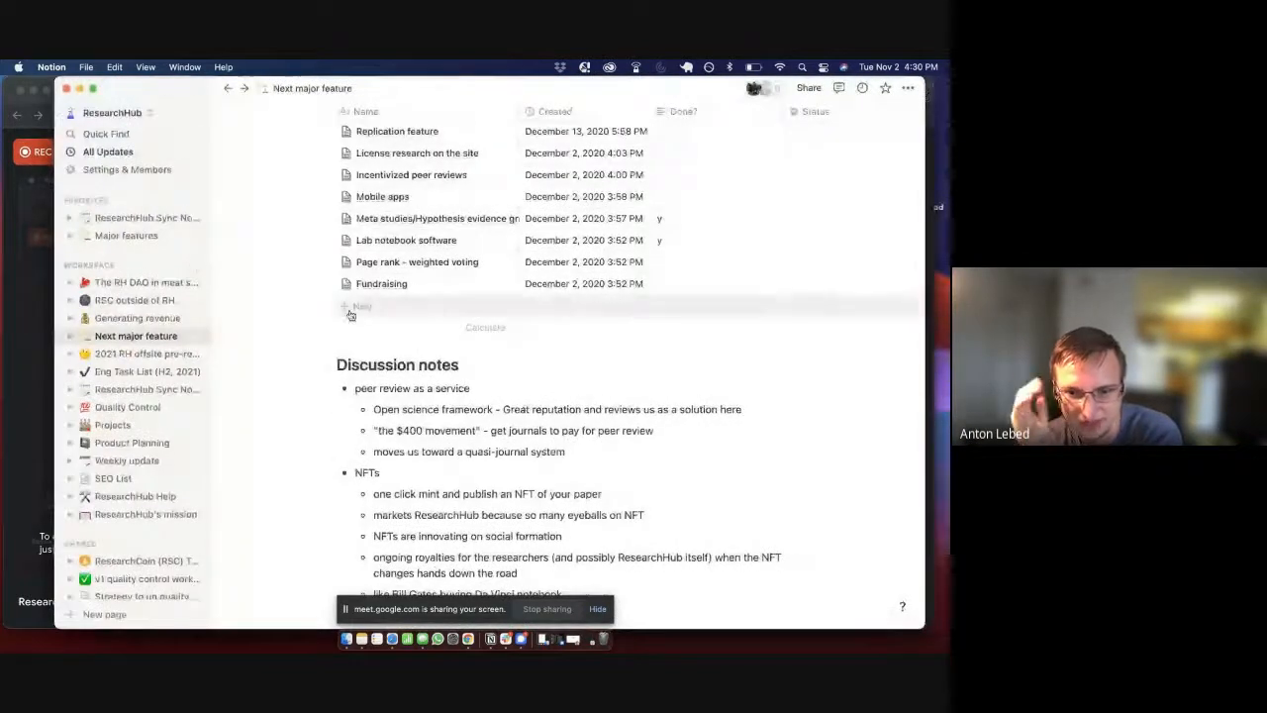
{"action": "scroll", "scroll_direction": "up", "scroll_amount": 3}
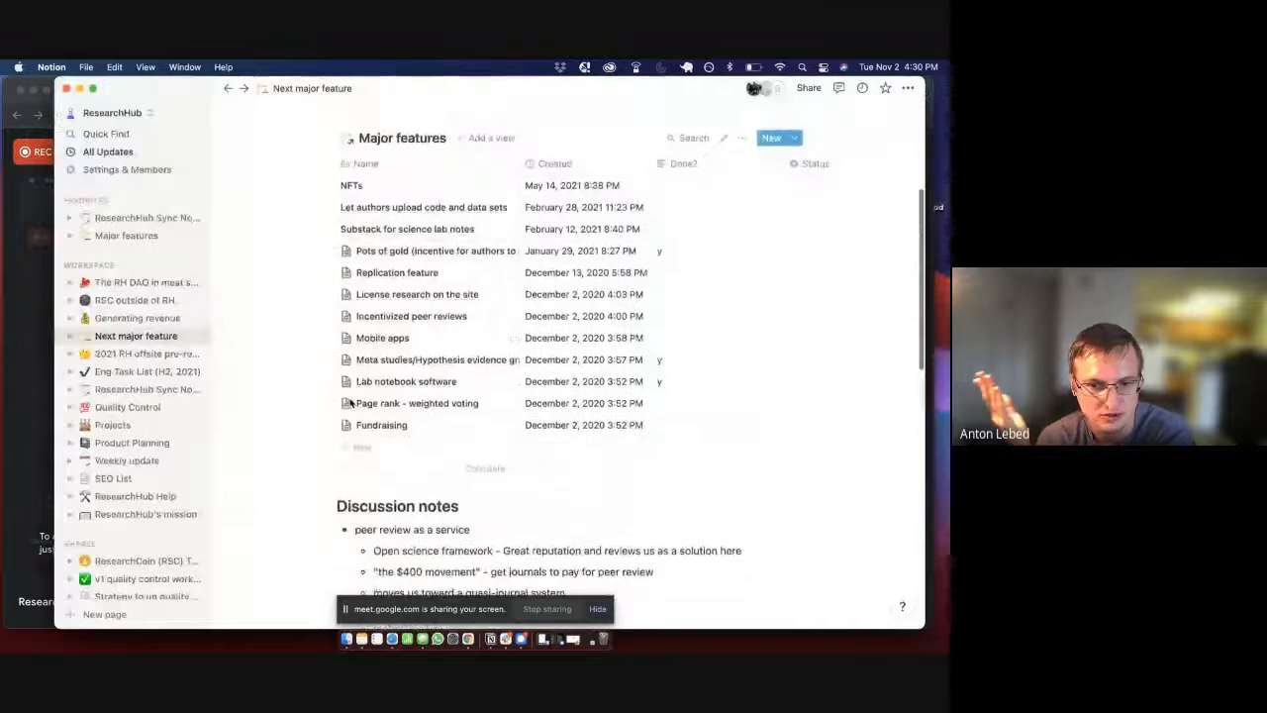
{"action": "scroll", "scroll_direction": "down", "scroll_amount": 3}
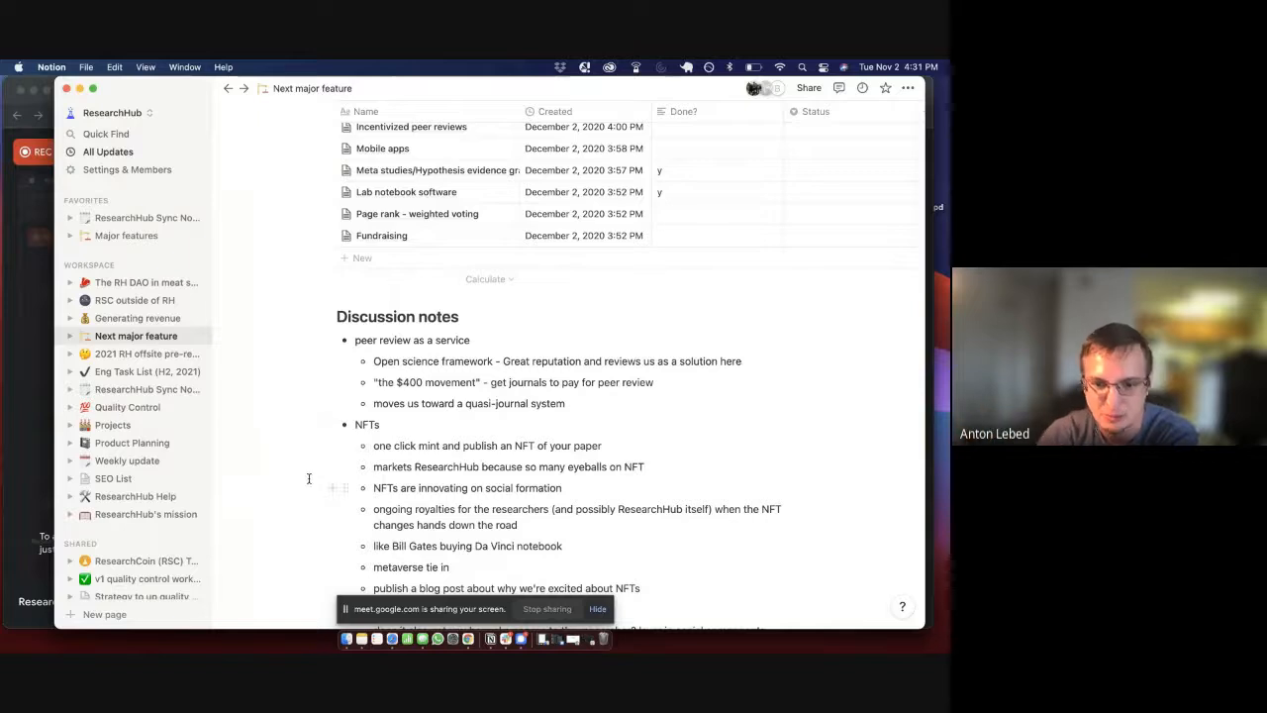
{"action": "scroll", "scroll_direction": "down", "scroll_amount": 3}
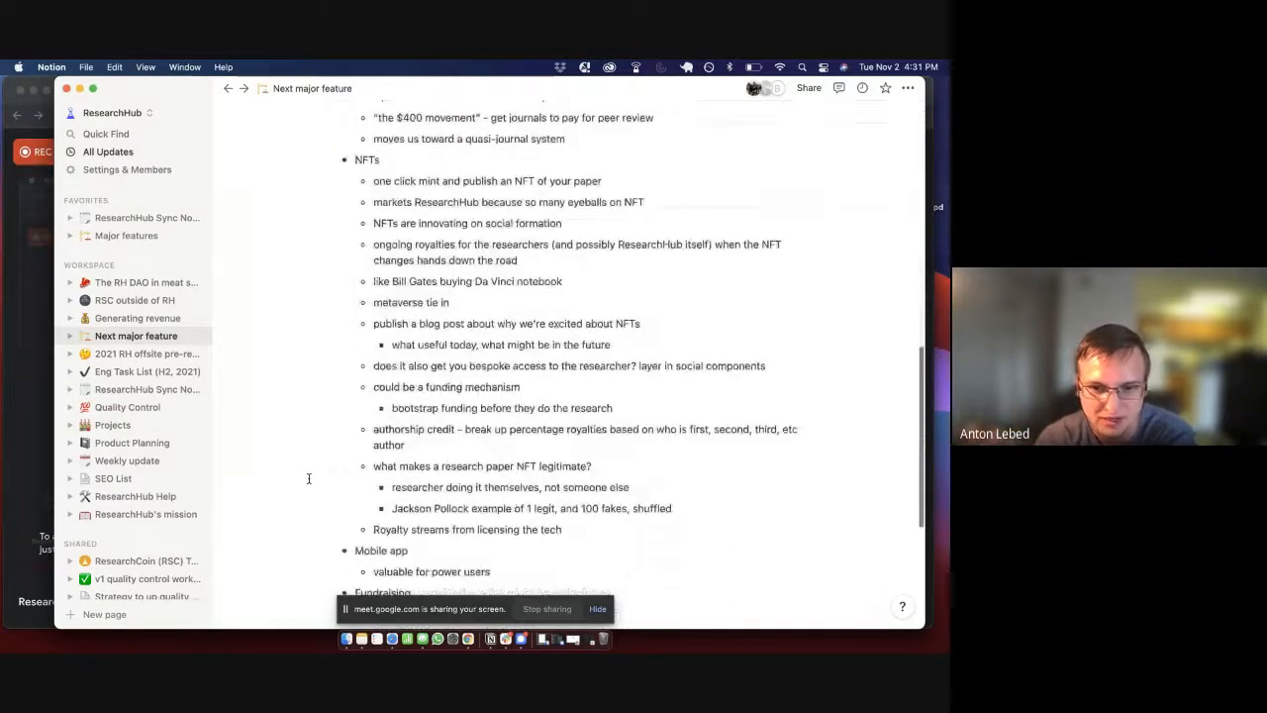
{"action": "scroll", "scroll_direction": "down", "scroll_amount": 3}
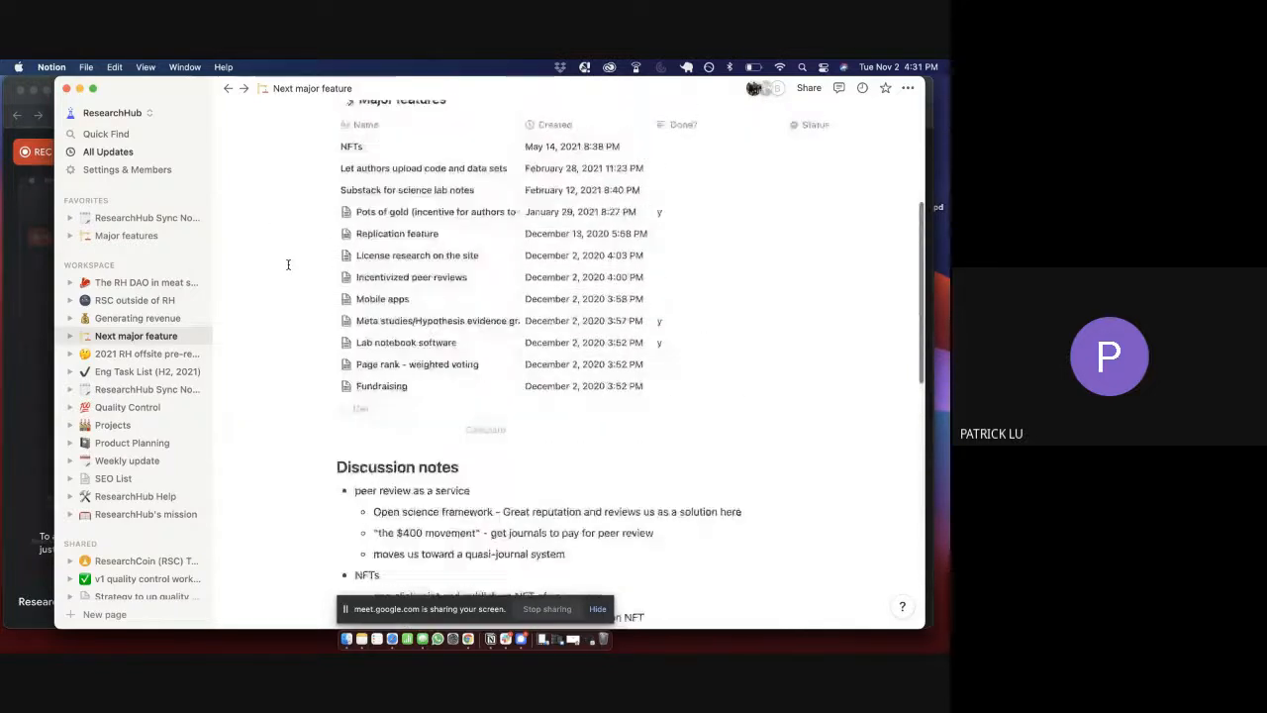
{"action": "scroll", "scroll_direction": "up", "scroll_amount": 3}
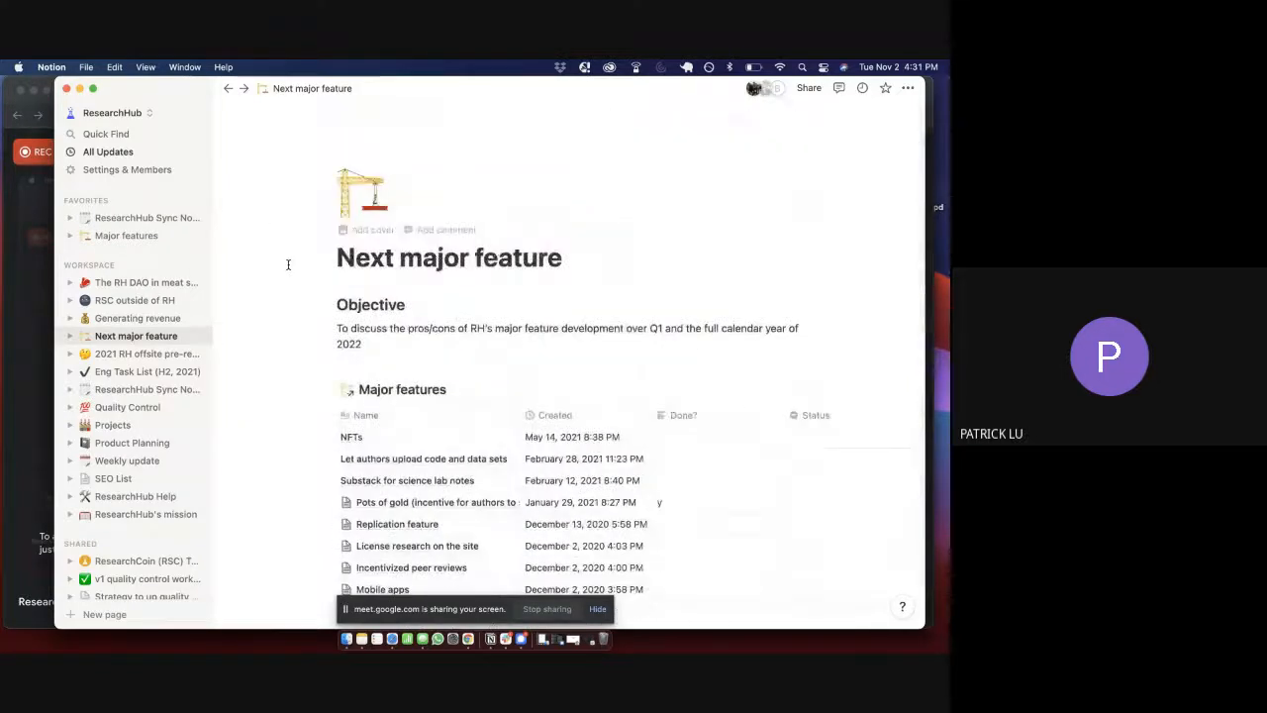
{"action": "scroll", "scroll_direction": "down", "scroll_amount": 3}
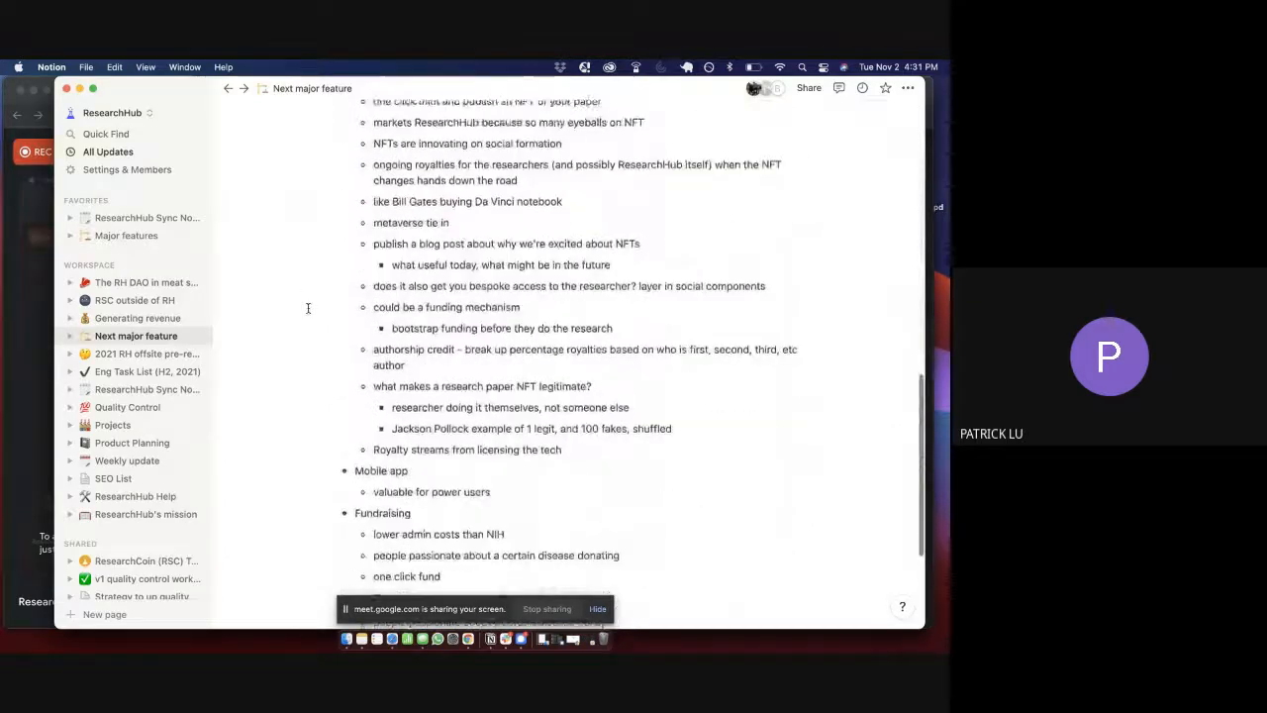
{"action": "scroll", "scroll_direction": "down", "scroll_amount": 3}
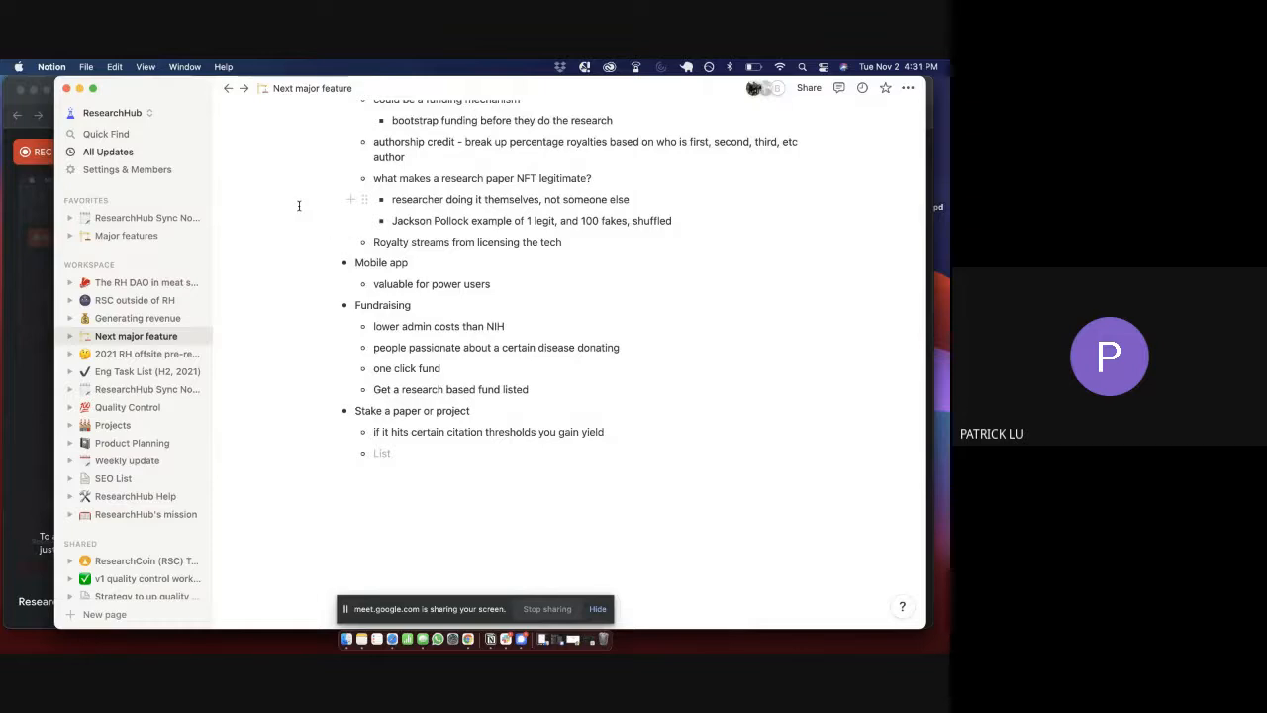
{"action": "mouse_move", "coordinate": [299, 273]}
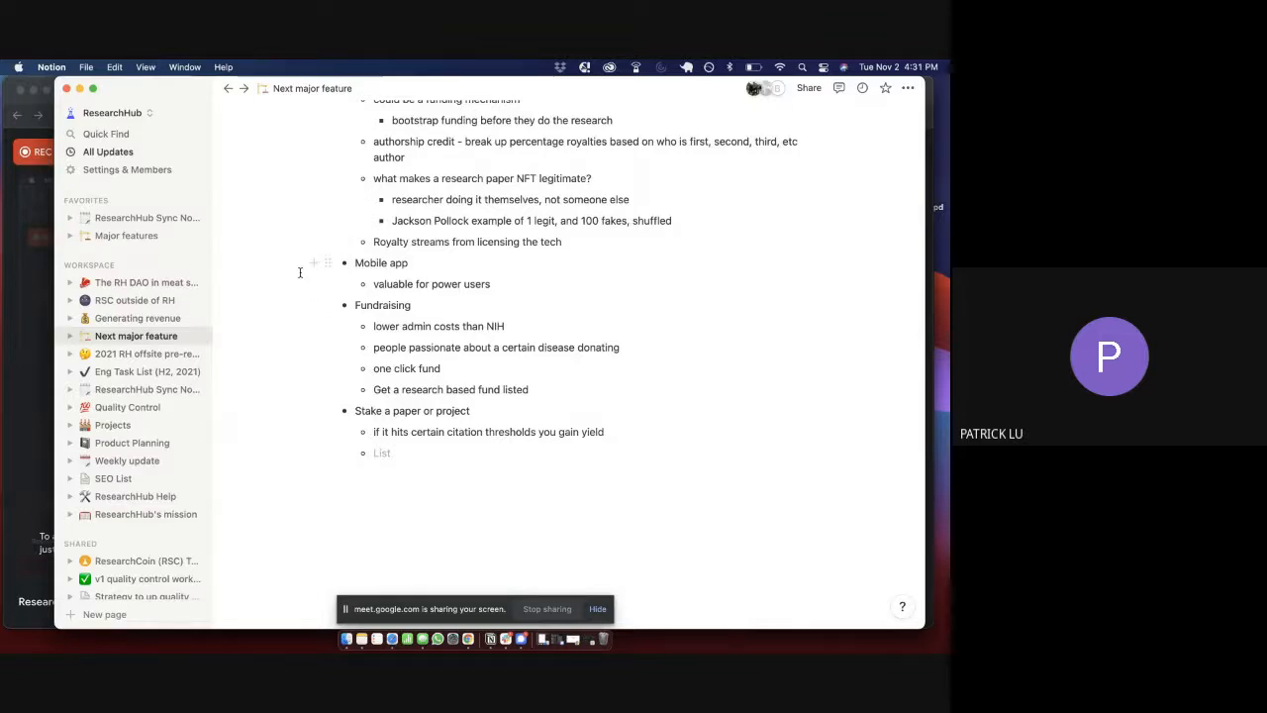
{"action": "mouse_move", "coordinate": [305, 350]}
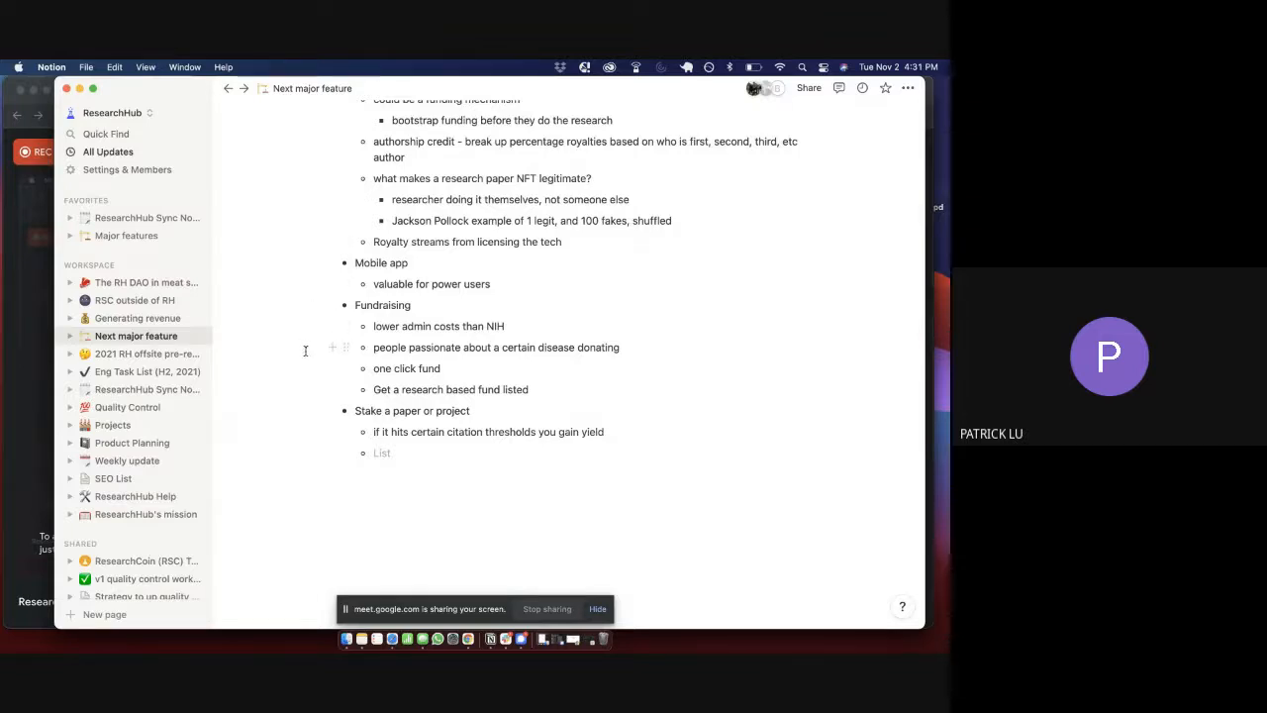
{"action": "scroll", "scroll_direction": "up", "scroll_amount": 3}
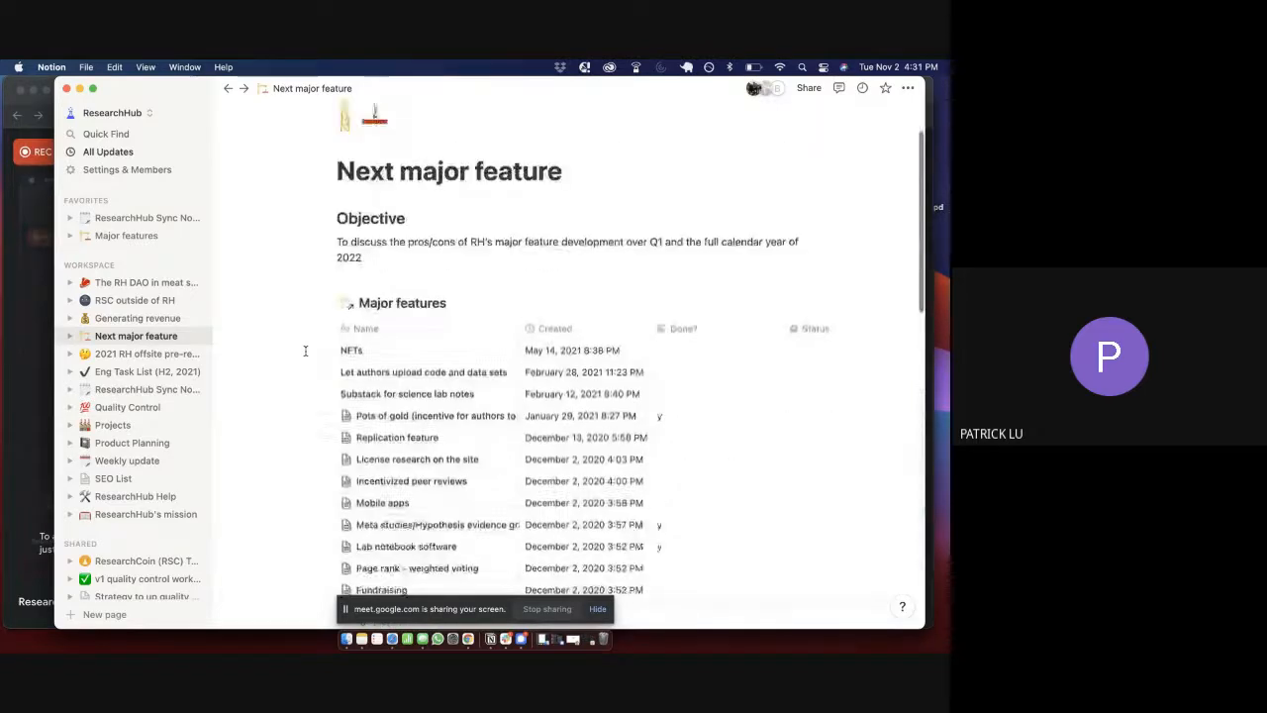
{"action": "scroll", "scroll_direction": "down", "scroll_amount": 3}
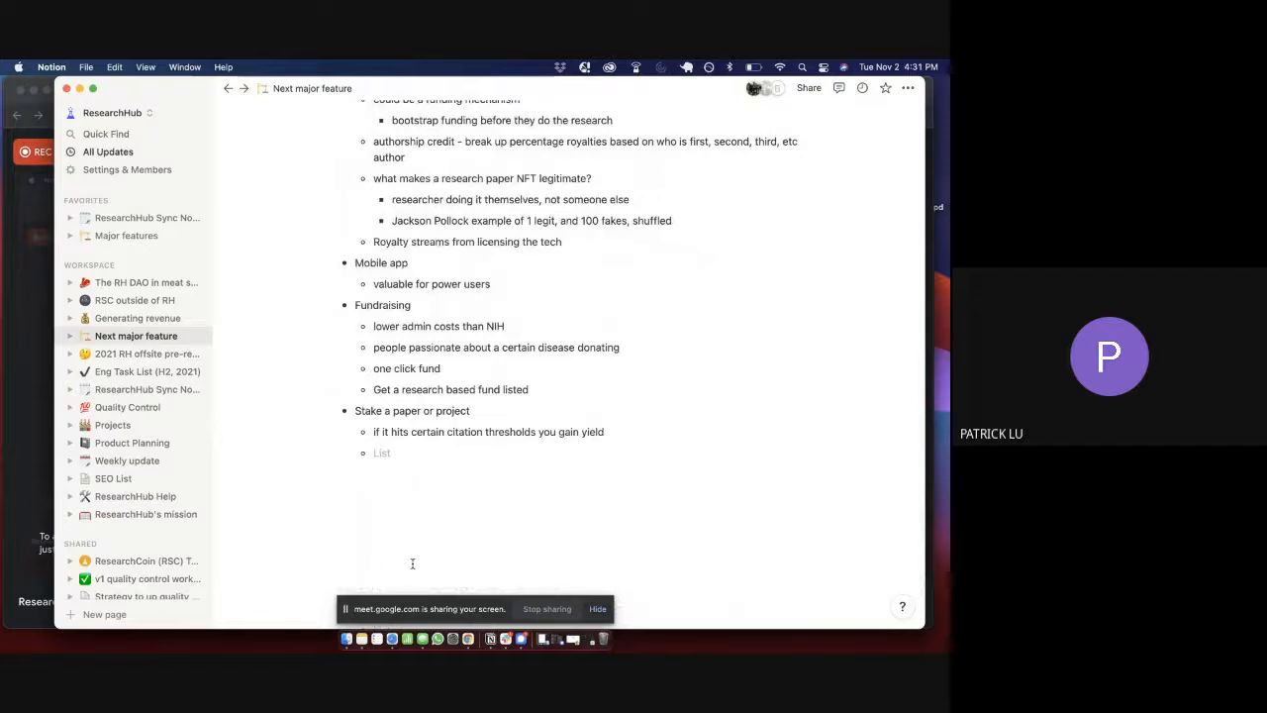
{"action": "scroll", "scroll_direction": "up", "scroll_amount": 3}
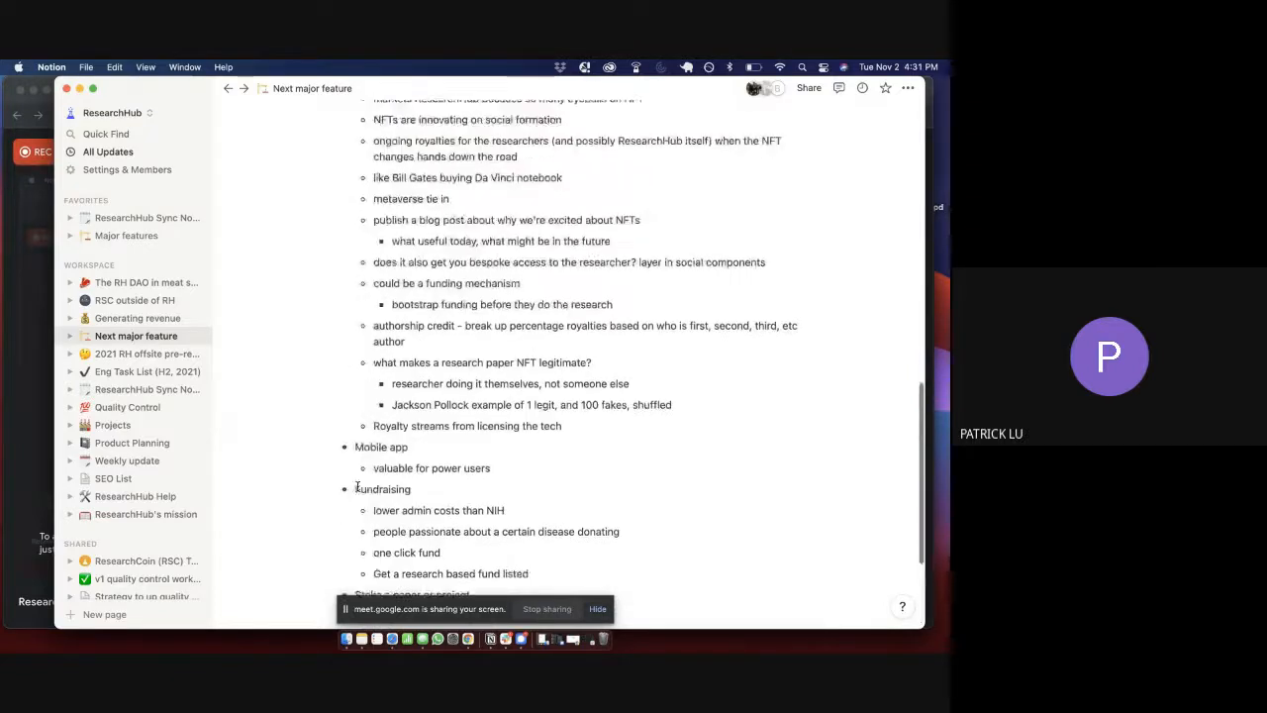
{"action": "scroll", "scroll_direction": "up", "scroll_amount": 3}
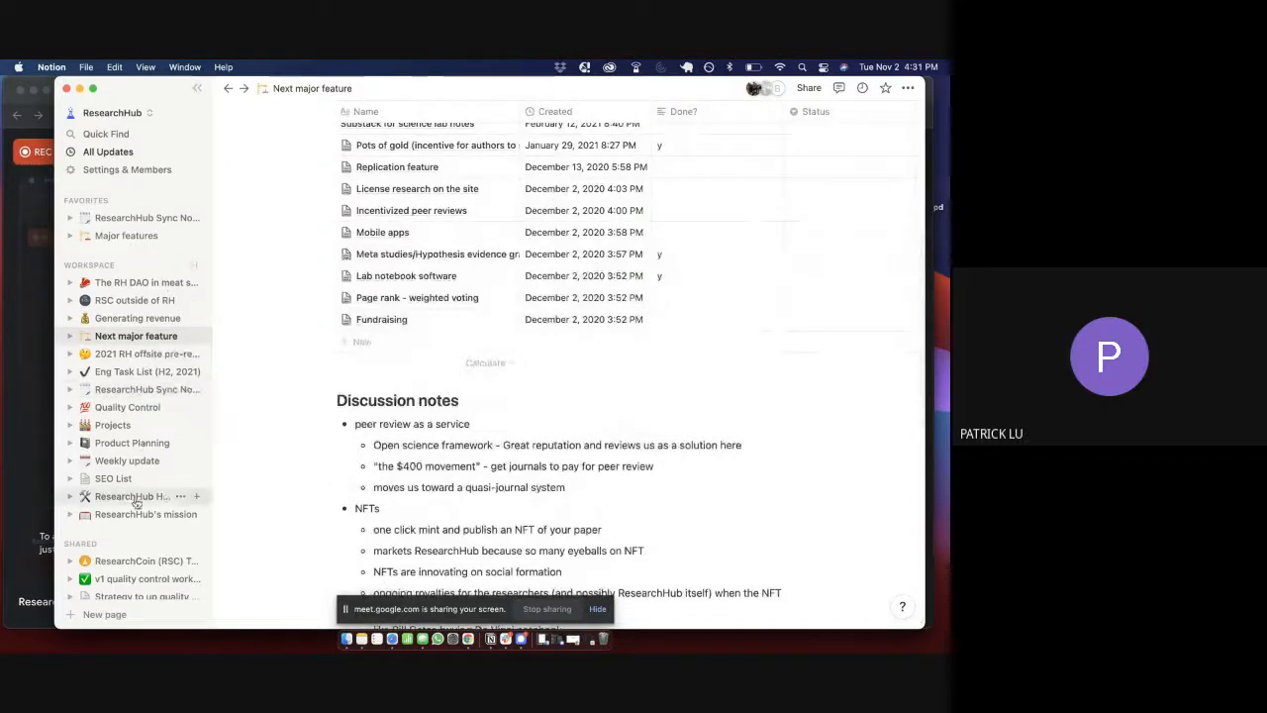
- Open ResearchHub's mission from the sidebar and scroll to its Discussion Notes
{"action": "left_click", "coordinate": [146, 514]}
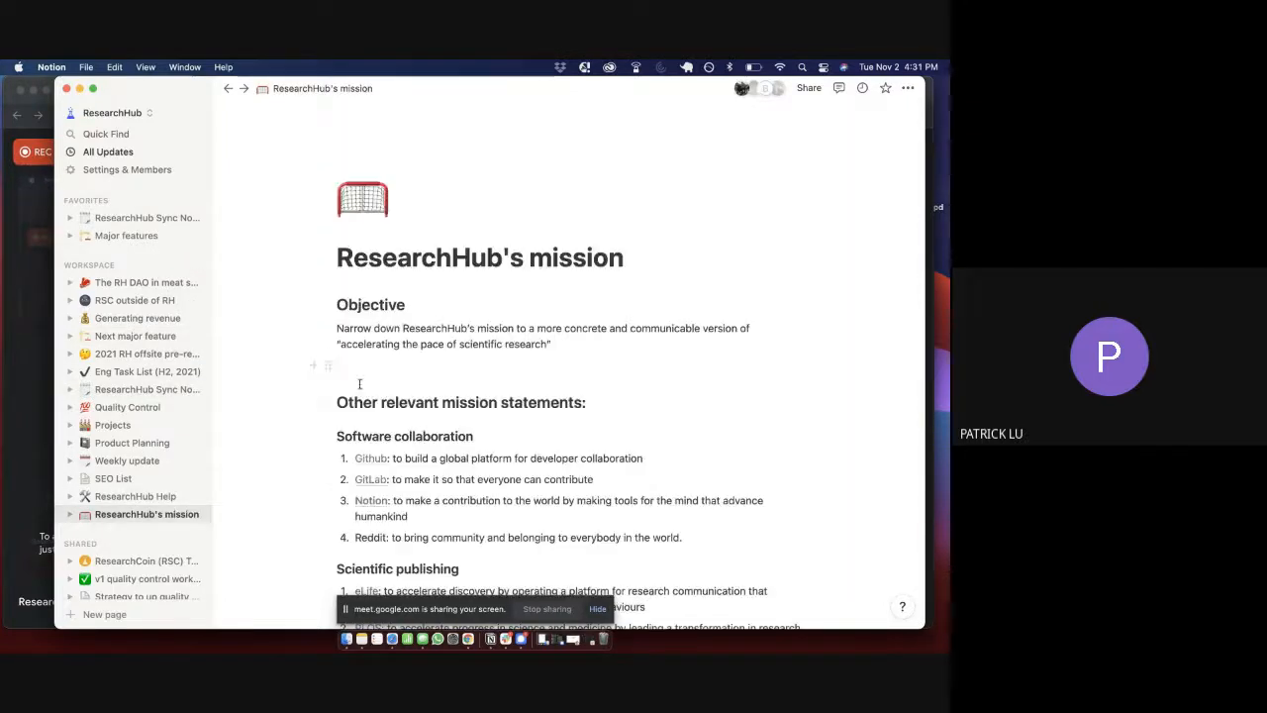
{"action": "scroll", "scroll_direction": "down", "scroll_amount": 3}
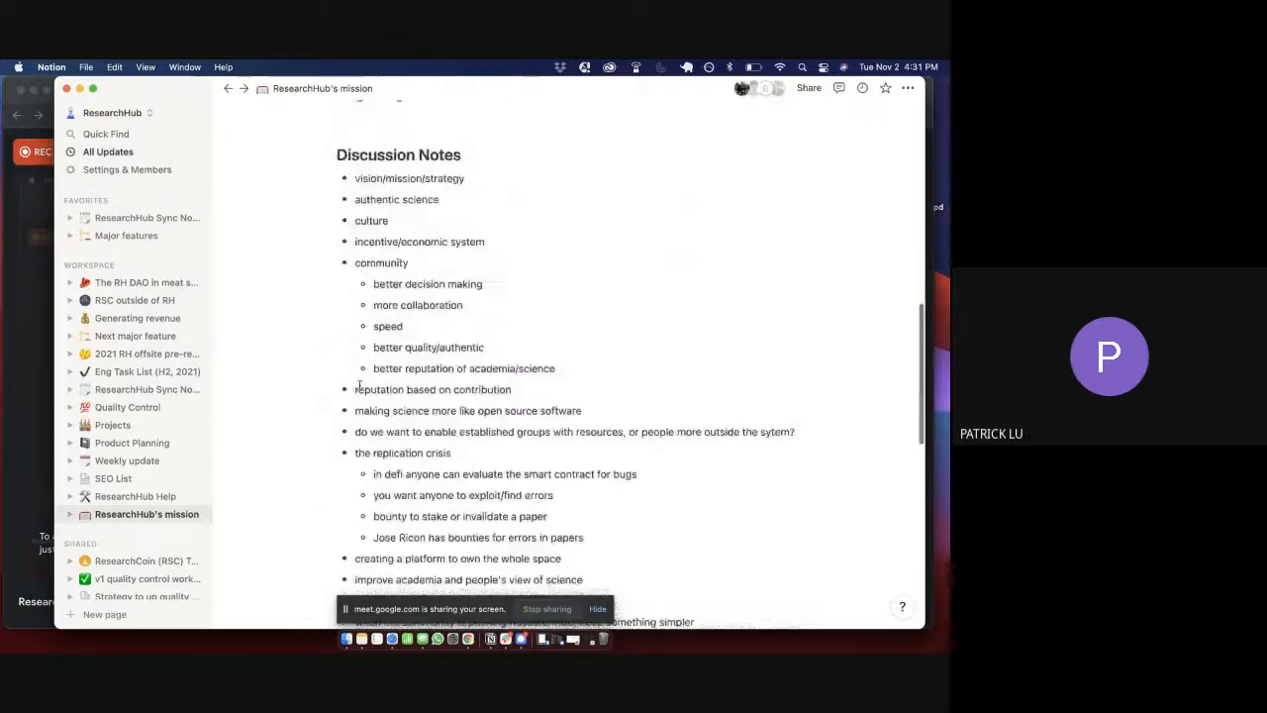
{"action": "scroll", "scroll_direction": "down", "scroll_amount": 3}
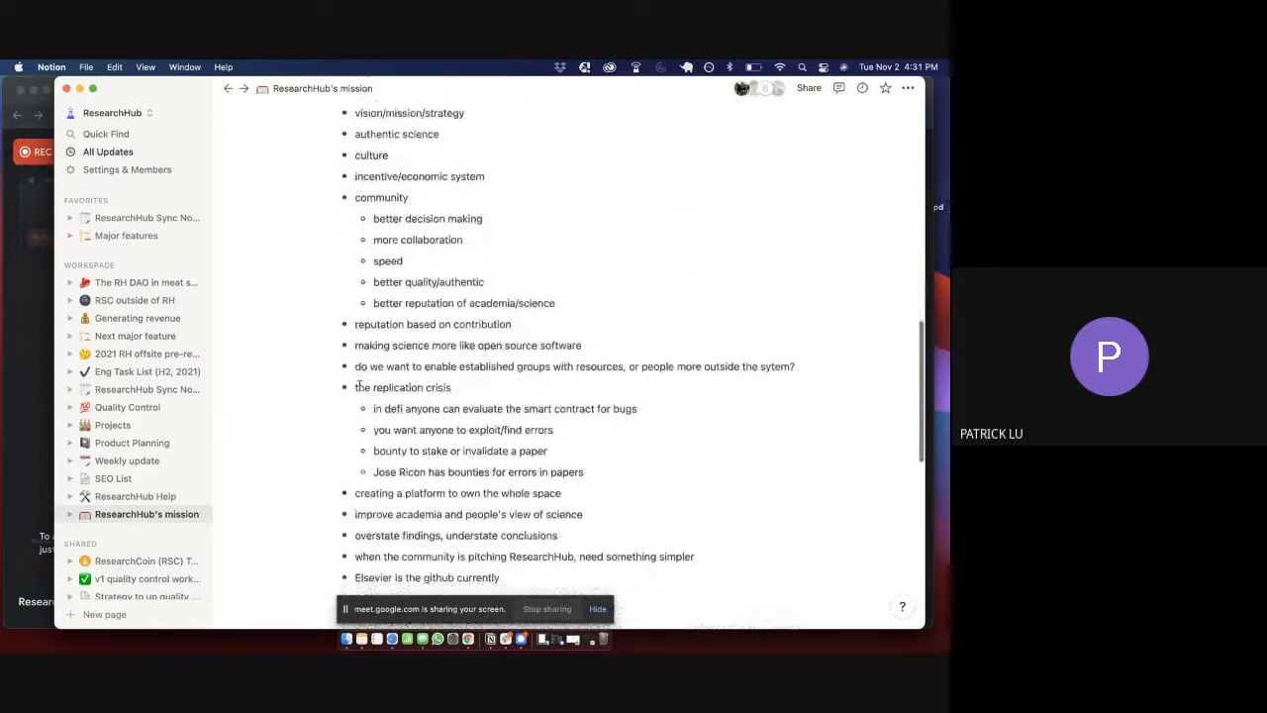
{"action": "scroll", "scroll_direction": "down", "scroll_amount": 3}
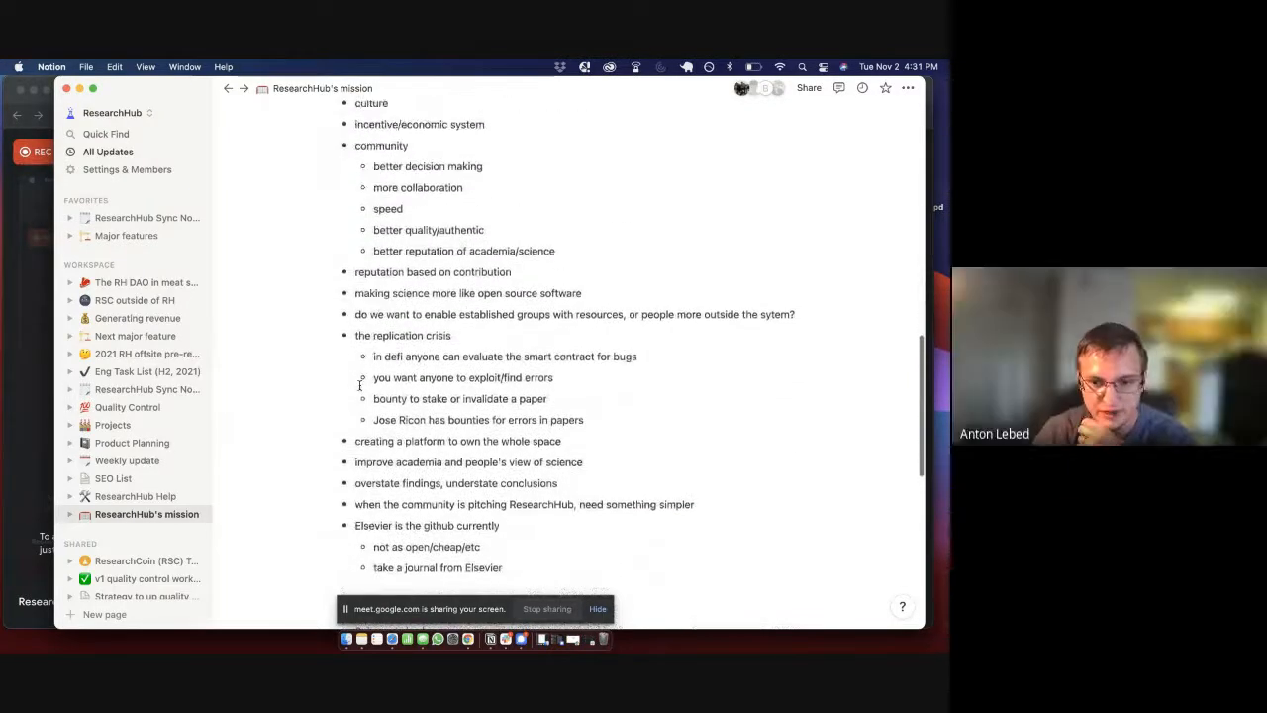
{"action": "scroll", "scroll_direction": "up", "scroll_amount": 3}
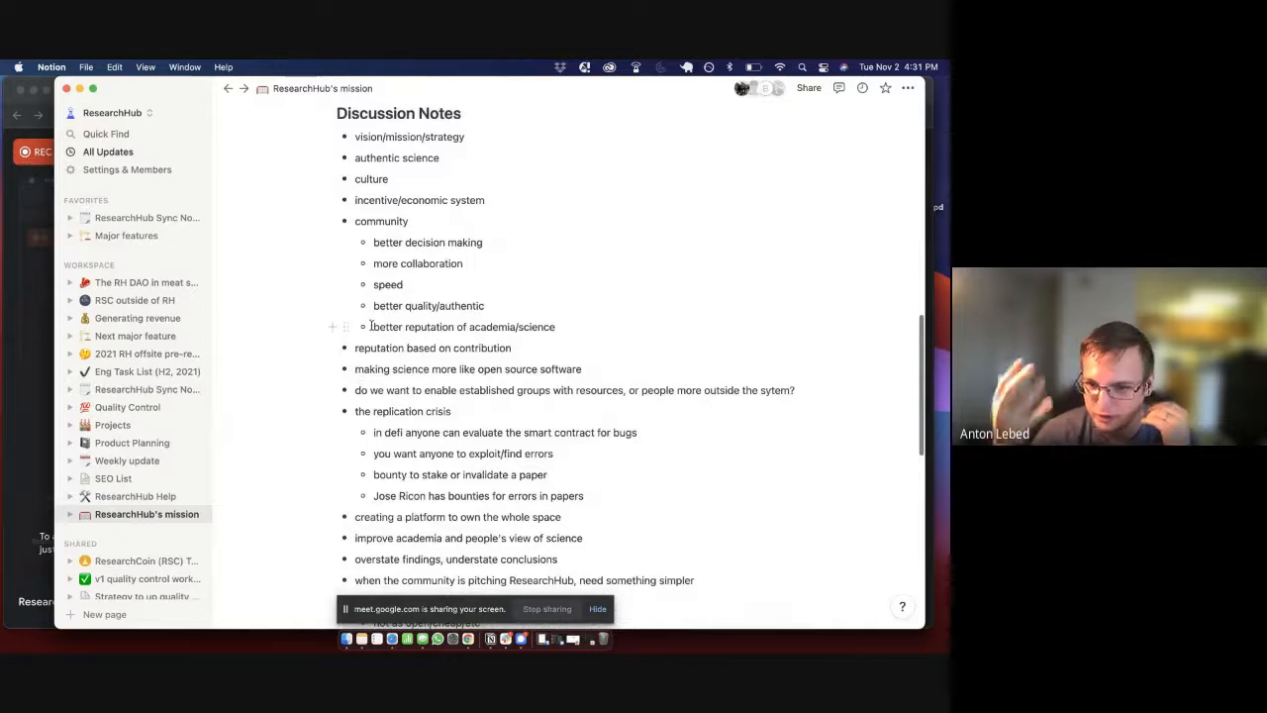
{"action": "mouse_move", "coordinate": [345, 264]}
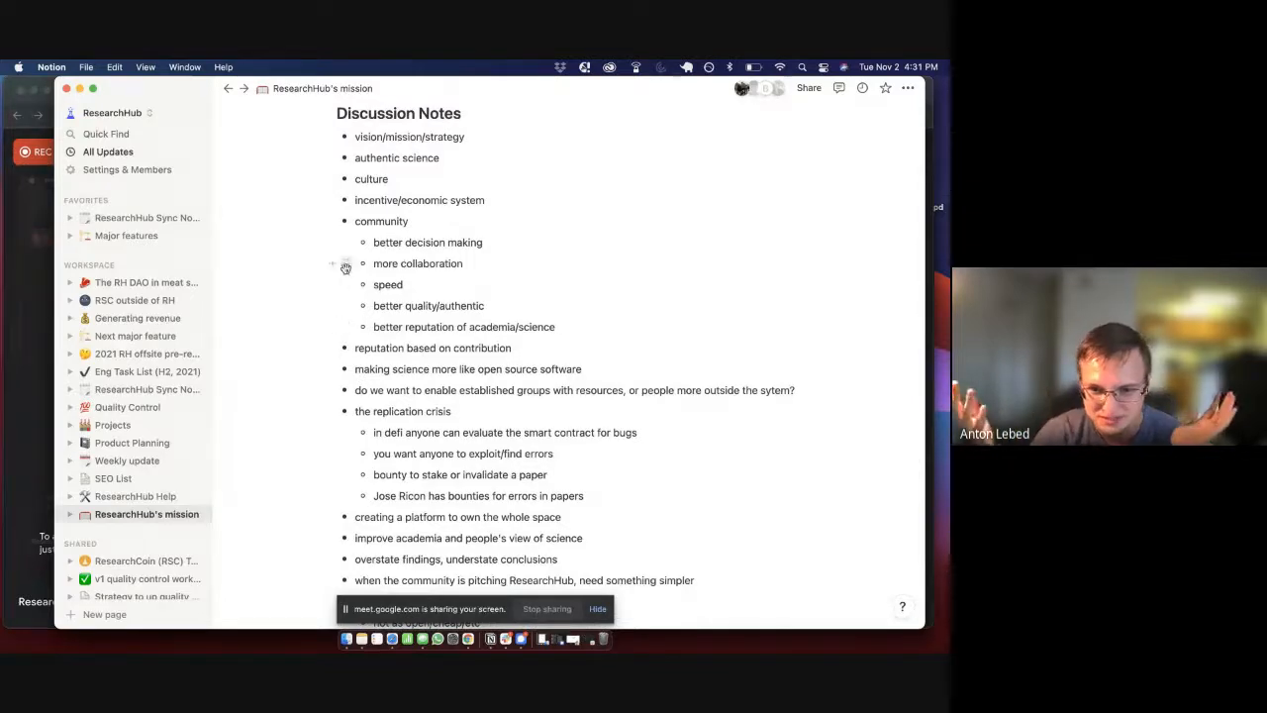